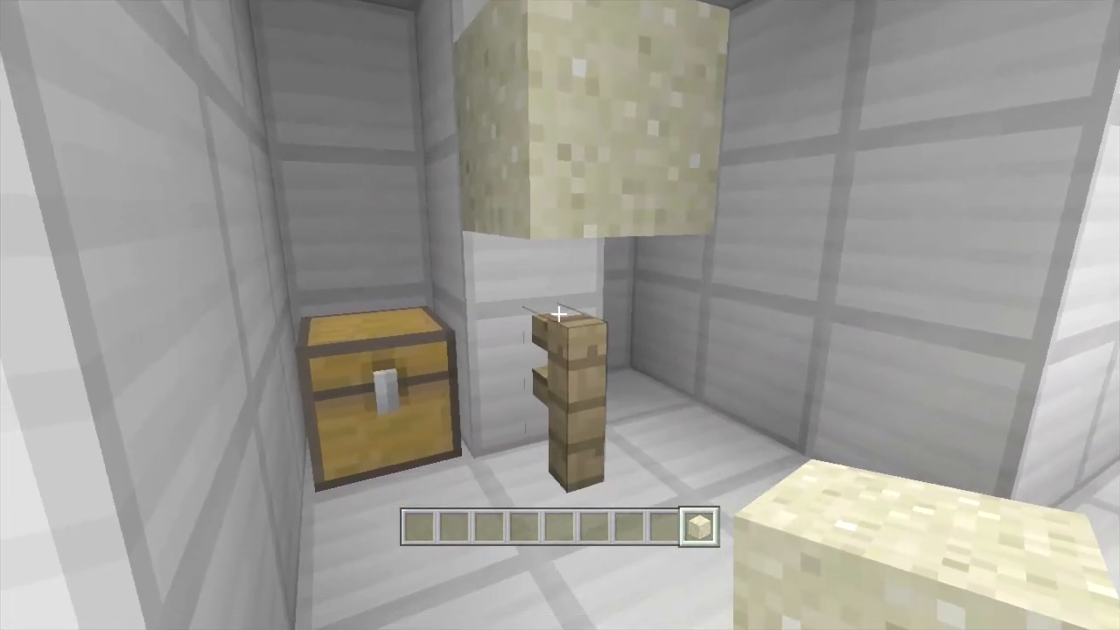
mouse_move(560, 315)
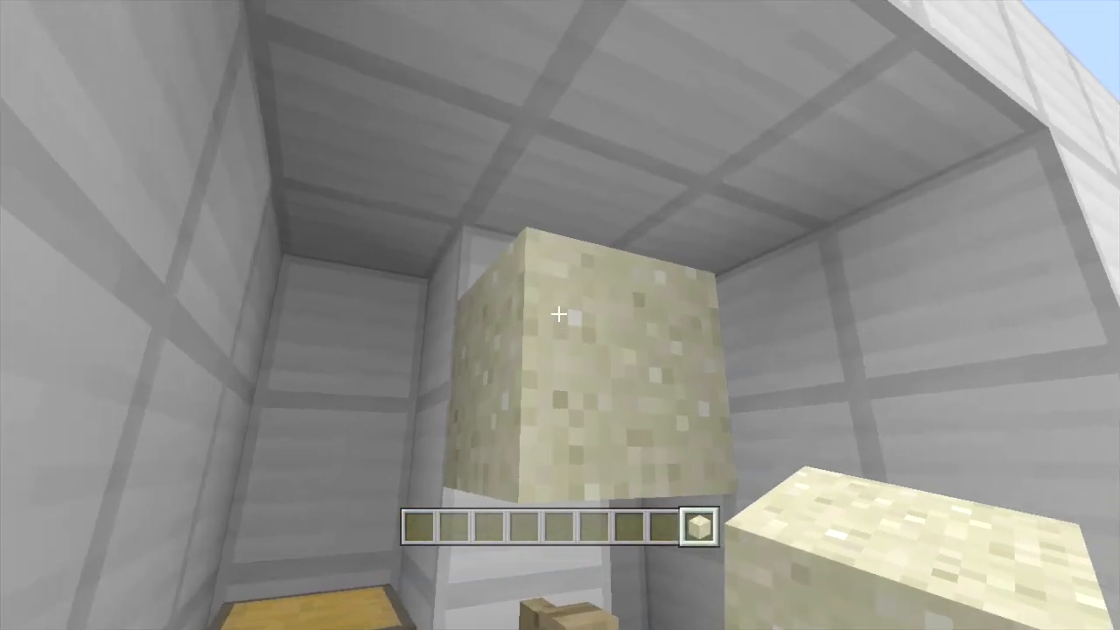
mouse_move(560, 315)
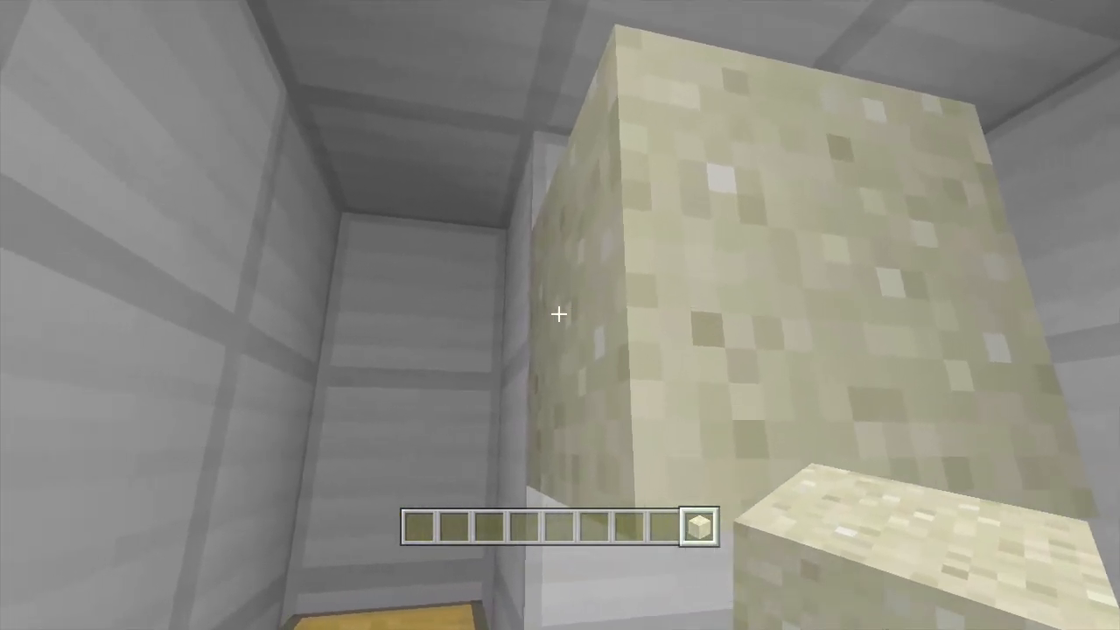
mouse_move(560, 315)
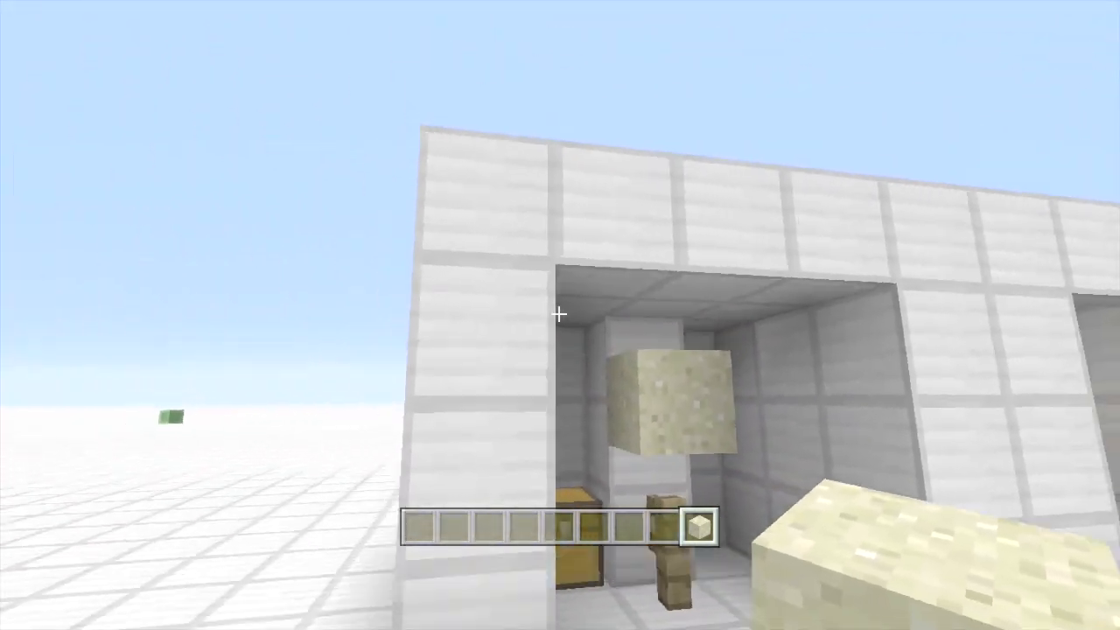
mouse_move(560, 315)
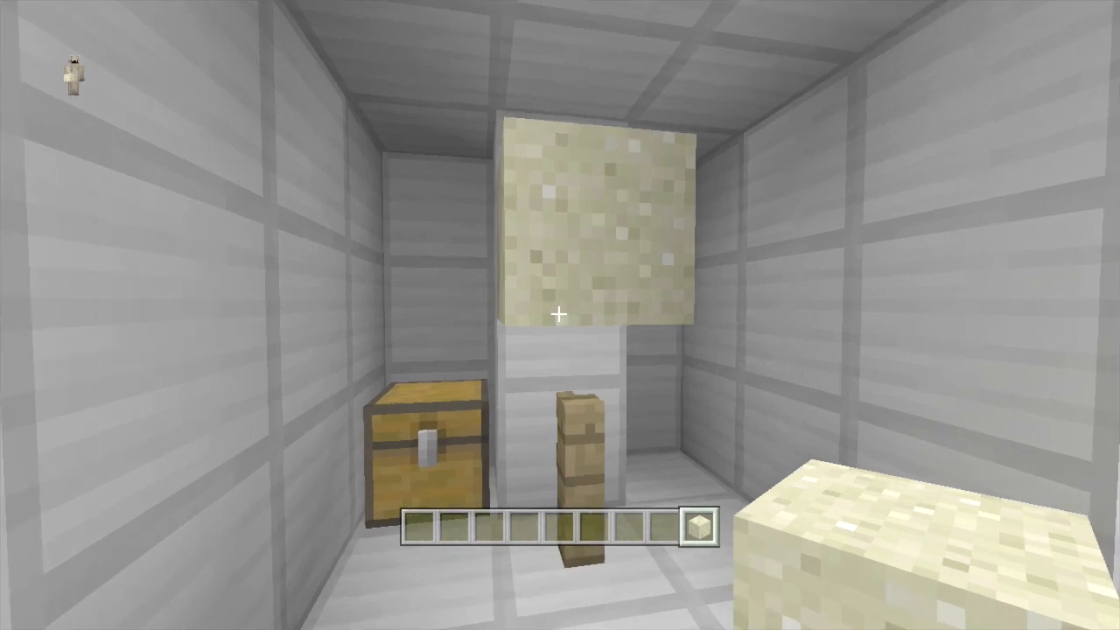
Step: Look around the test rooms at the floating sand and the spawners dropping blocks
key(e)
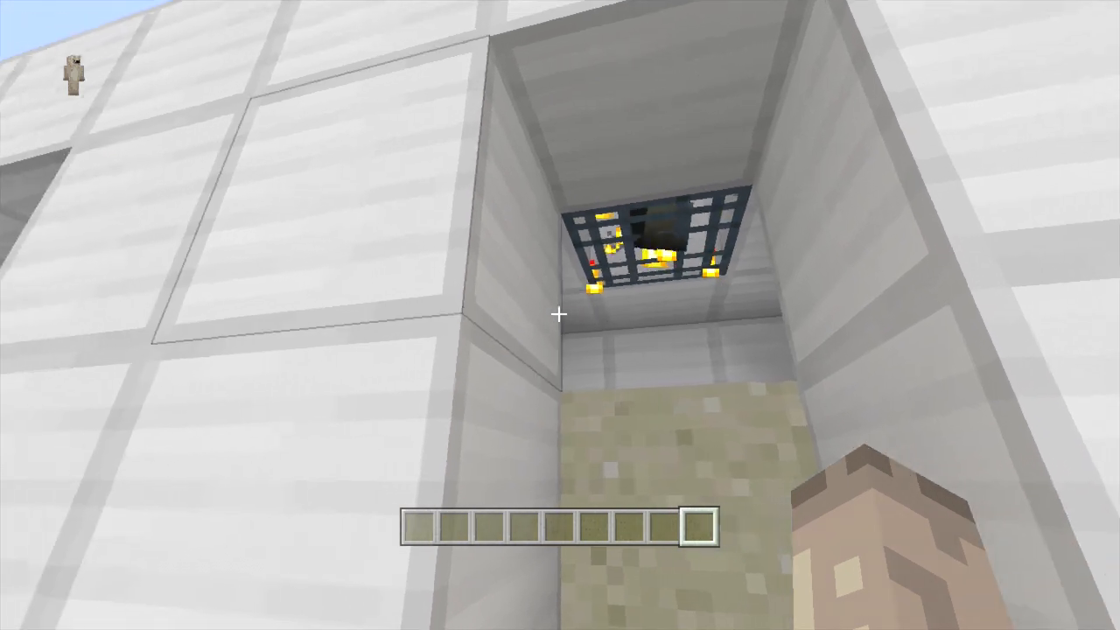
mouse_move(560, 315)
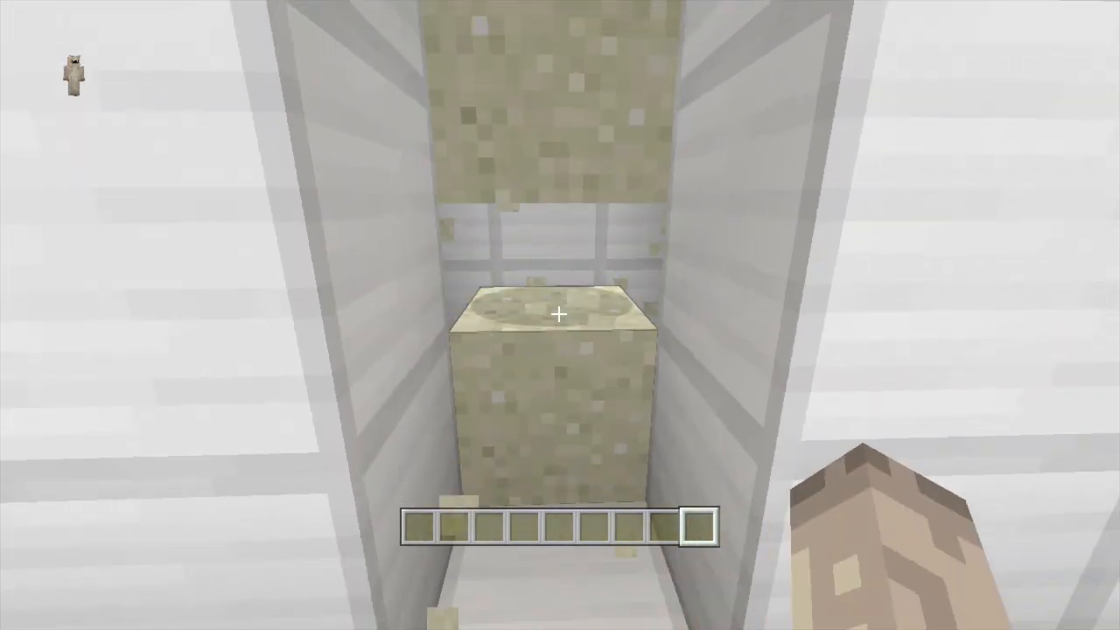
mouse_move(560, 315)
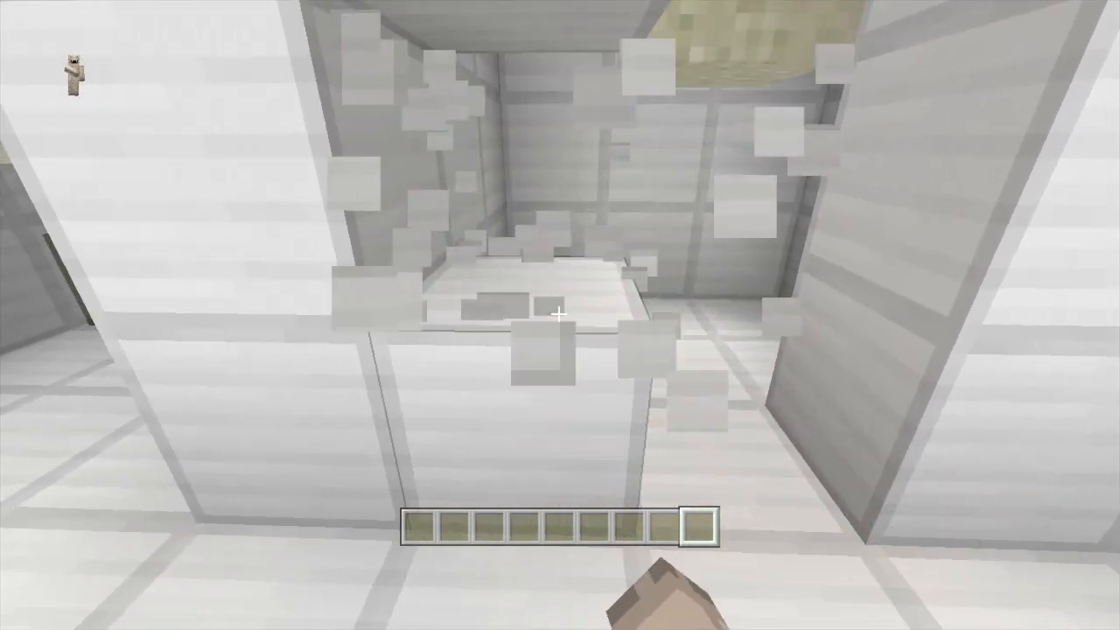
mouse_move(560, 315)
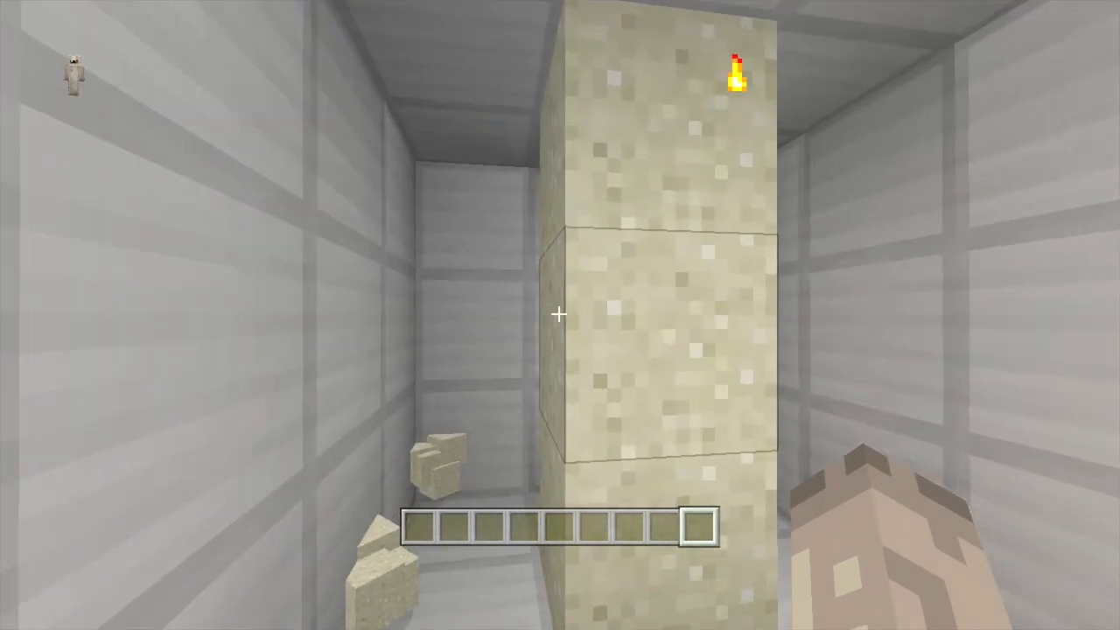
mouse_move(560, 316)
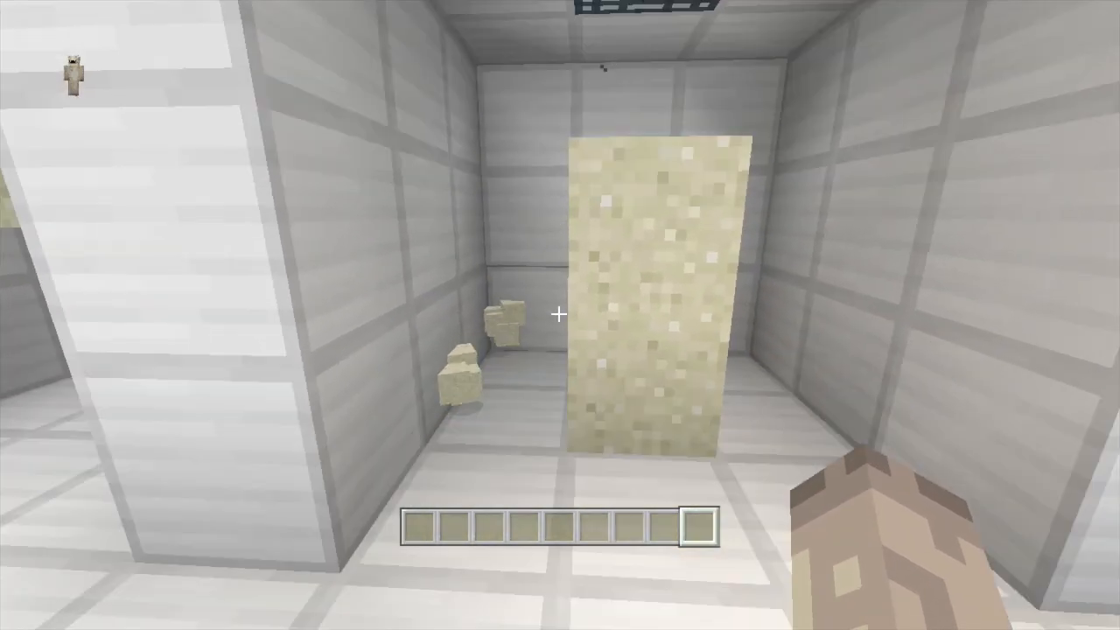
mouse_move(560, 315)
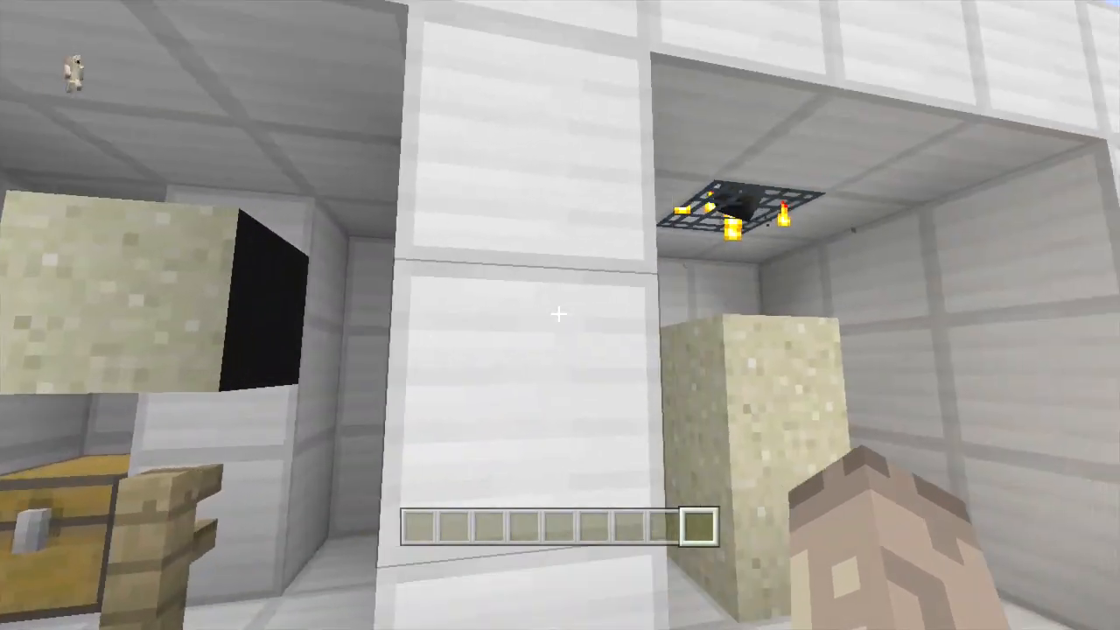
mouse_move(560, 315)
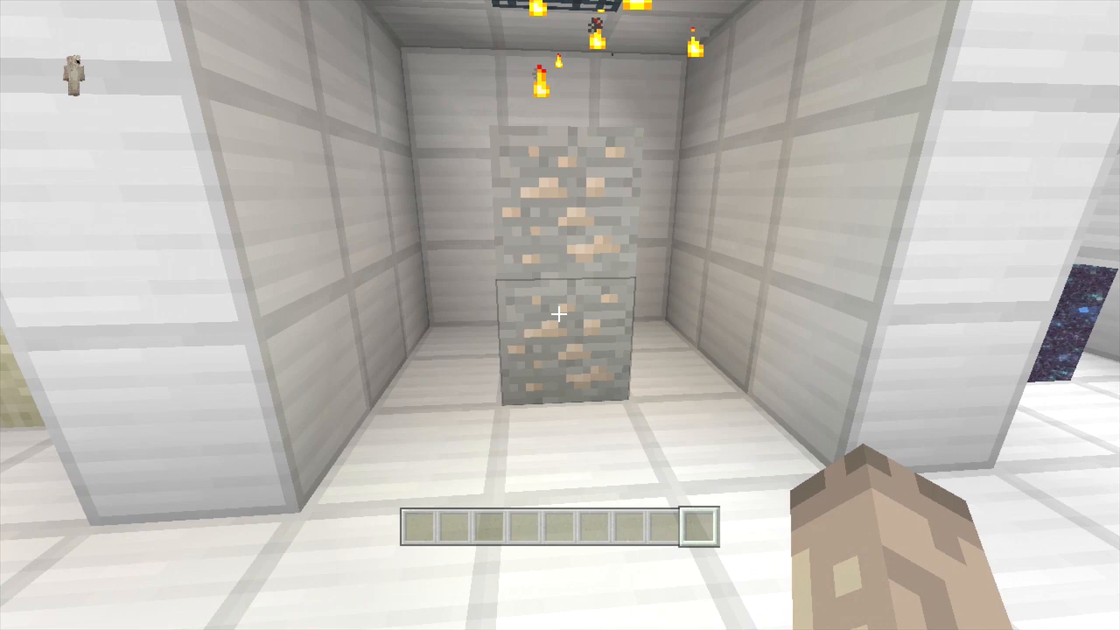
mouse_move(560, 315)
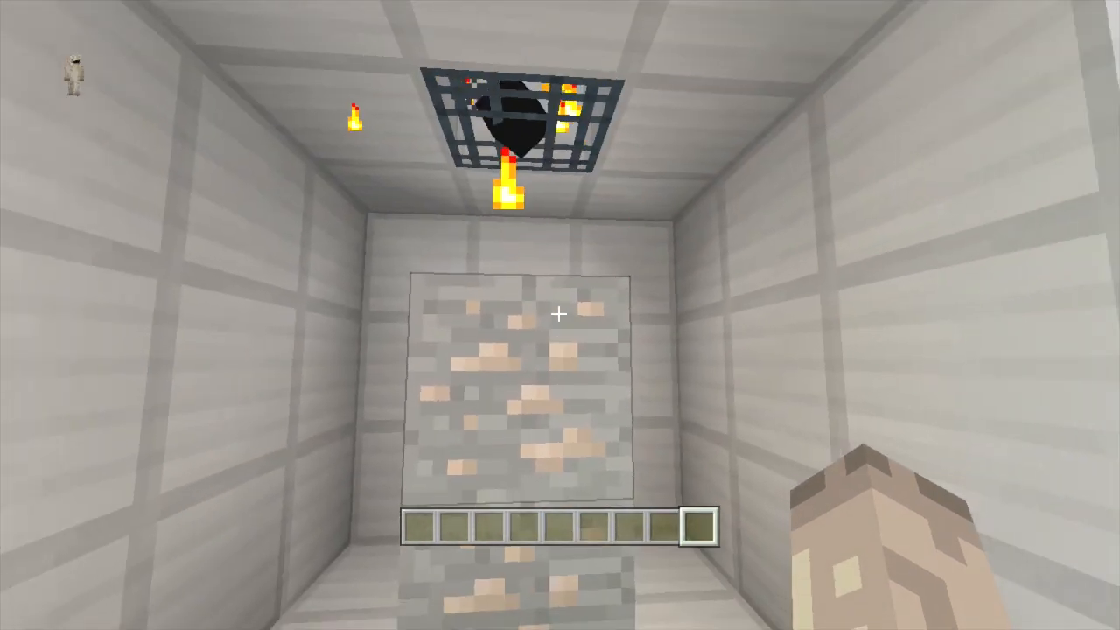
mouse_move(560, 315)
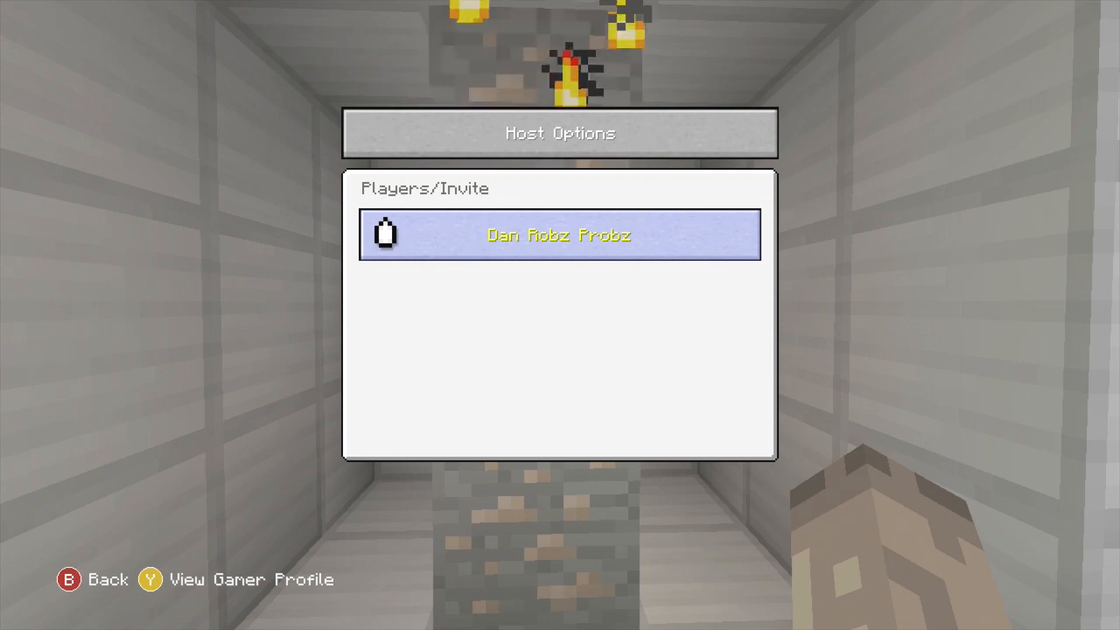
key(b)
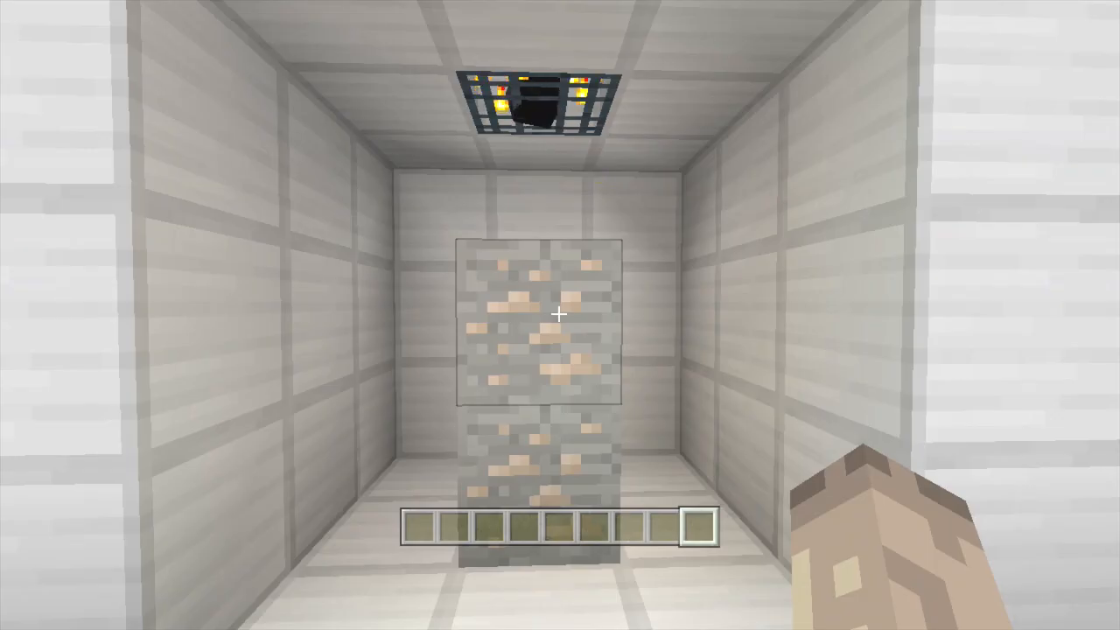
mouse_move(561, 315)
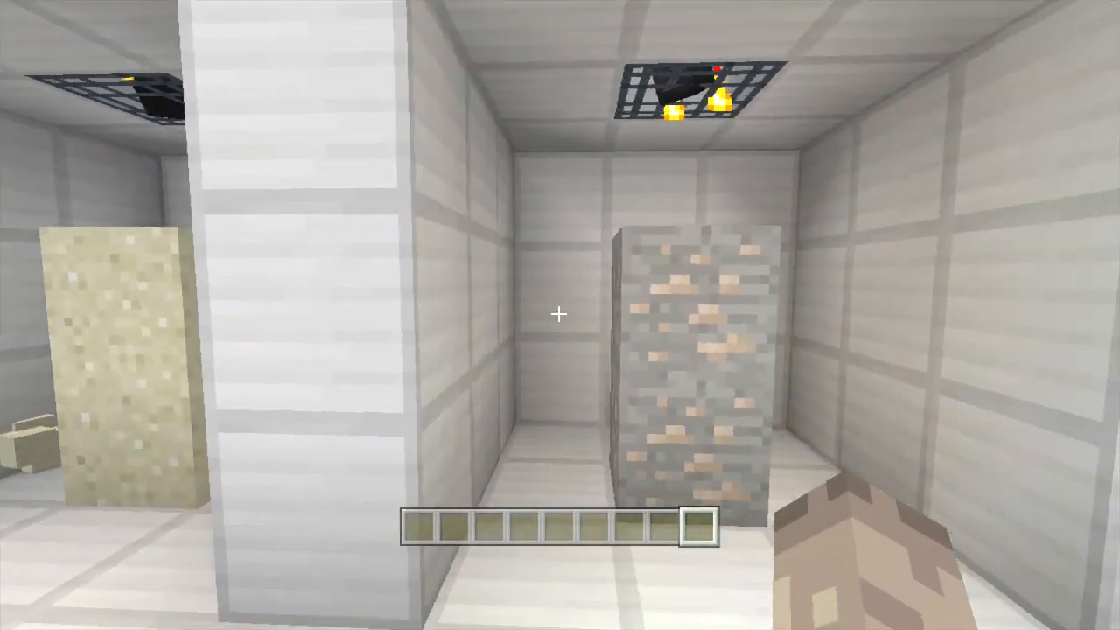
mouse_move(560, 315)
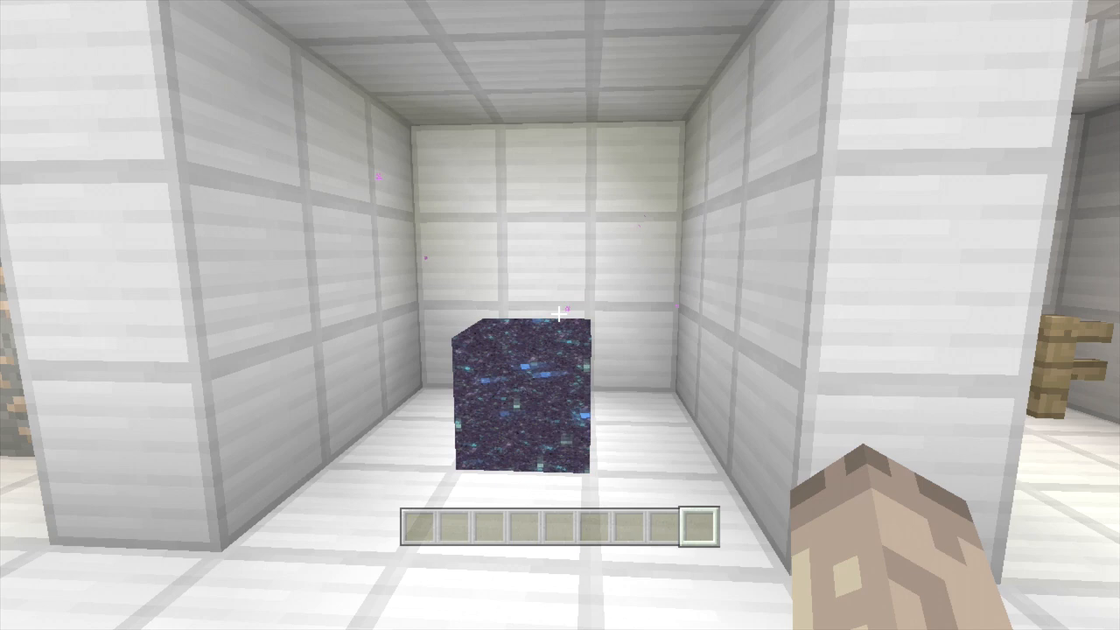
mouse_move(560, 315)
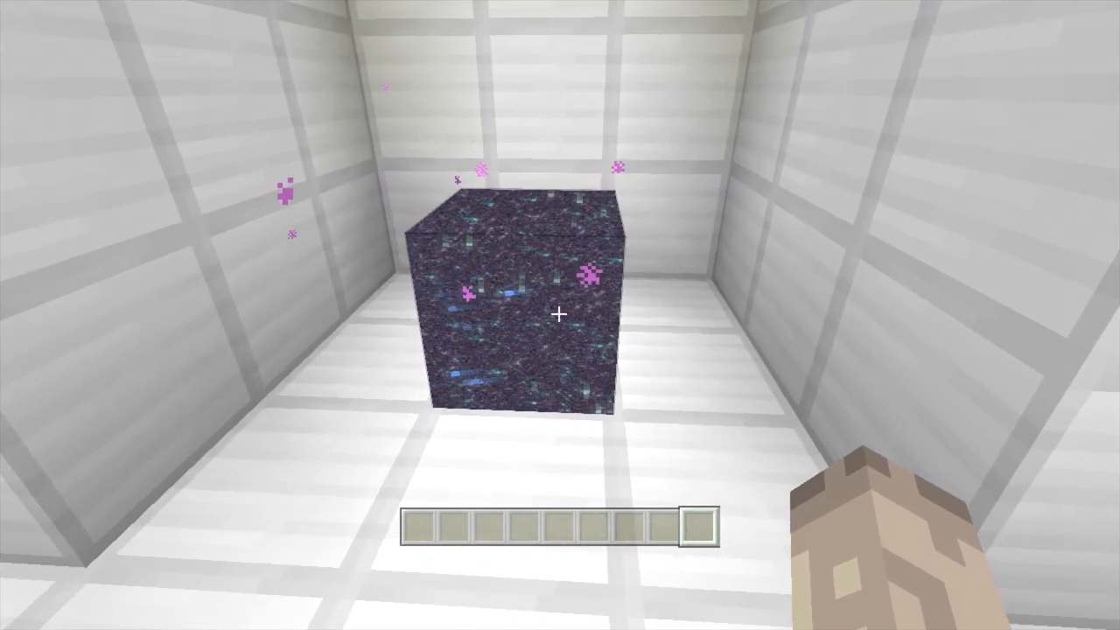
mouse_move(560, 315)
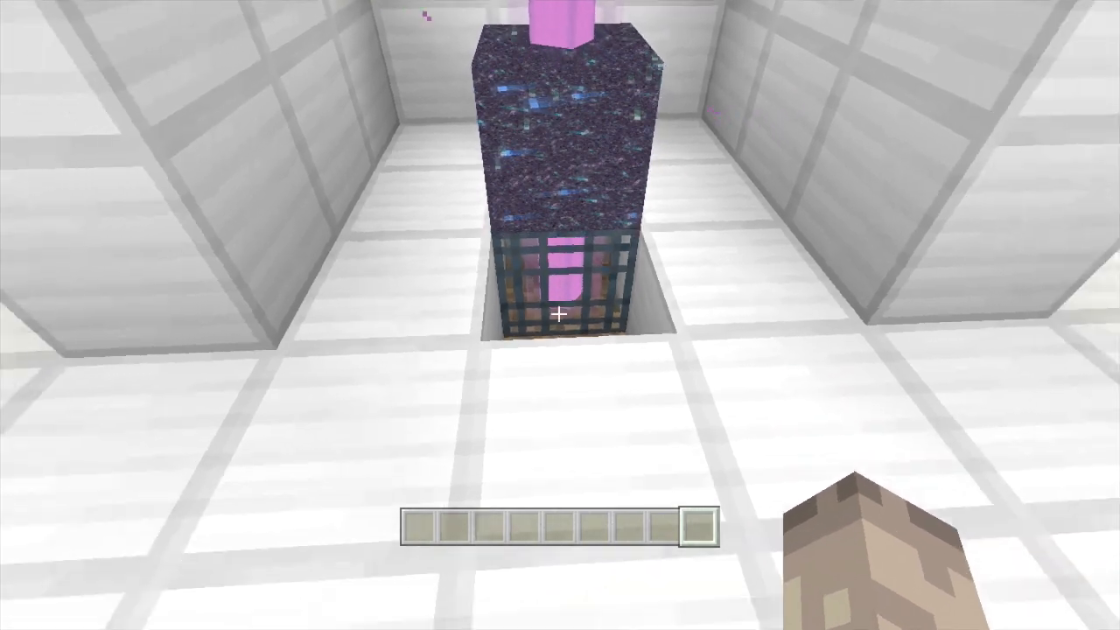
Step: Inspect the end gateway block sitting on the floor spawner
key(e)
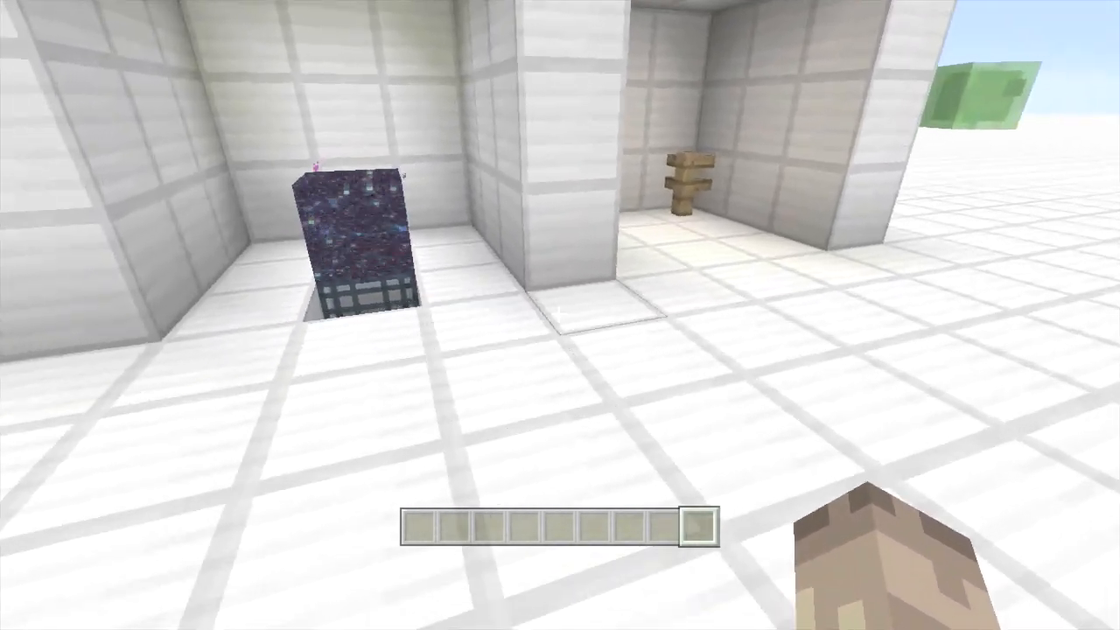
mouse_move(560, 315)
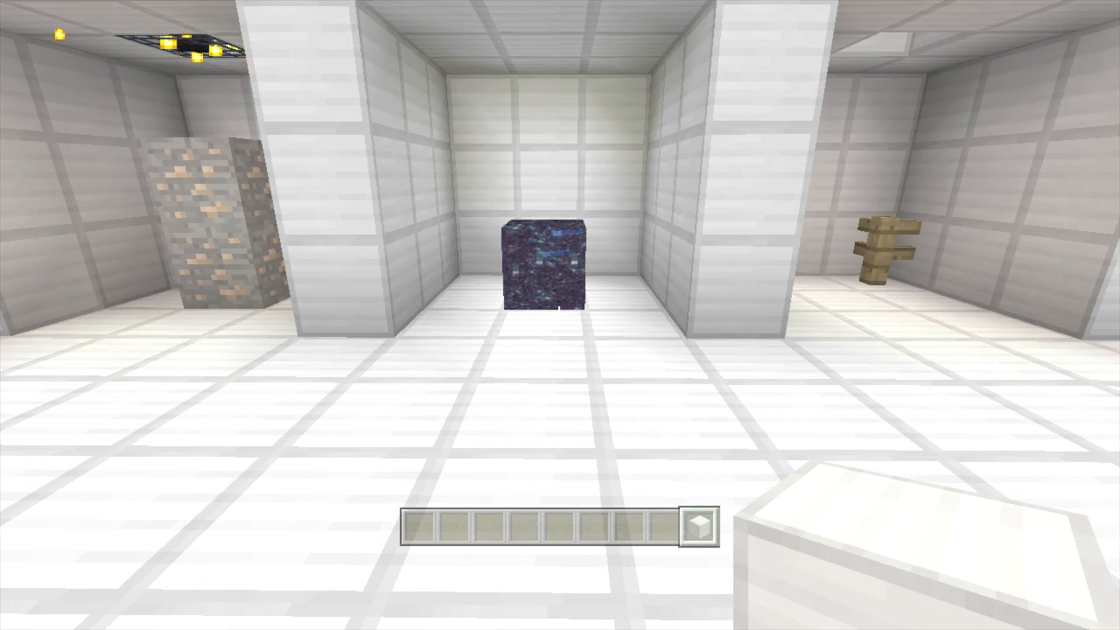
Step: Take a sand block and a spawner from the creative inventory and the chest
key(e)
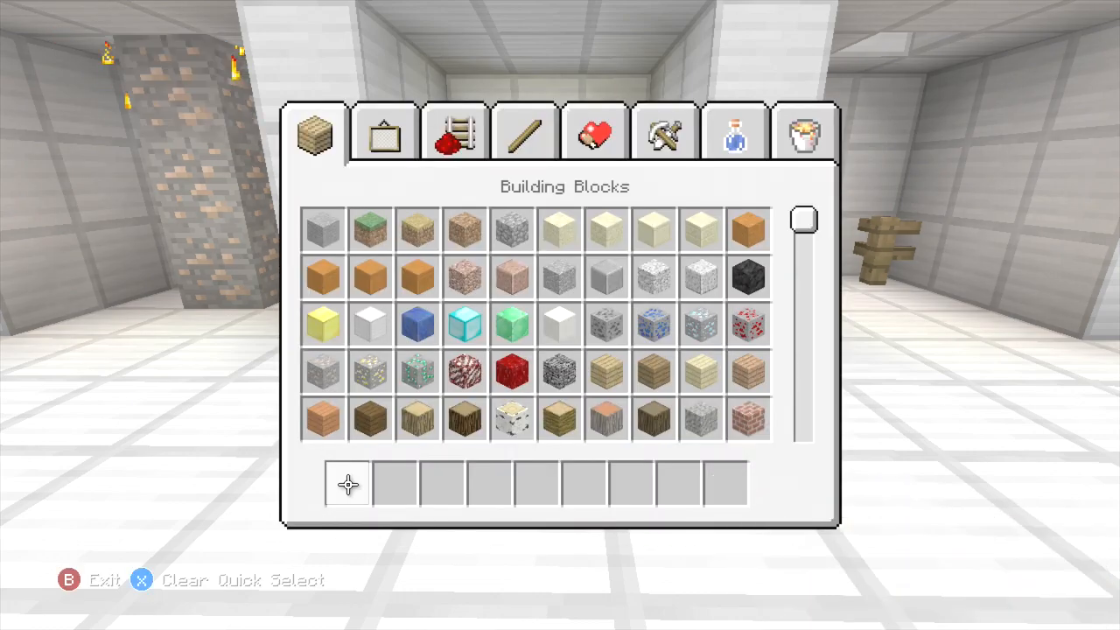
key(B)
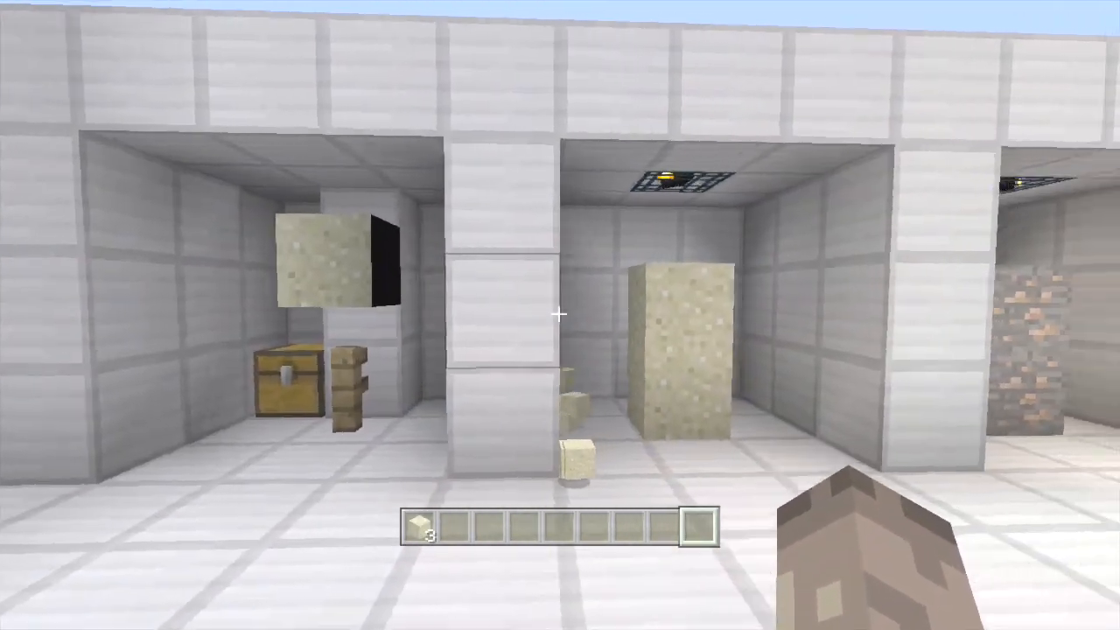
mouse_move(560, 315)
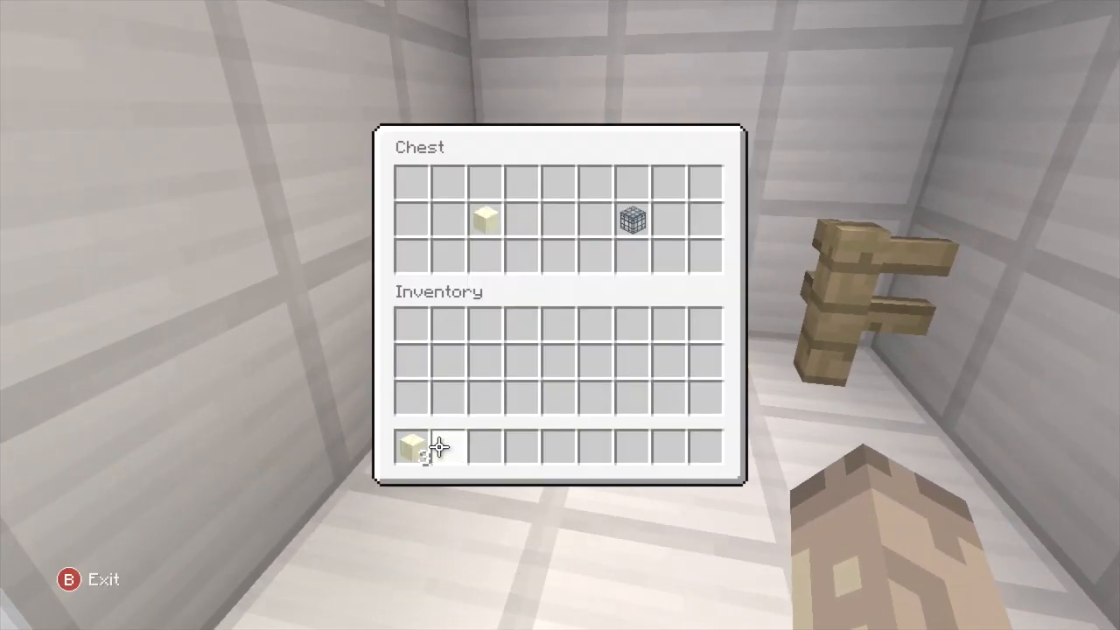
click(483, 219)
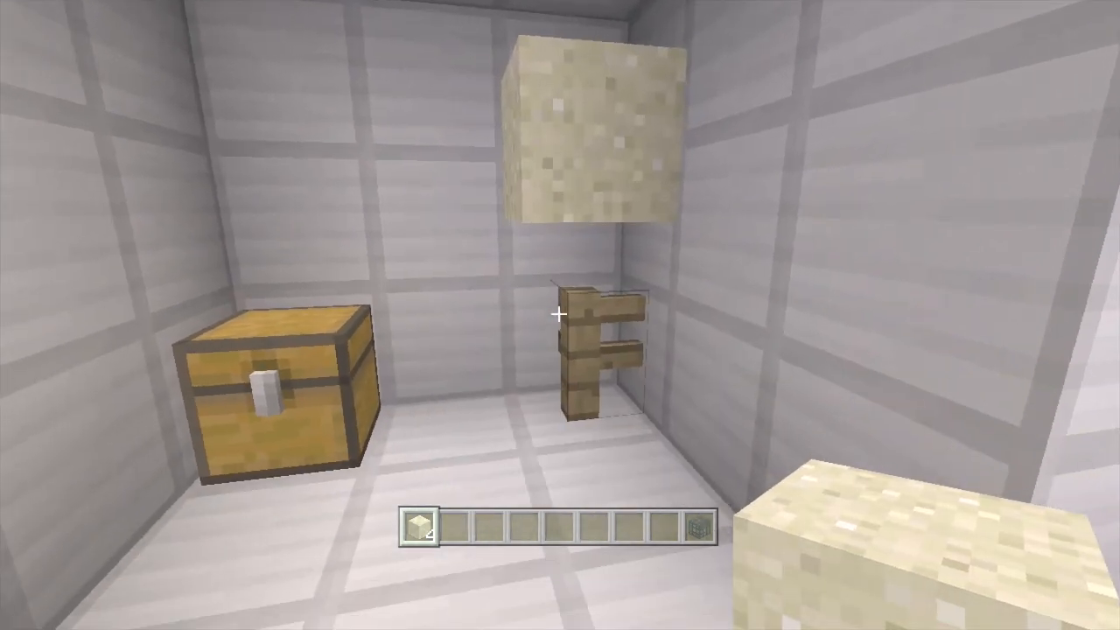
mouse_move(560, 315)
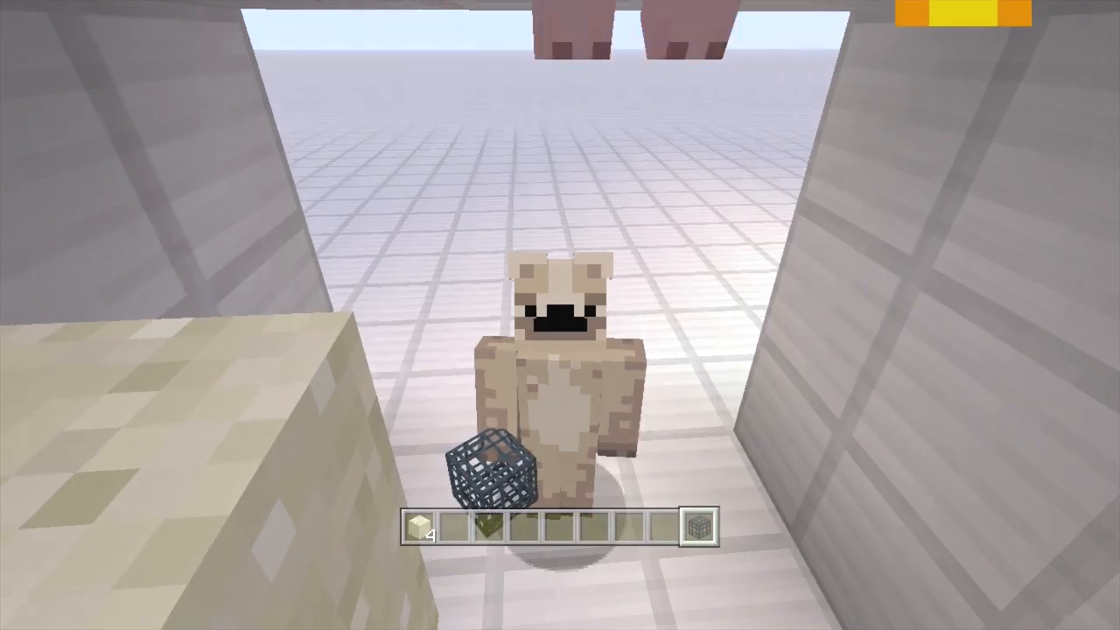
mouse_move(560, 315)
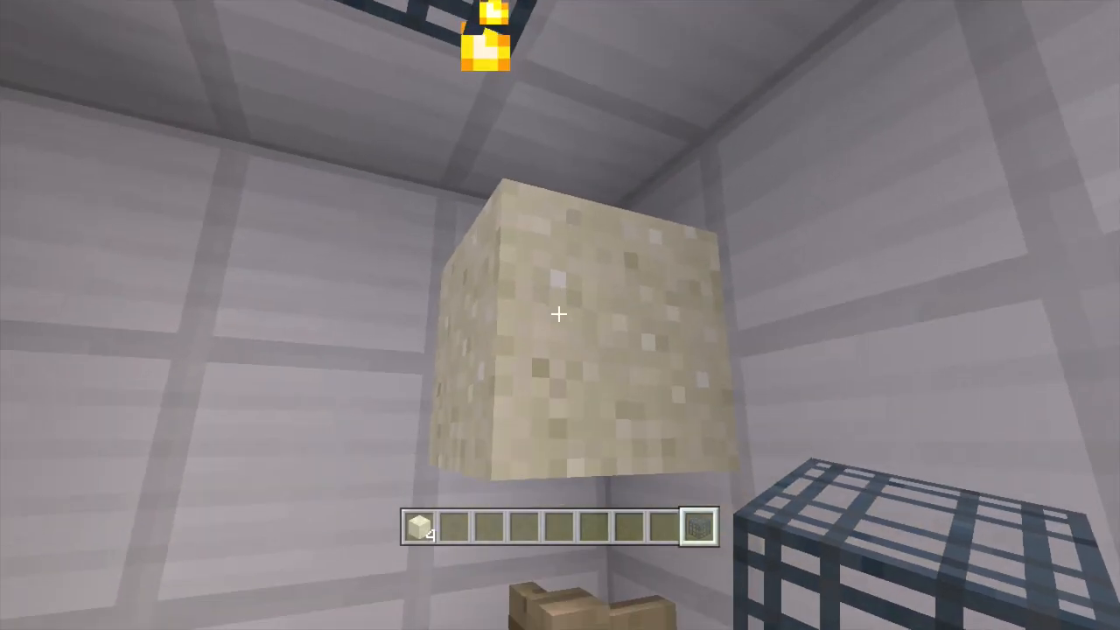
mouse_move(561, 315)
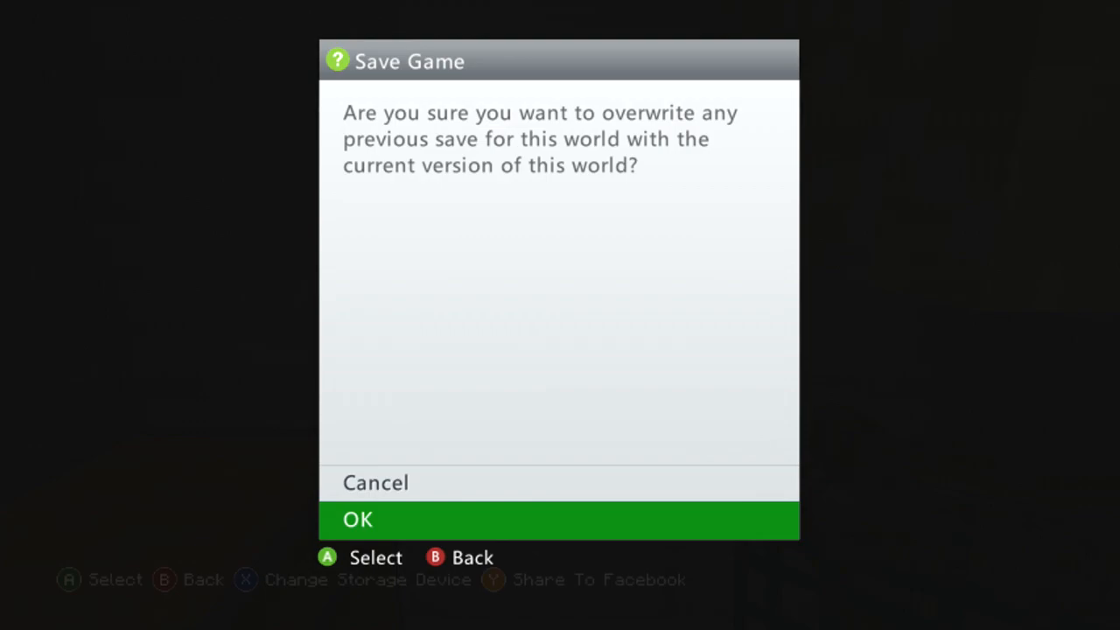
Step: Load the Xbox 360 Falling_block world save and expand its chunk
click(560, 519)
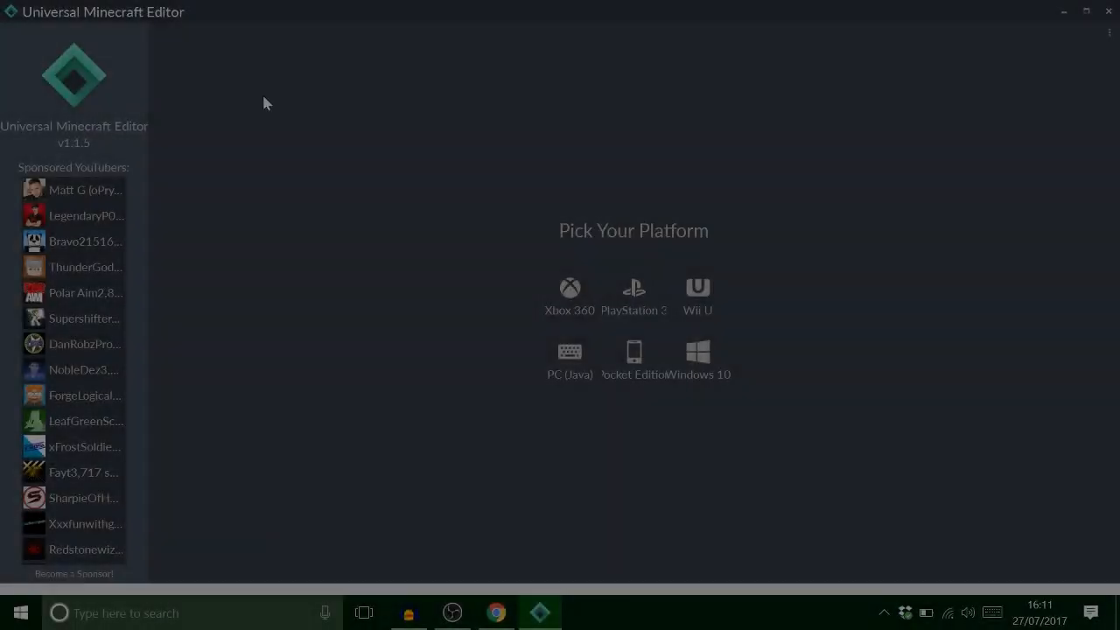
click(571, 289)
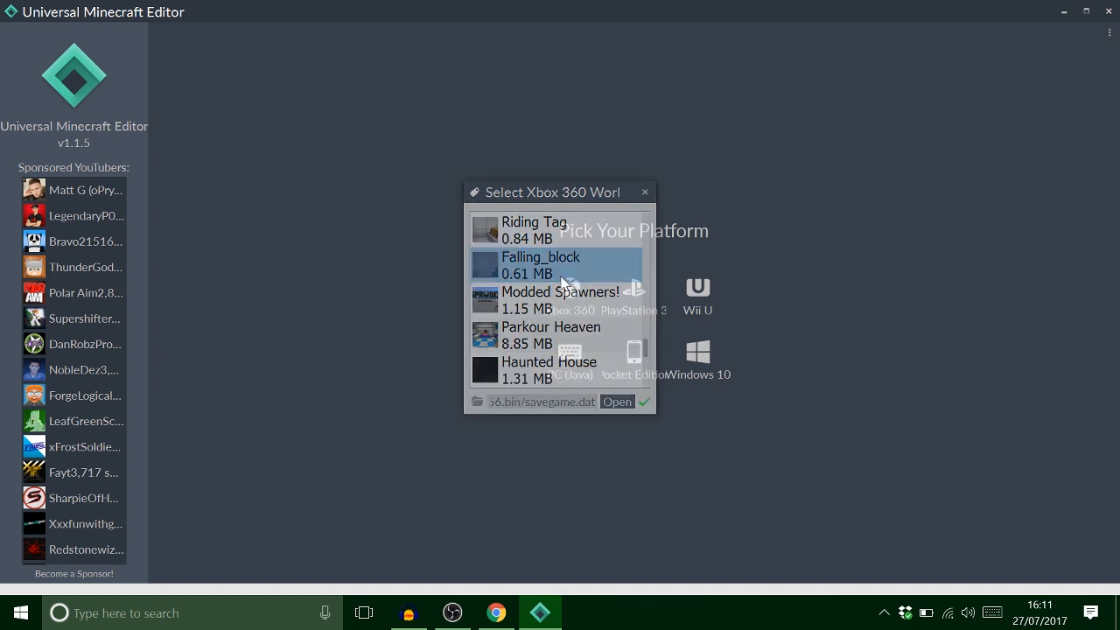
click(616, 401)
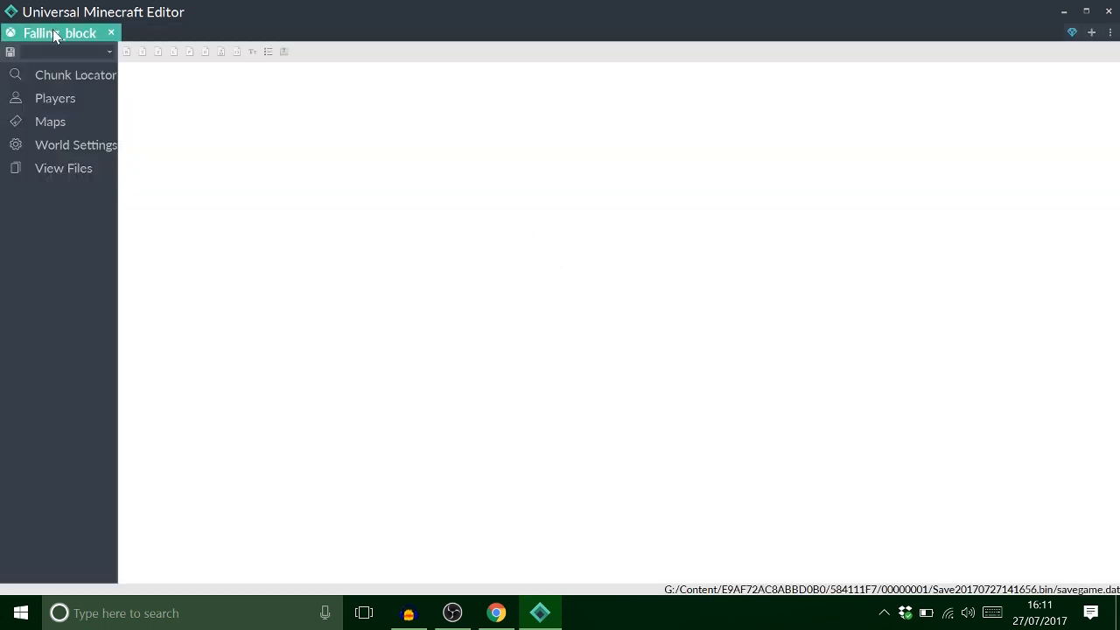
click(55, 98)
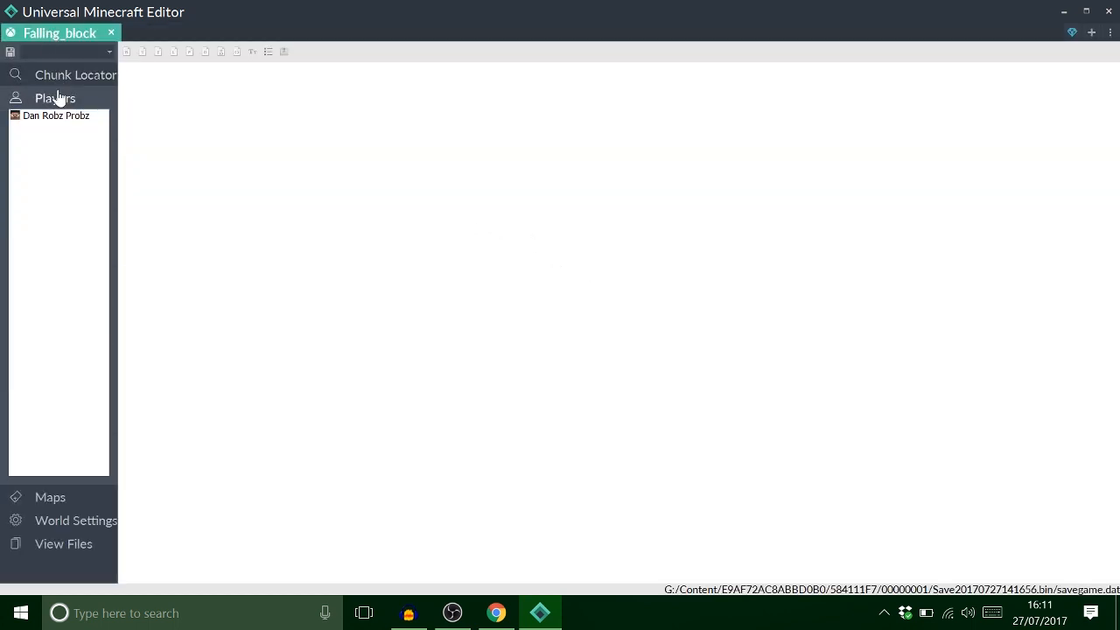
click(56, 116)
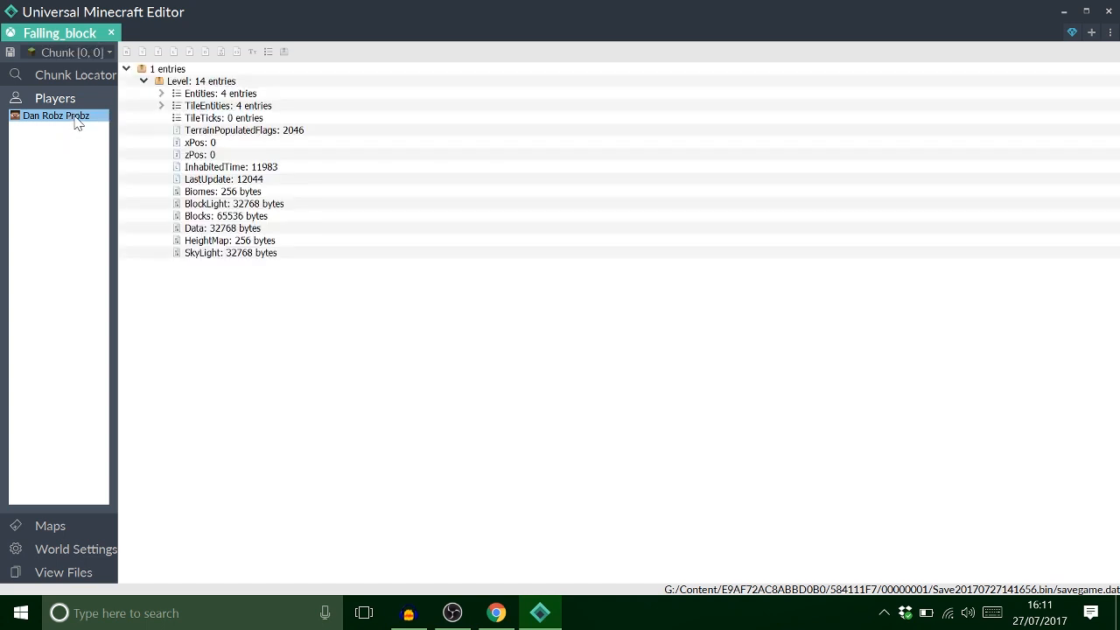
Step: Browse the chunk's entities and the two mob spawners' tile entity tags
click(161, 94)
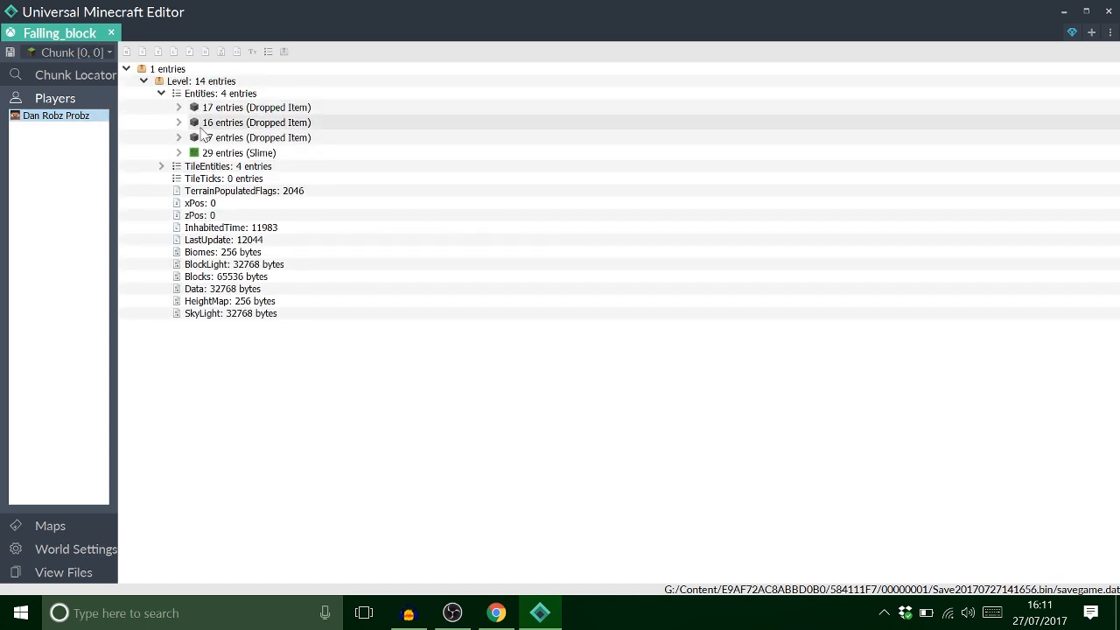
click(179, 95)
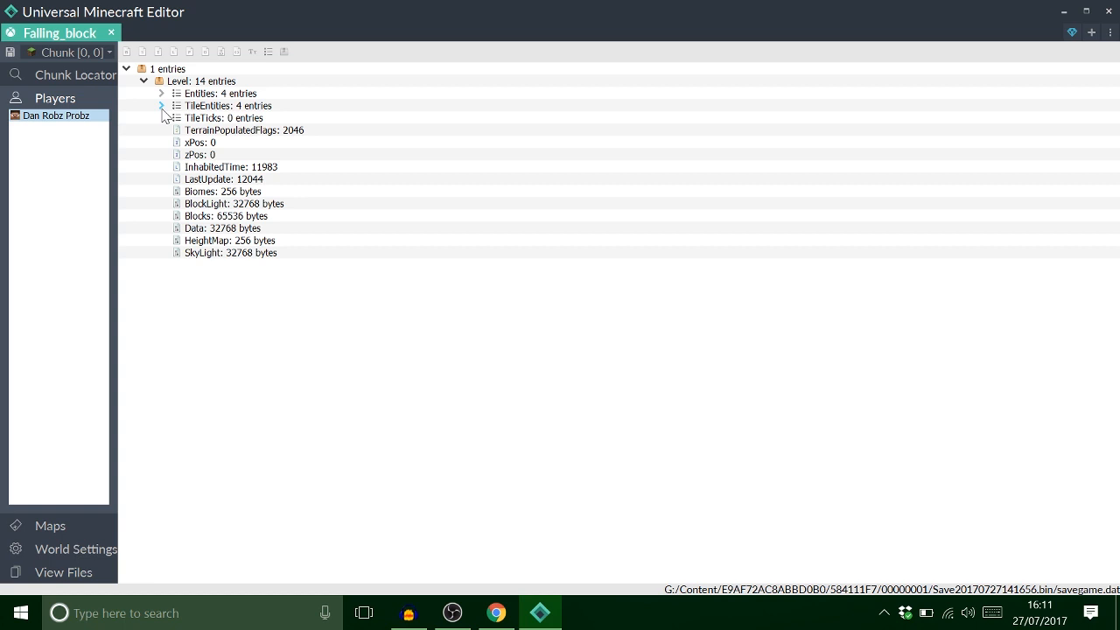
click(161, 106)
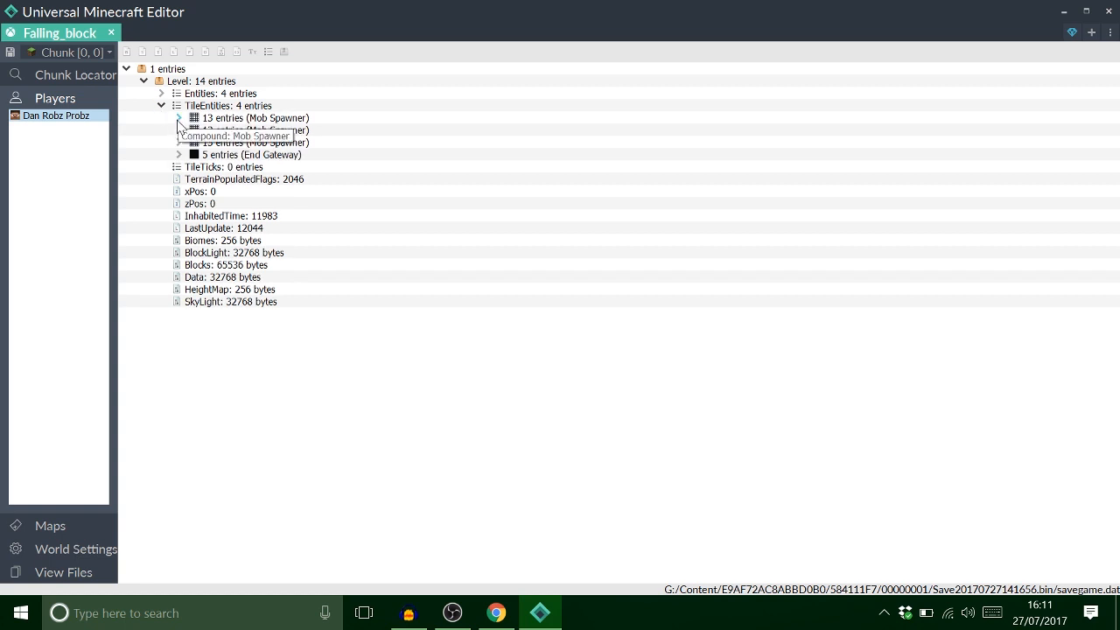
click(178, 119)
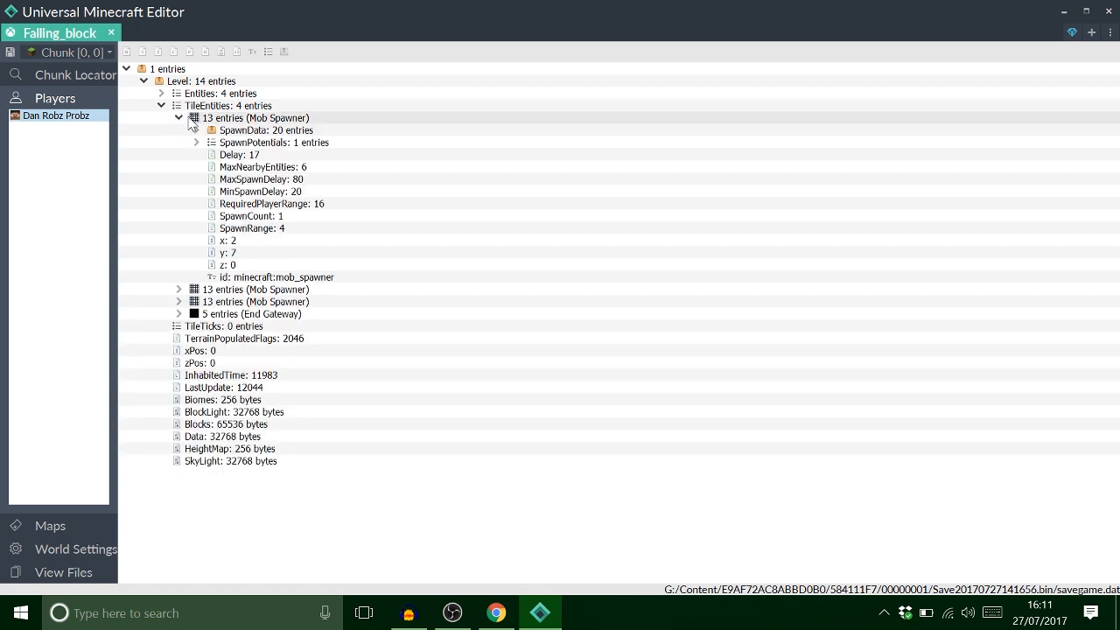
click(179, 117)
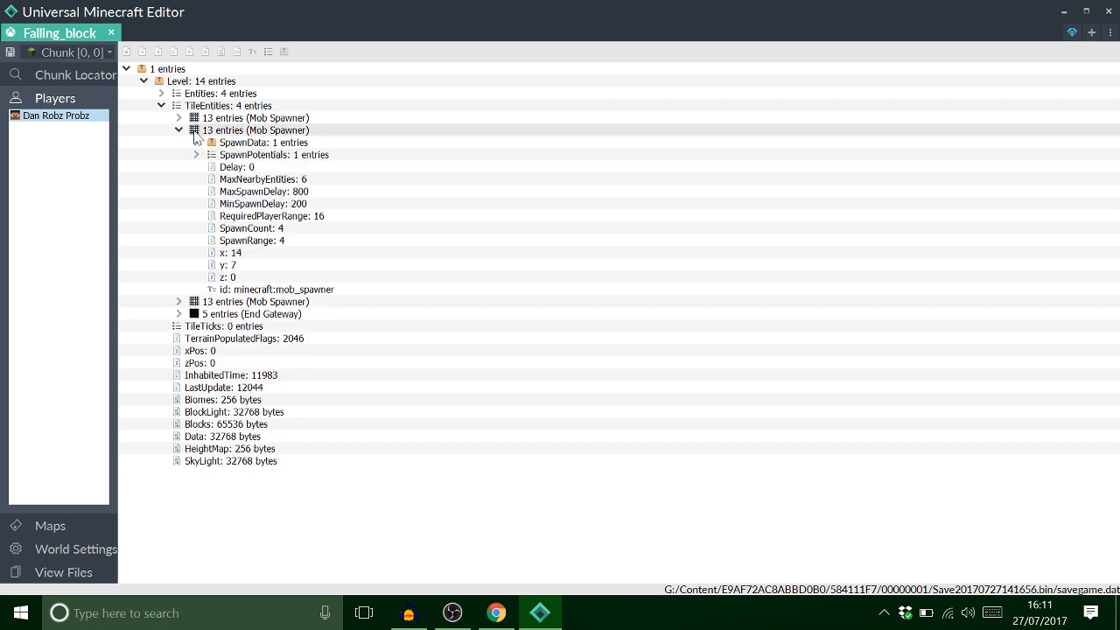
click(178, 130)
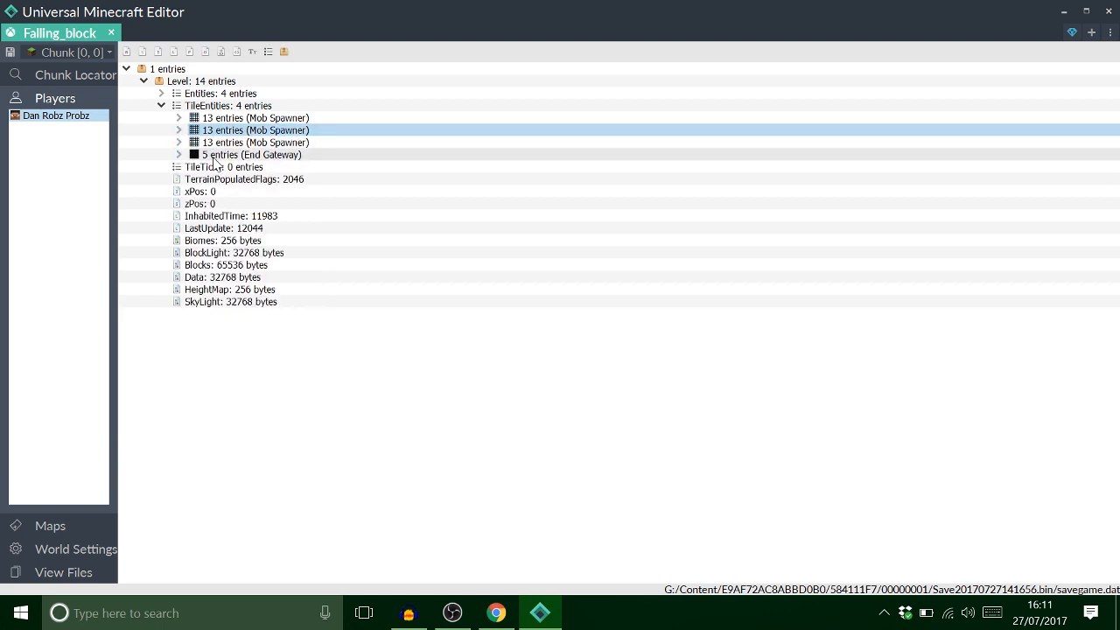
Step: Locate the neighbouring chunk and copy its falling block entity
click(74, 73)
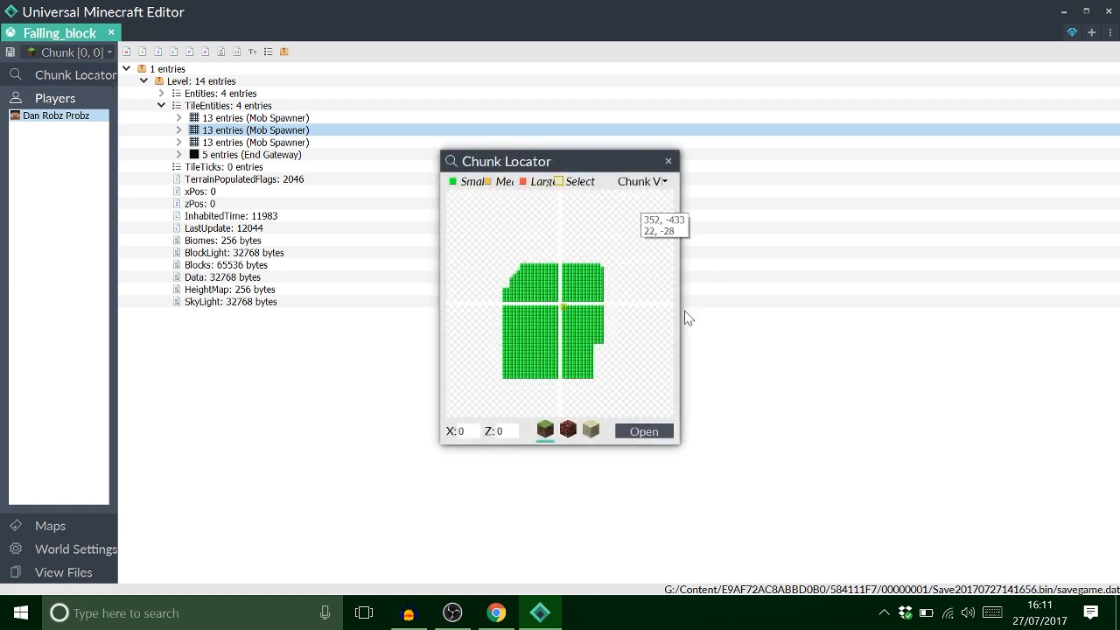
mouse_move(564, 312)
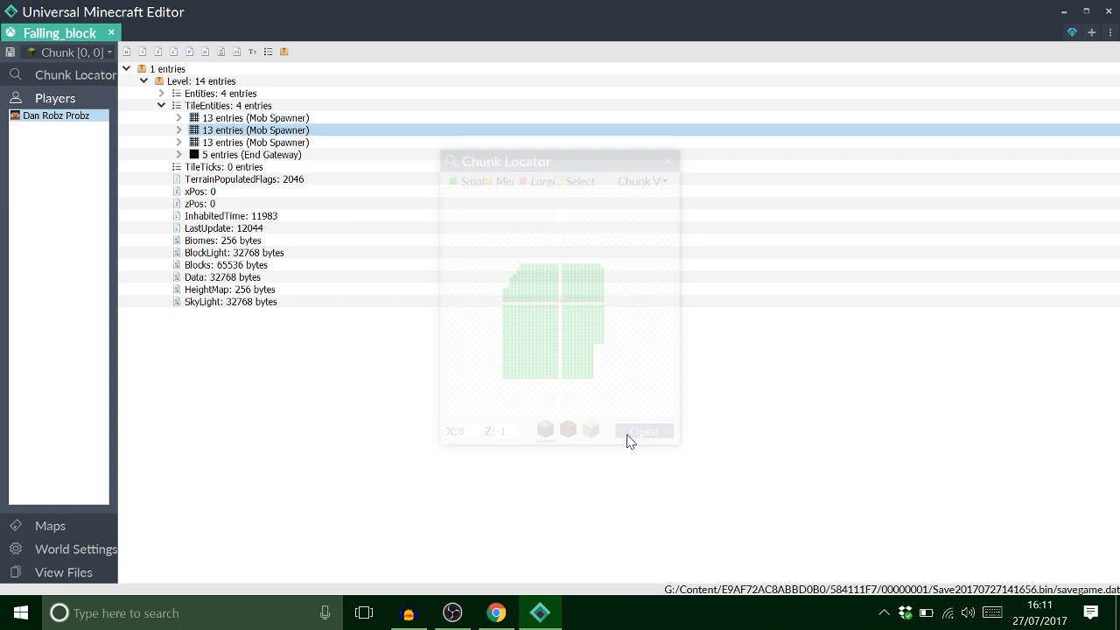
click(644, 430)
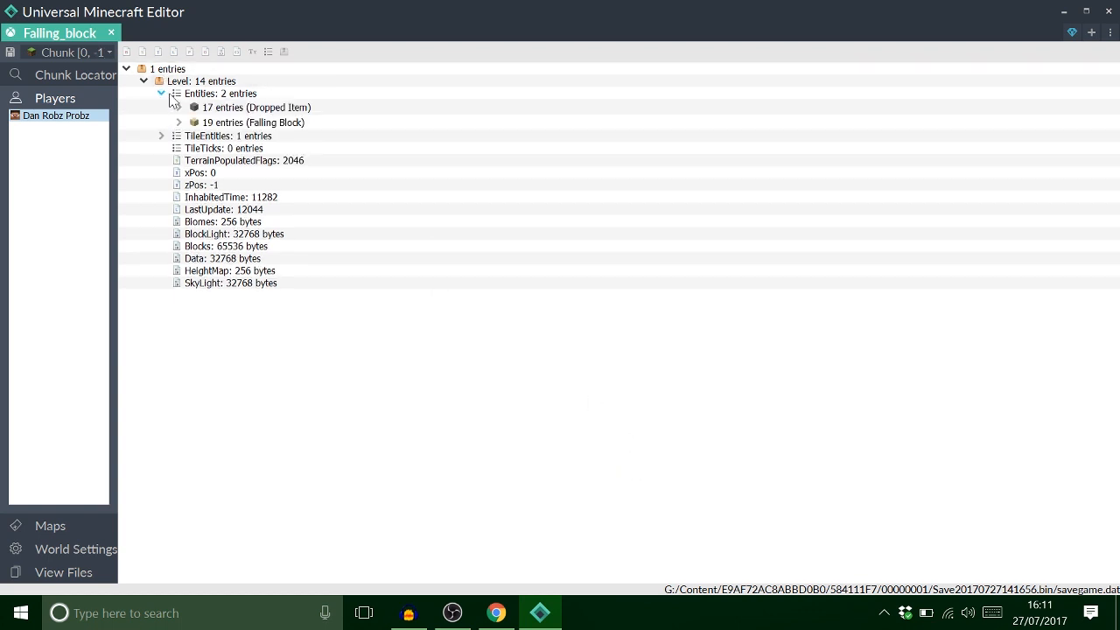
click(179, 122)
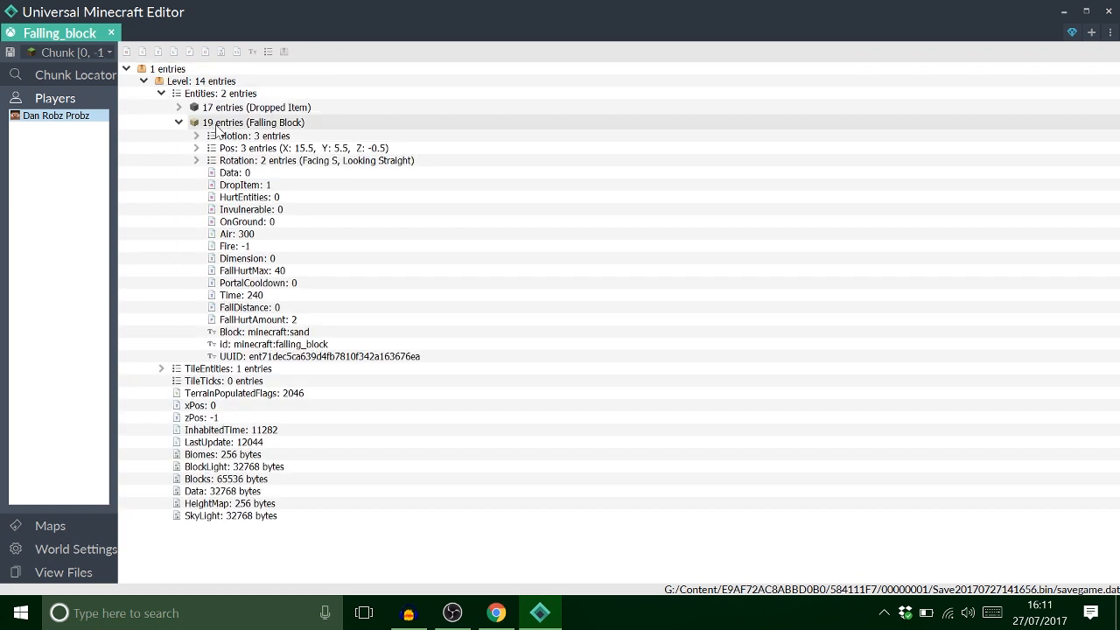
click(252, 122)
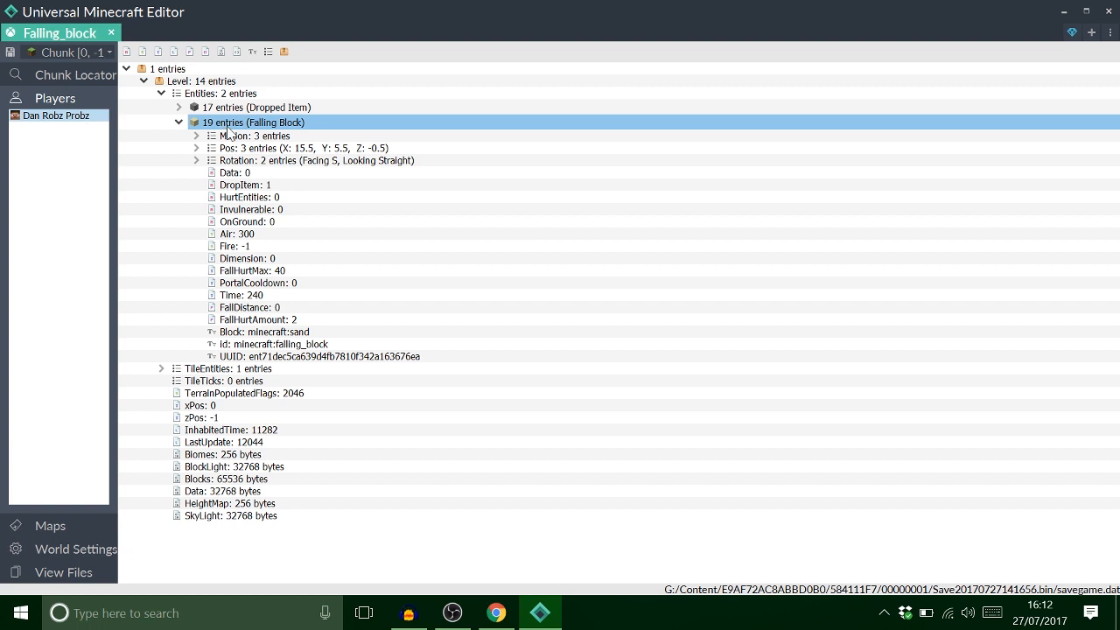
mouse_move(84, 84)
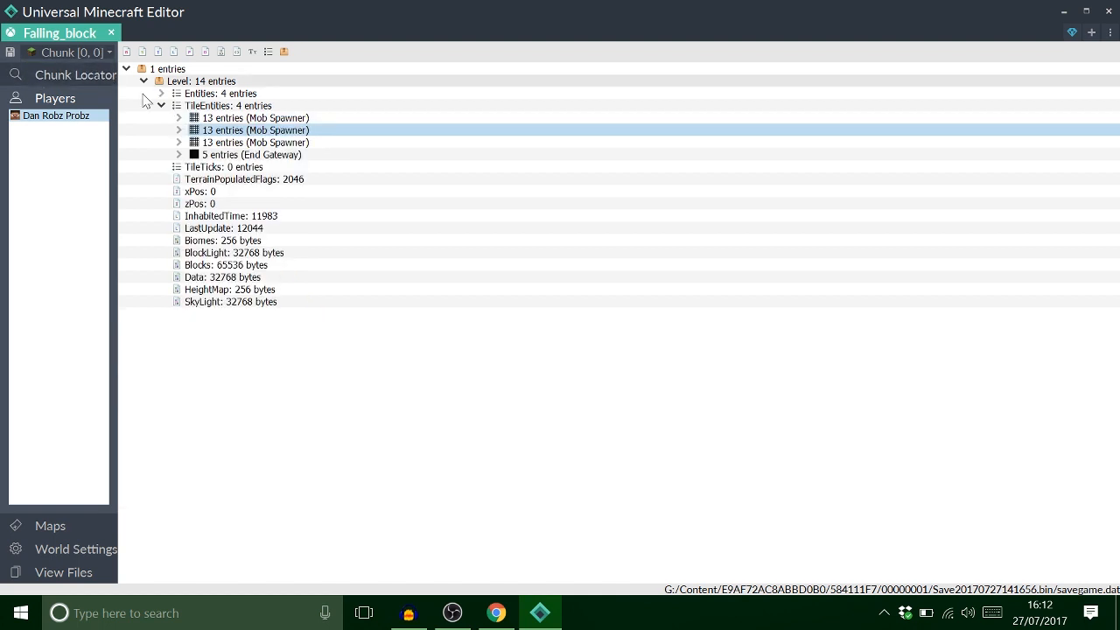
Step: Paste the falling block into the mob spawner as a compound named SpawnData
click(179, 130)
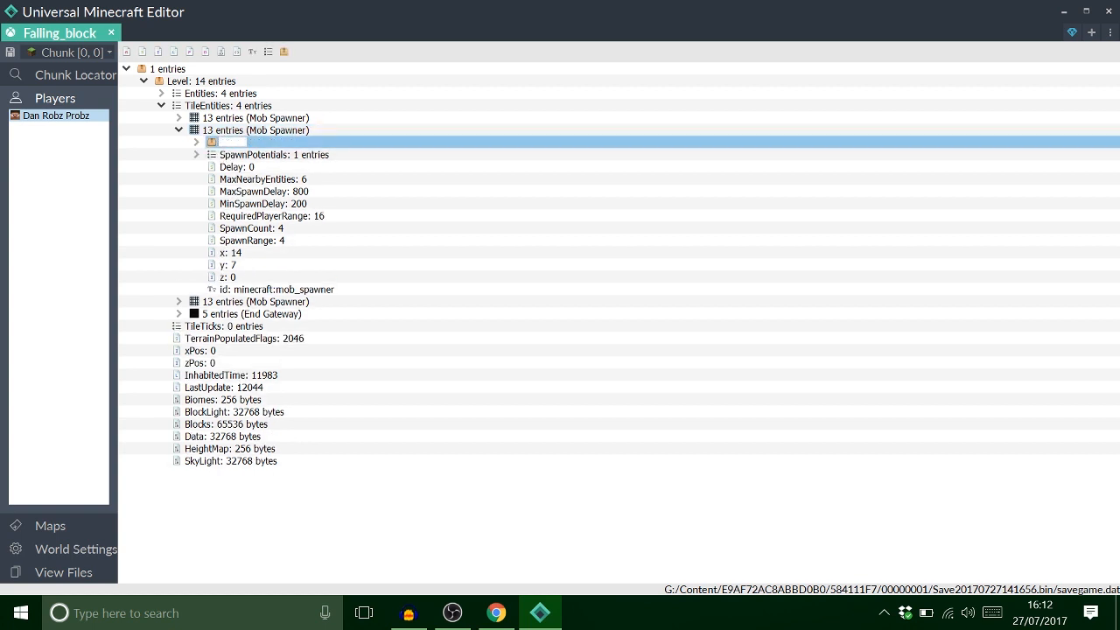
text(SpawnData: 19 entries)
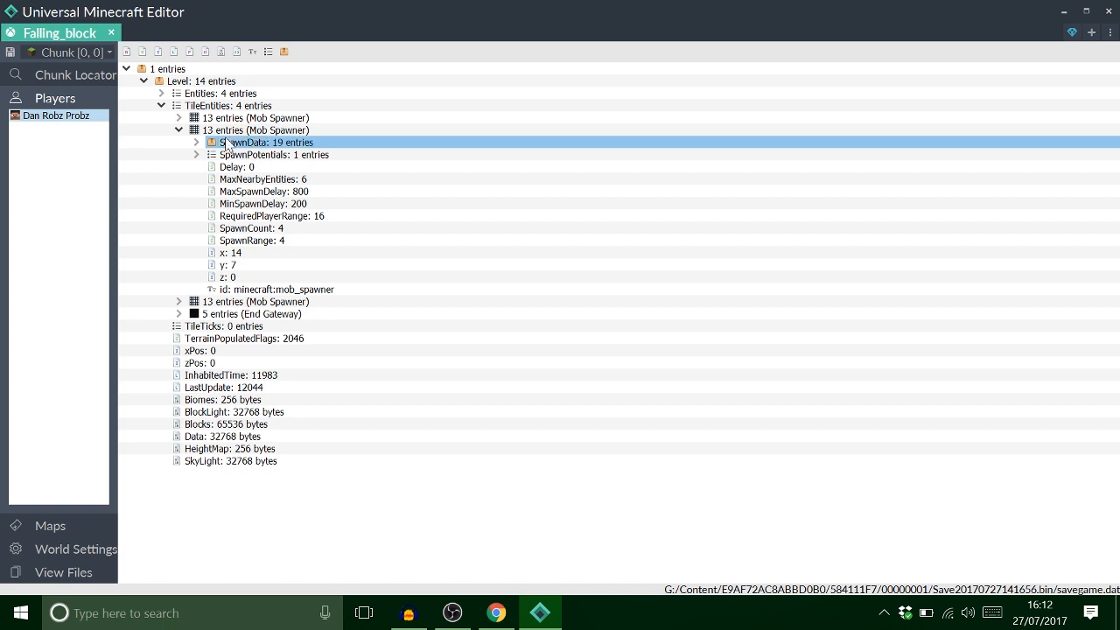
click(196, 141)
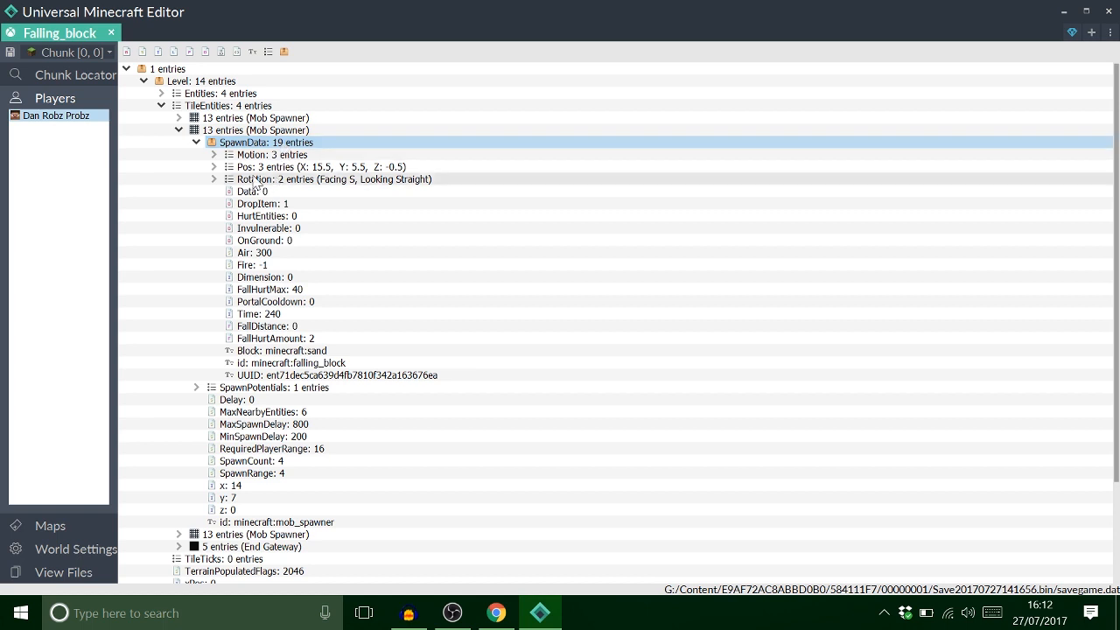
Step: Check the spawner's x and set the SpawnData Pos X to 14.5
click(213, 166)
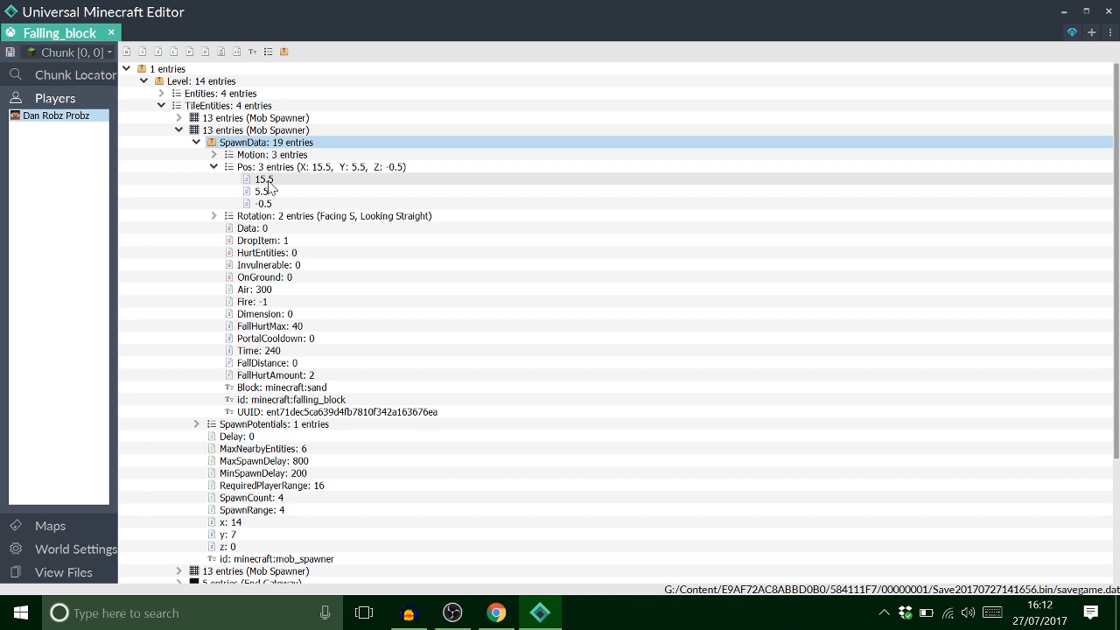
scroll(down, 3)
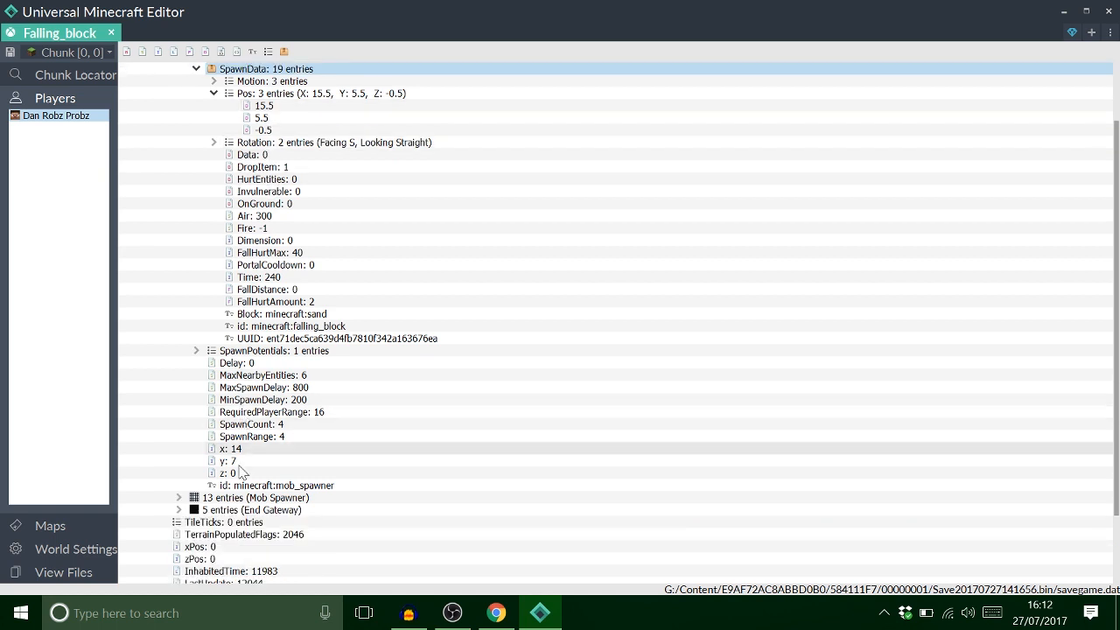
click(233, 449)
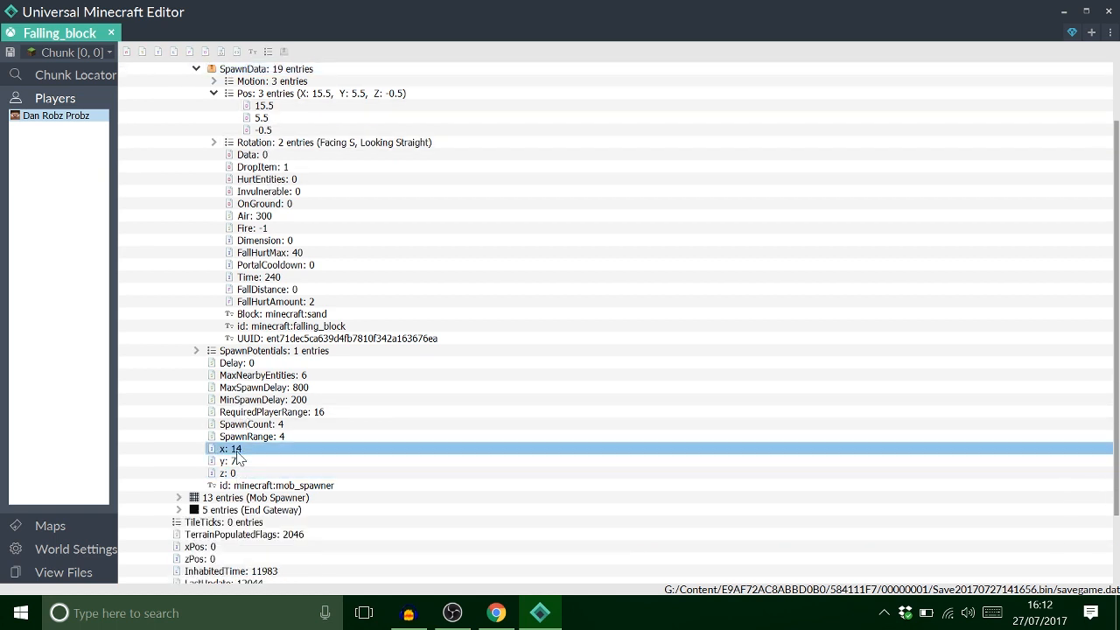
scroll(up, 3)
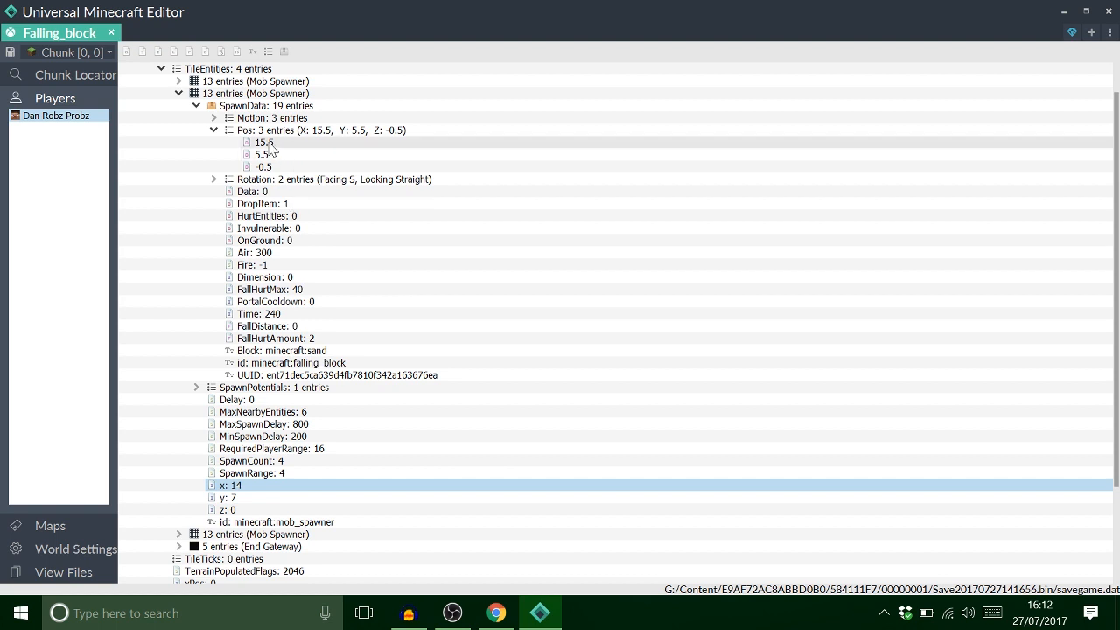
click(264, 142)
text(14.5)
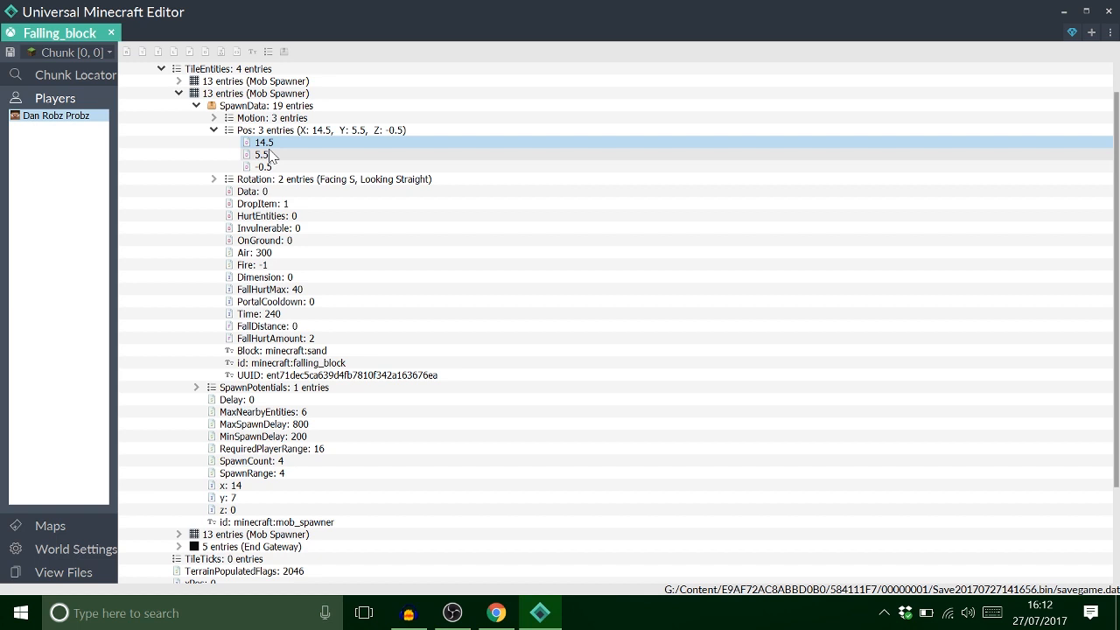
mouse_move(266, 167)
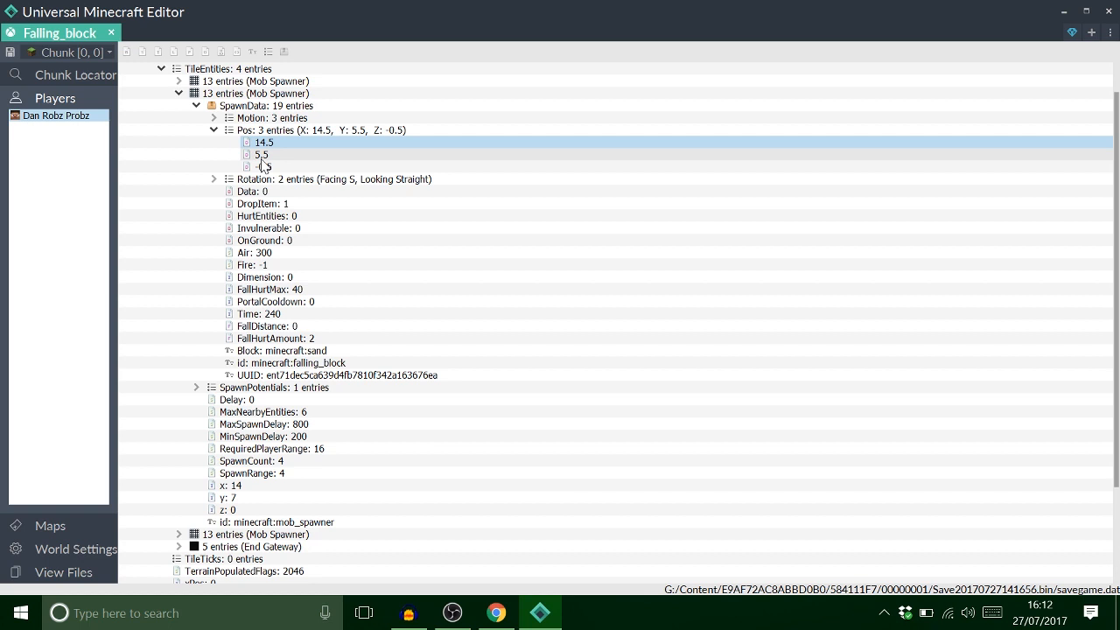
click(262, 142)
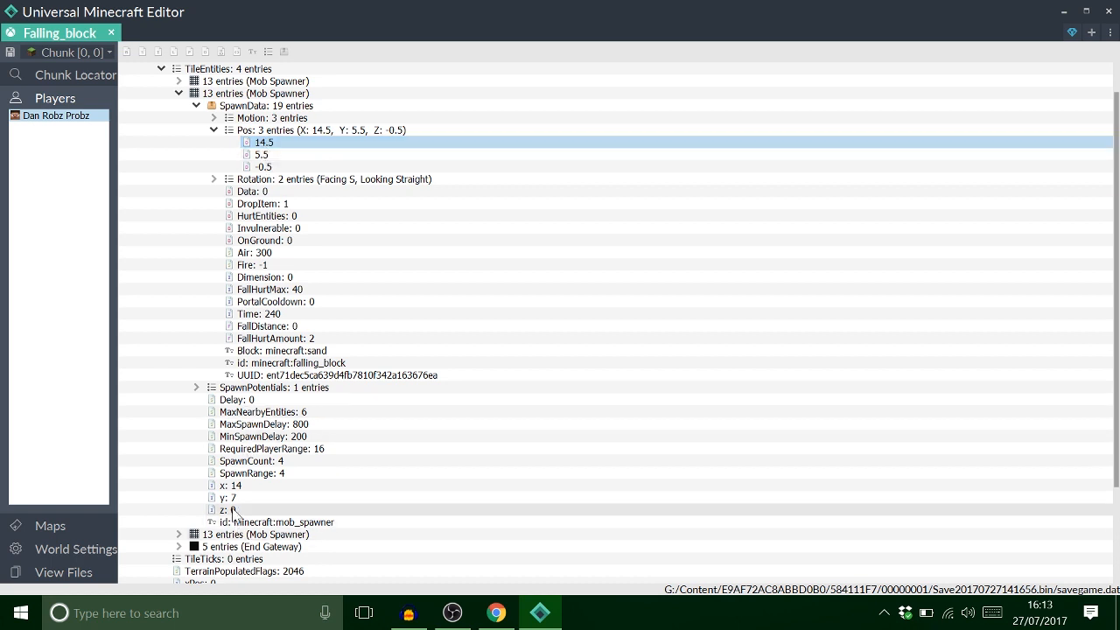
Step: Set the SpawnData Pos Y to 6.0 and Z to 0.5 after checking the spawner's y
click(231, 497)
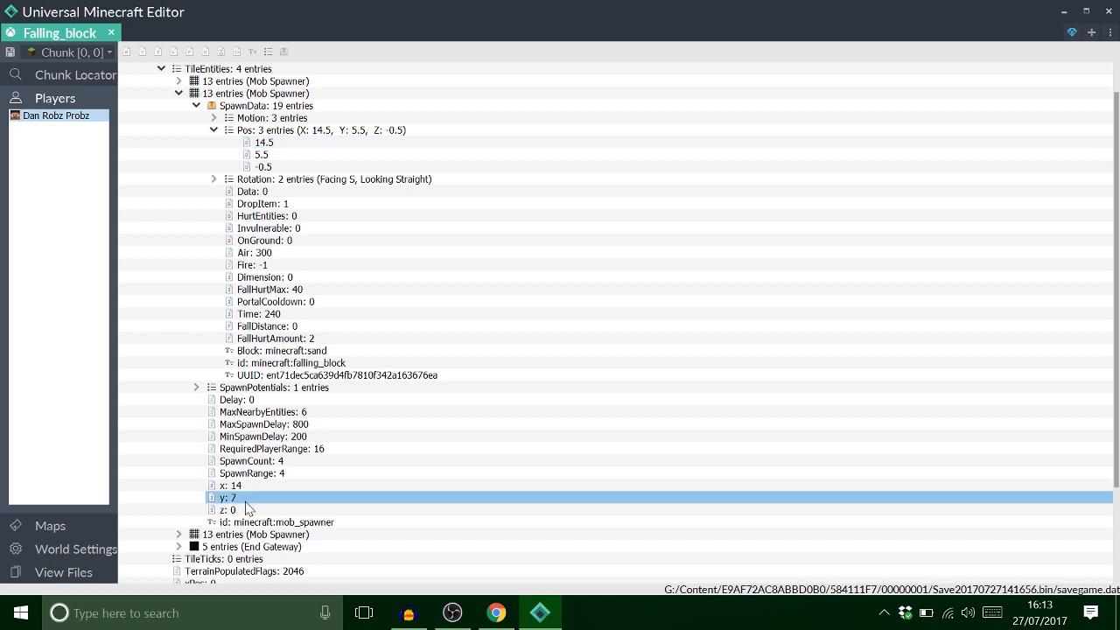
mouse_move(259, 154)
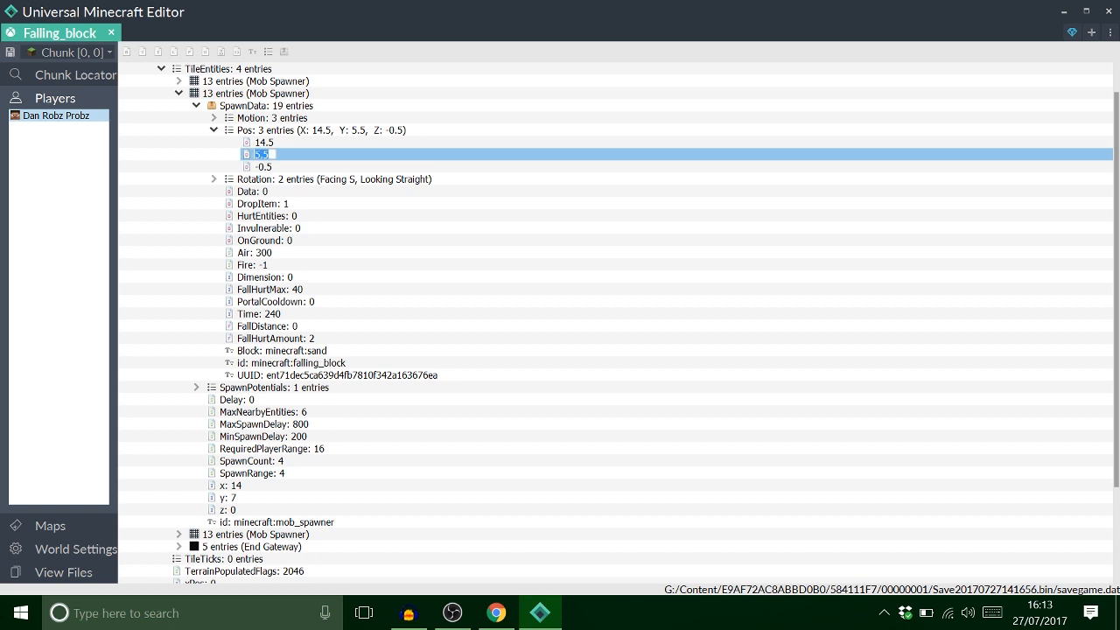
text(6.0)
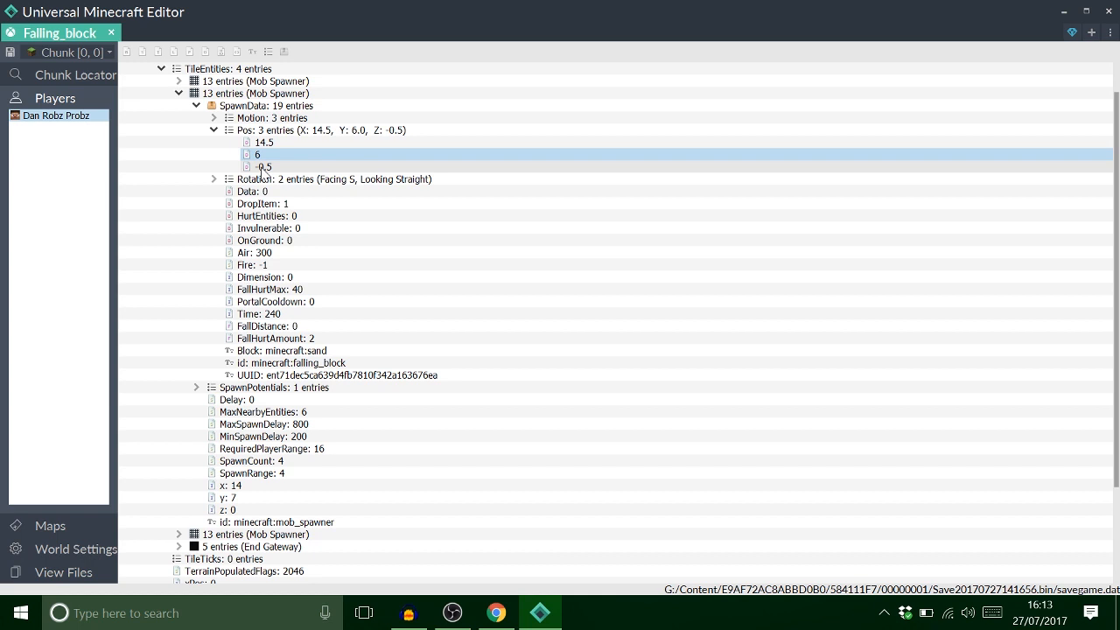
click(262, 168)
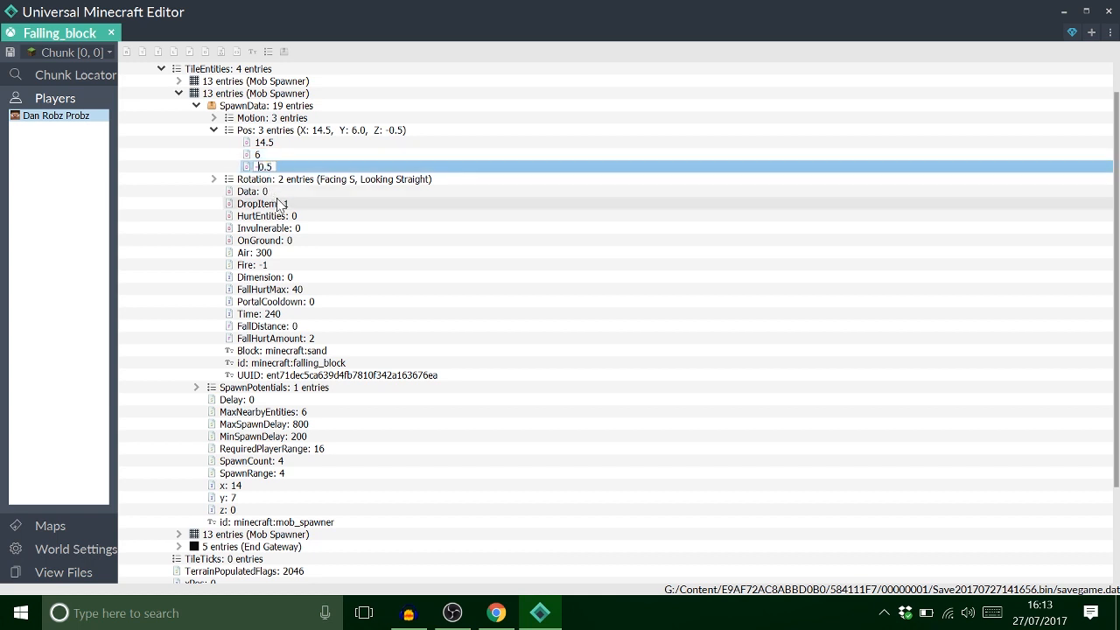
text(0.5)
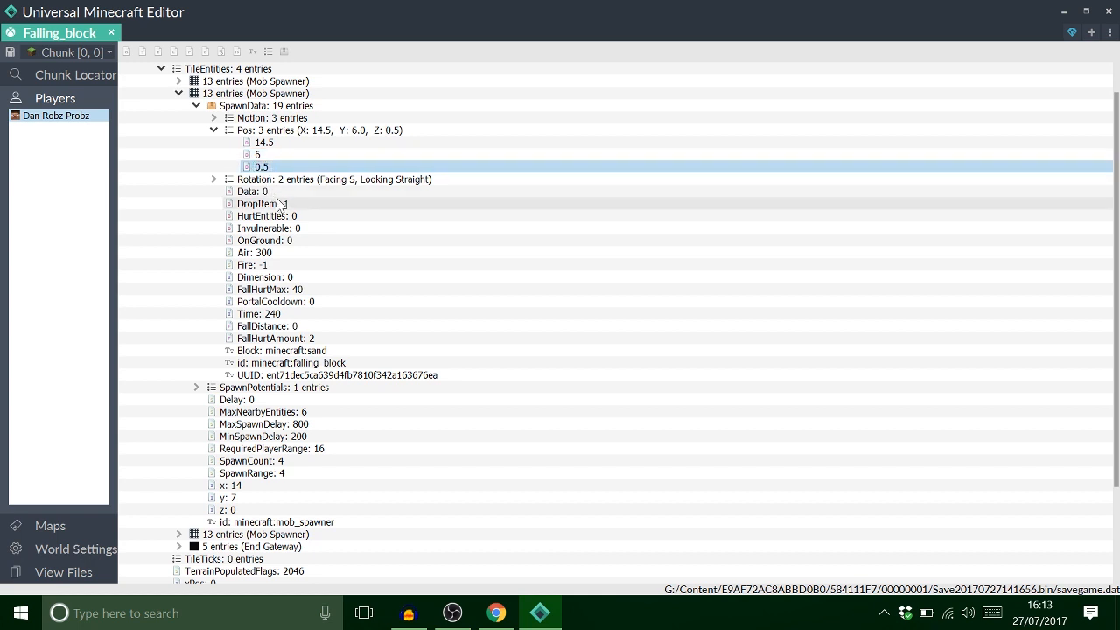
click(315, 129)
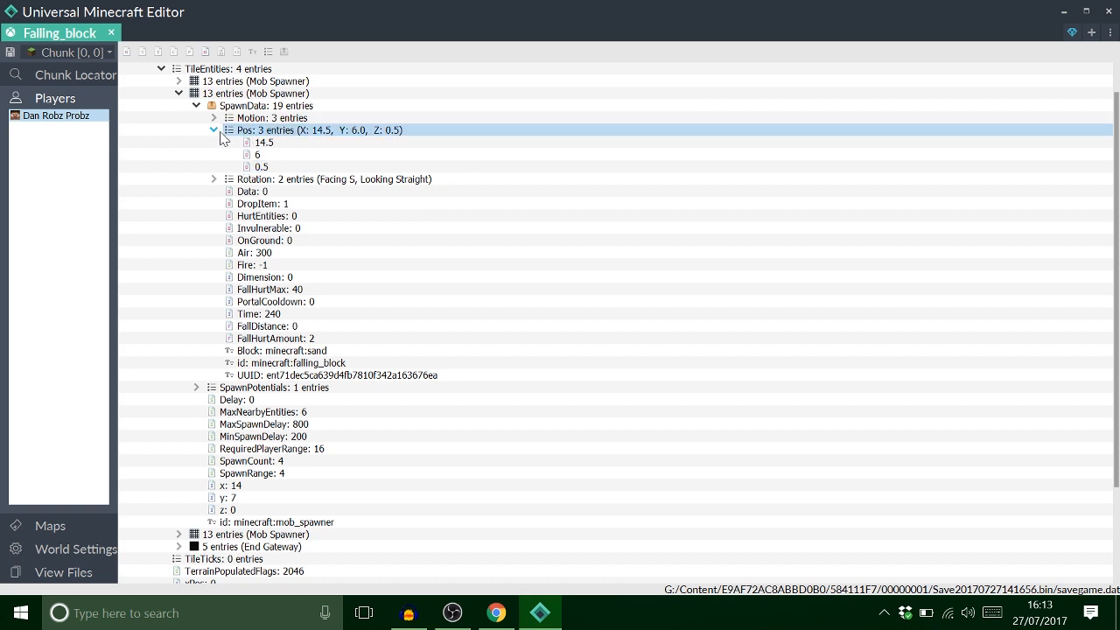
Step: Make the falling block minecraft:wool with Data 14 and clear its UUID
click(213, 129)
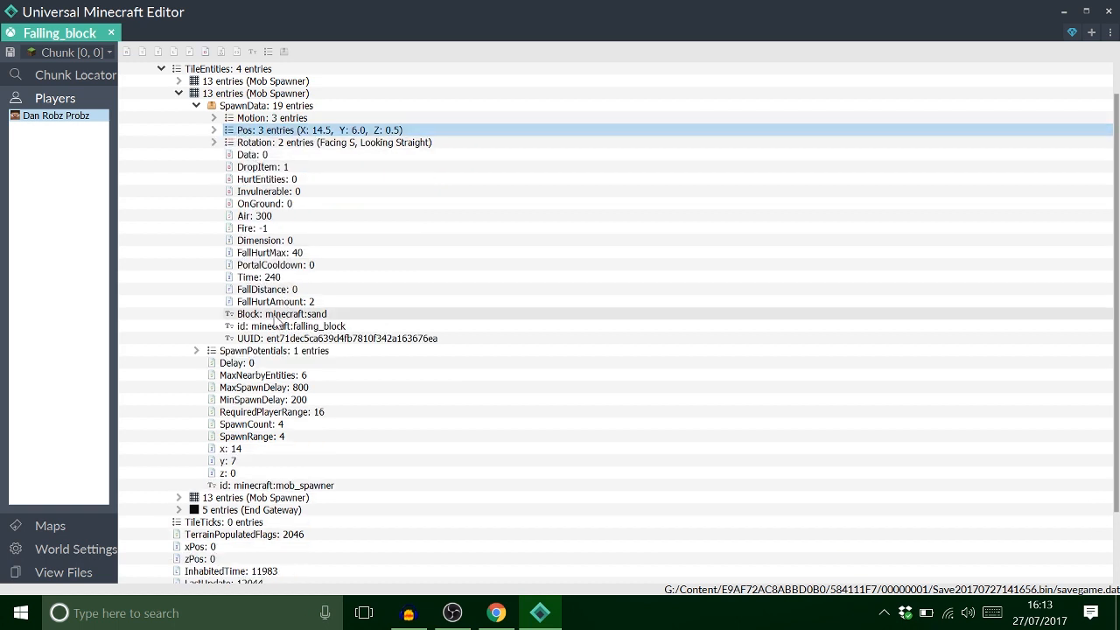
double_click(294, 313)
text(wool)
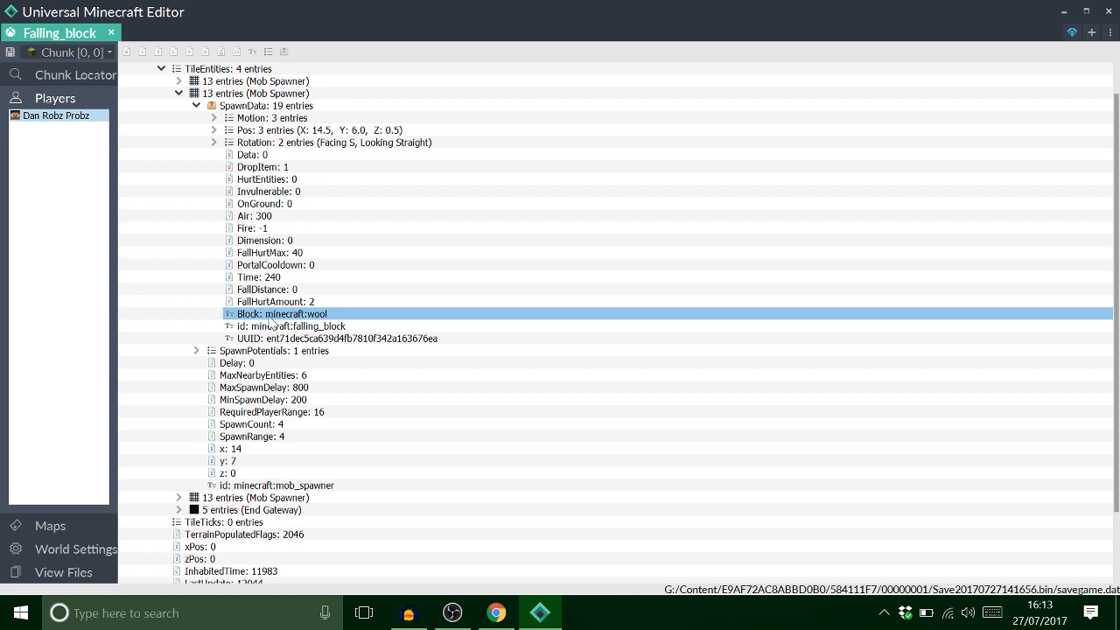
mouse_move(297, 324)
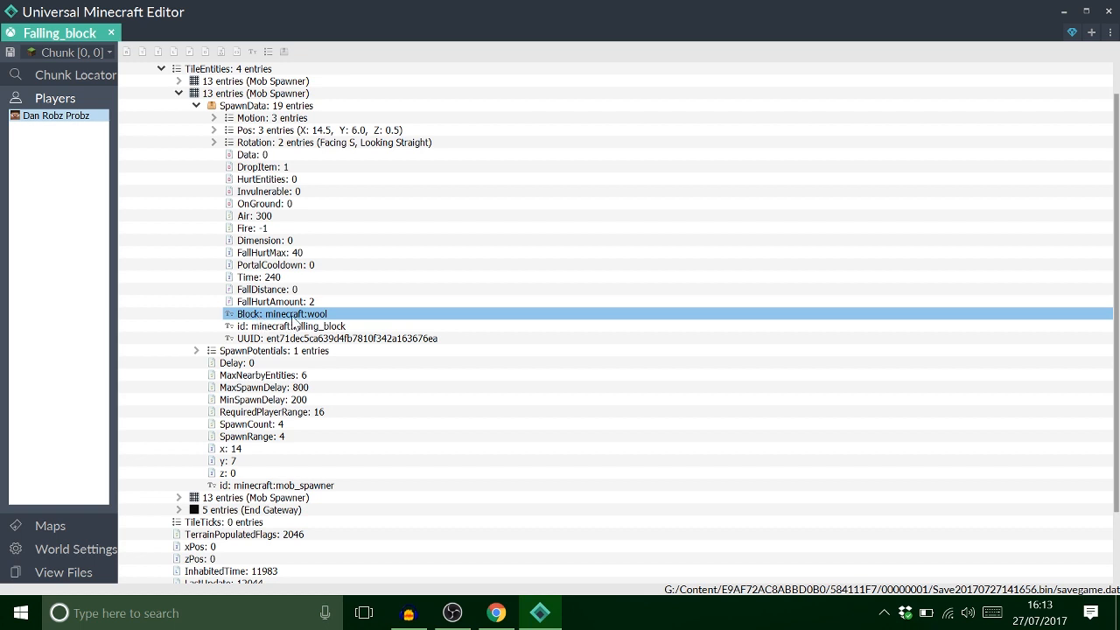
mouse_move(316, 322)
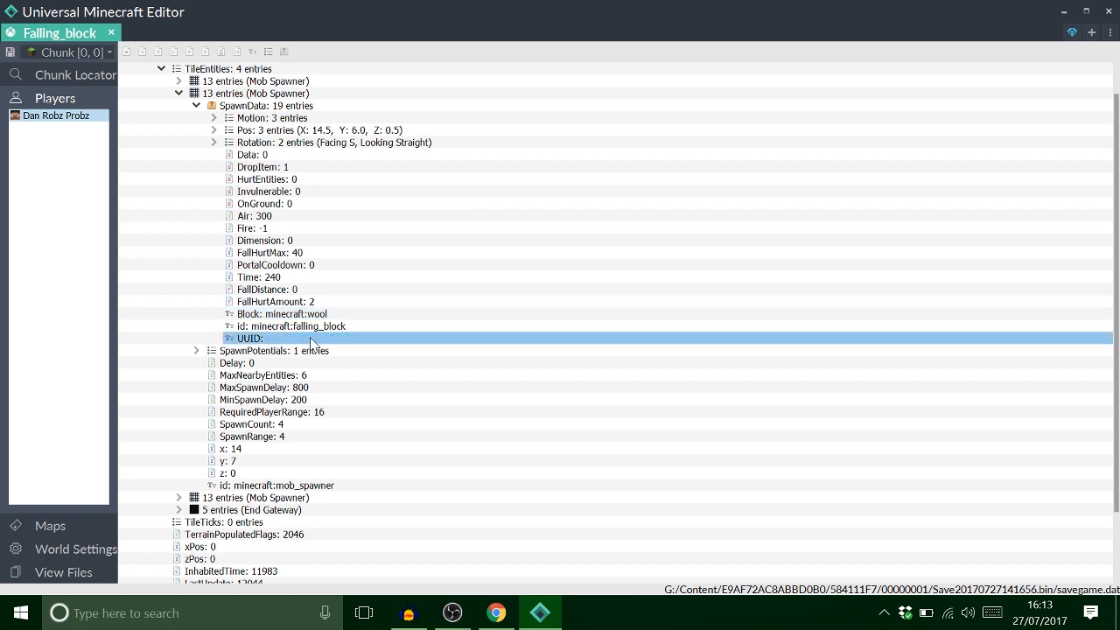
click(262, 166)
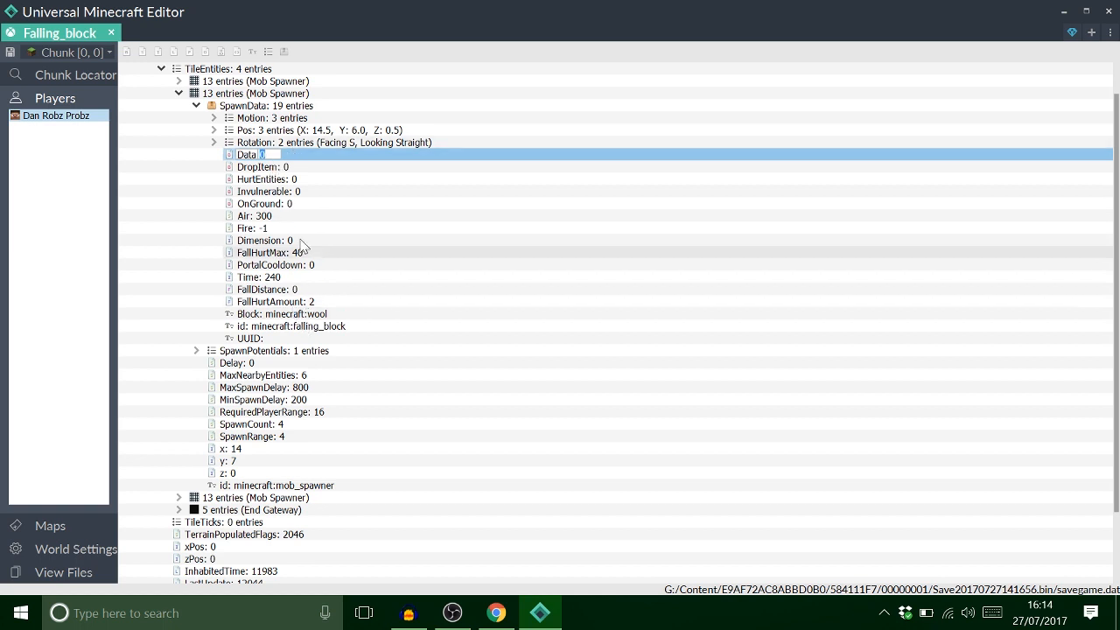
text(14)
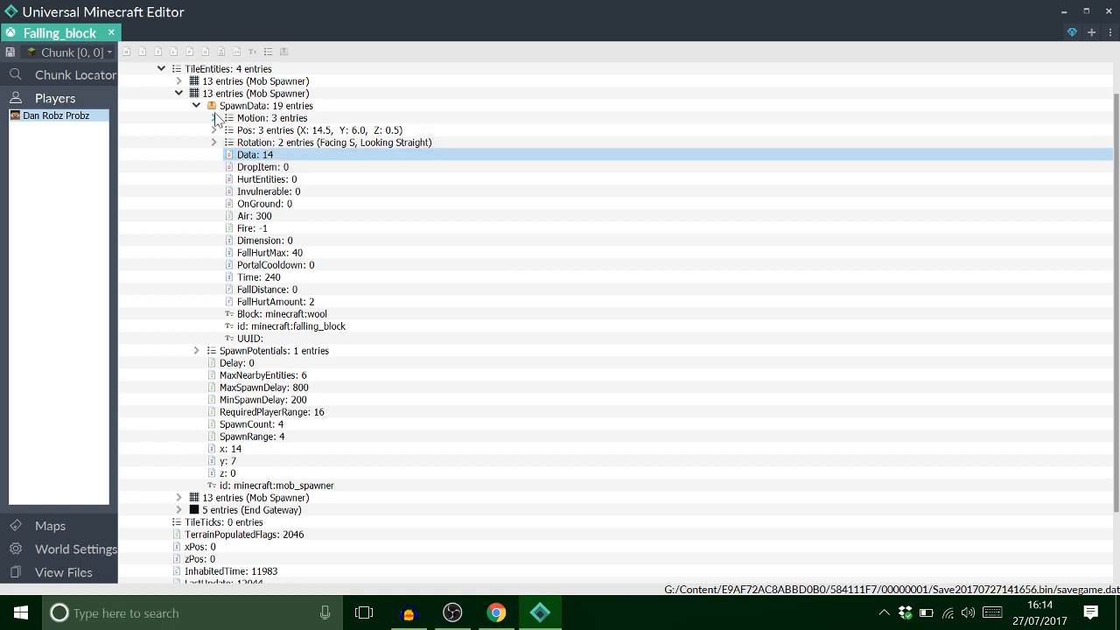
Step: Edit the middle Motion value of the spawned wool block, leaving Motion at 0, 0, 0
click(214, 118)
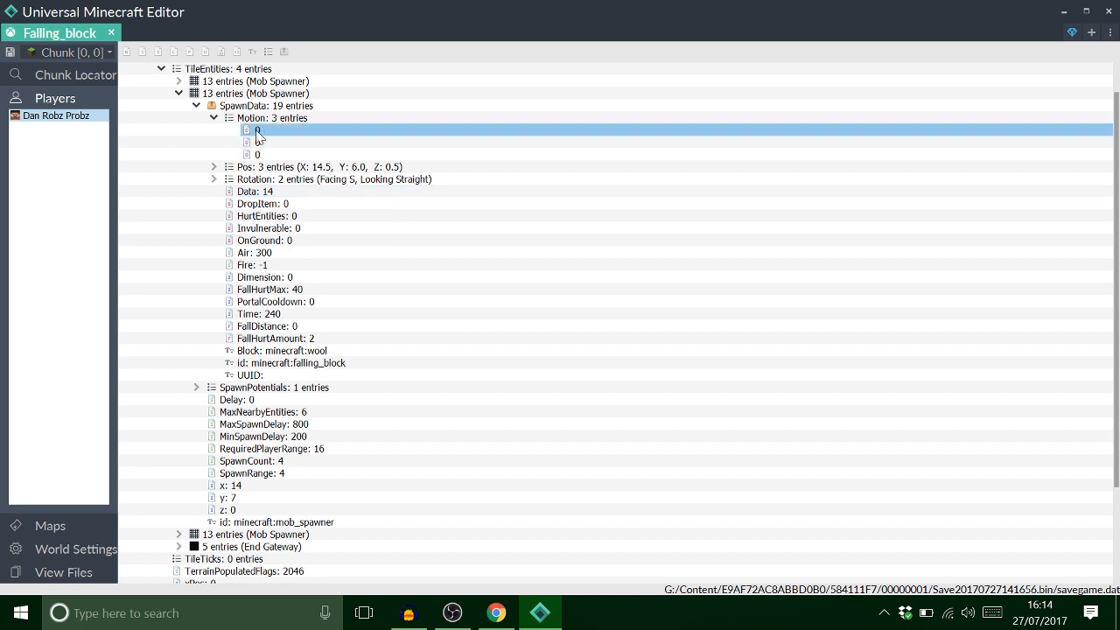
click(259, 154)
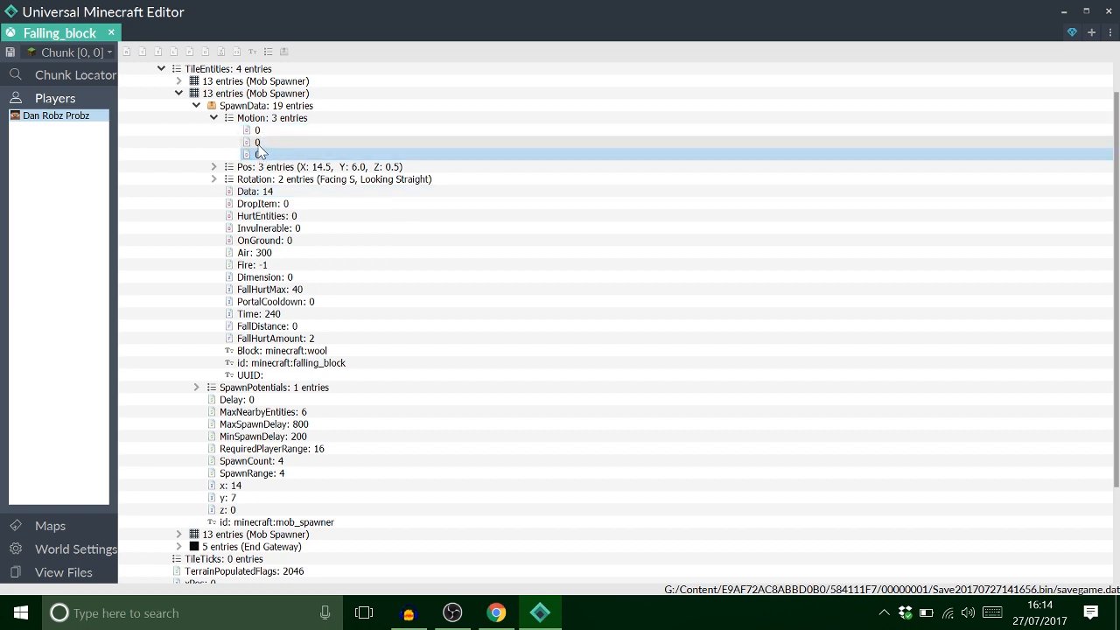
click(259, 142)
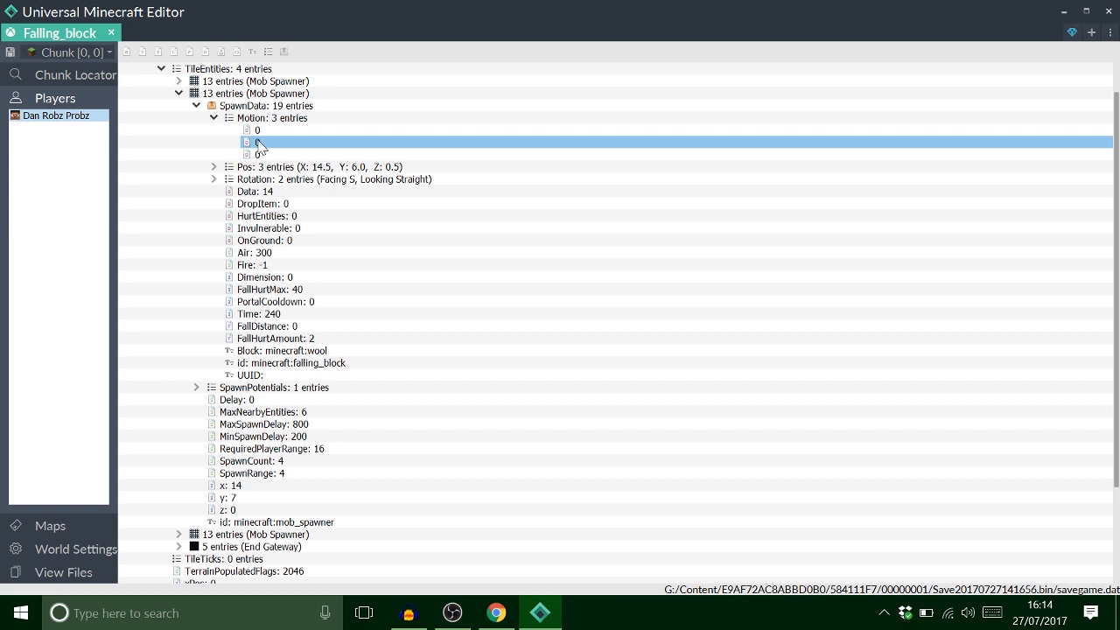
click(271, 117)
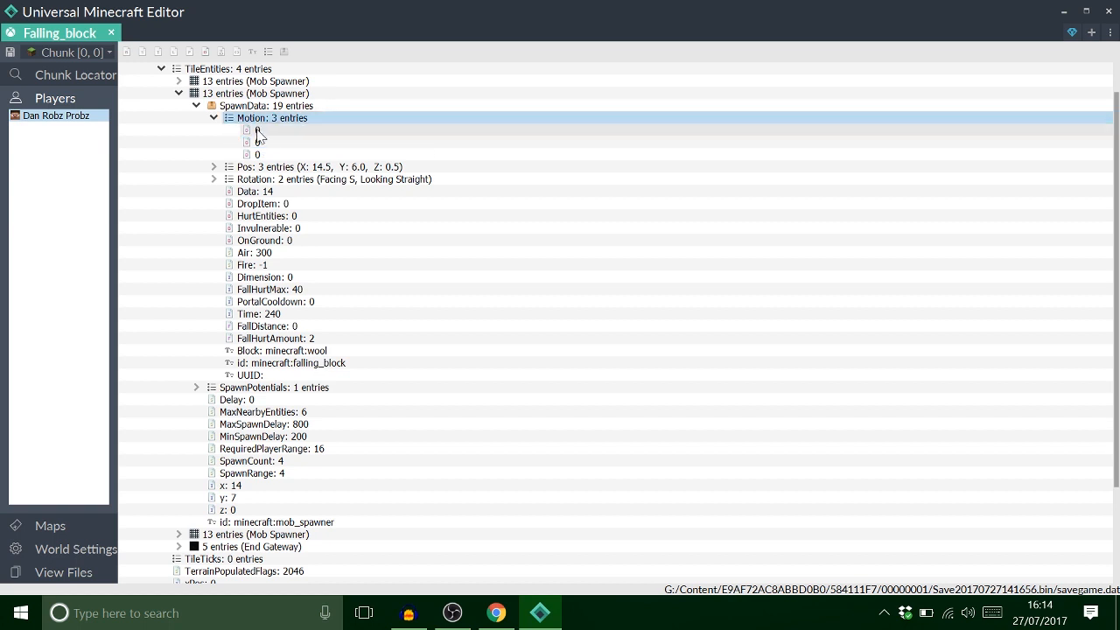
click(259, 142)
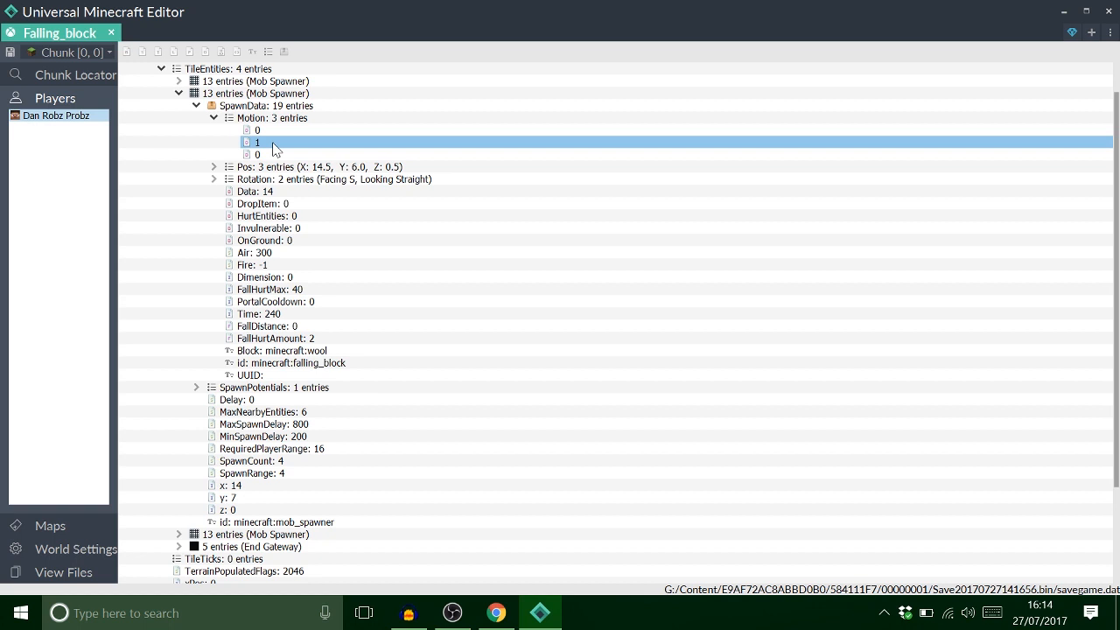
double_click(255, 142)
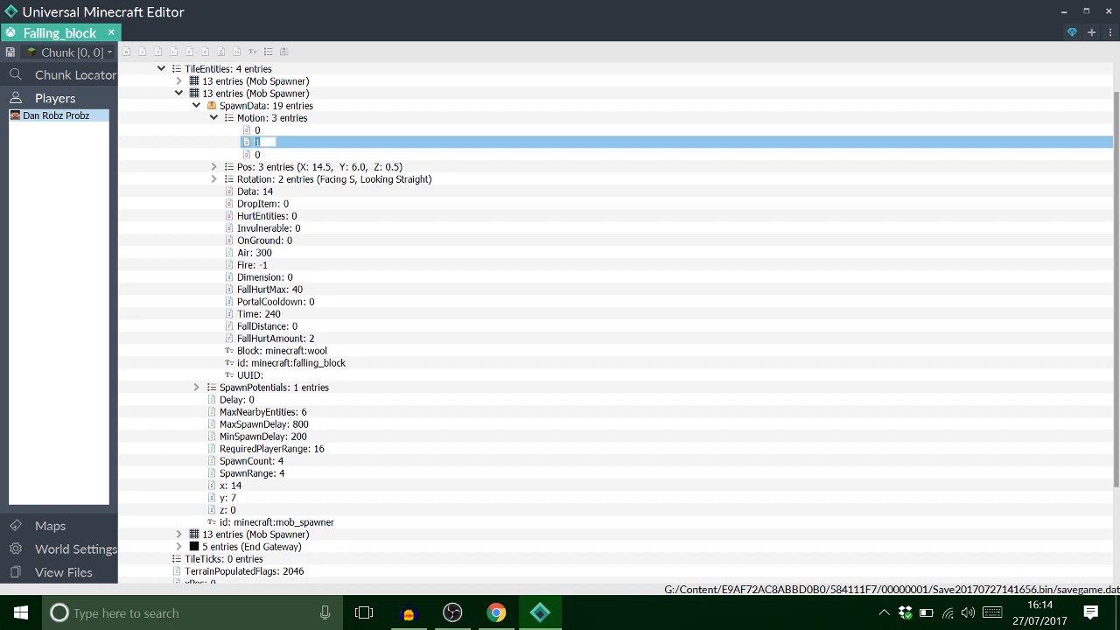
click(271, 117)
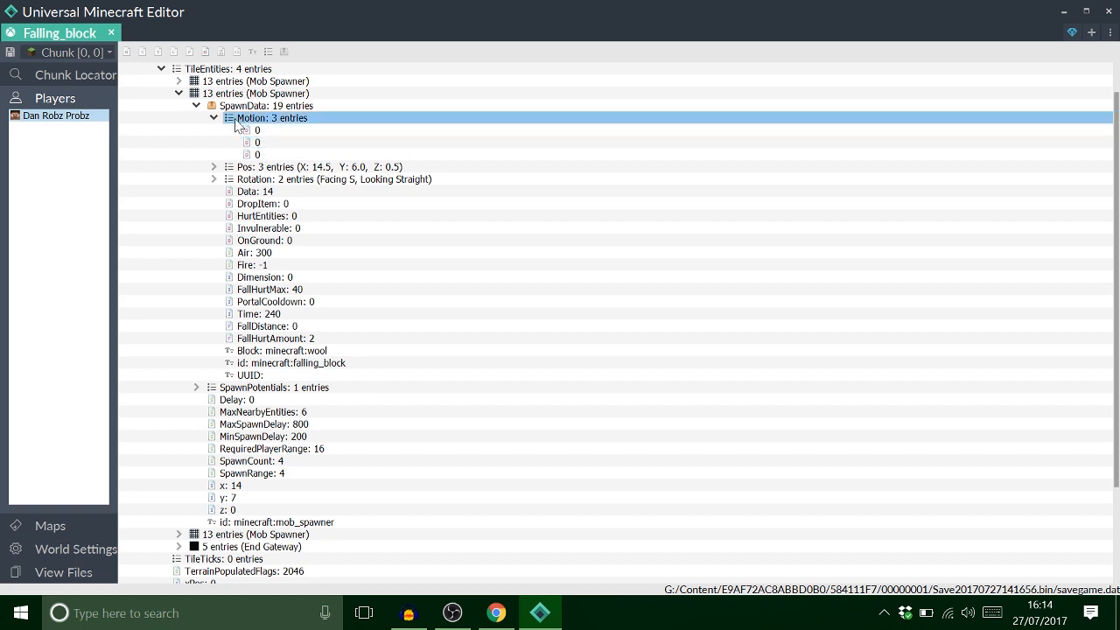
click(213, 117)
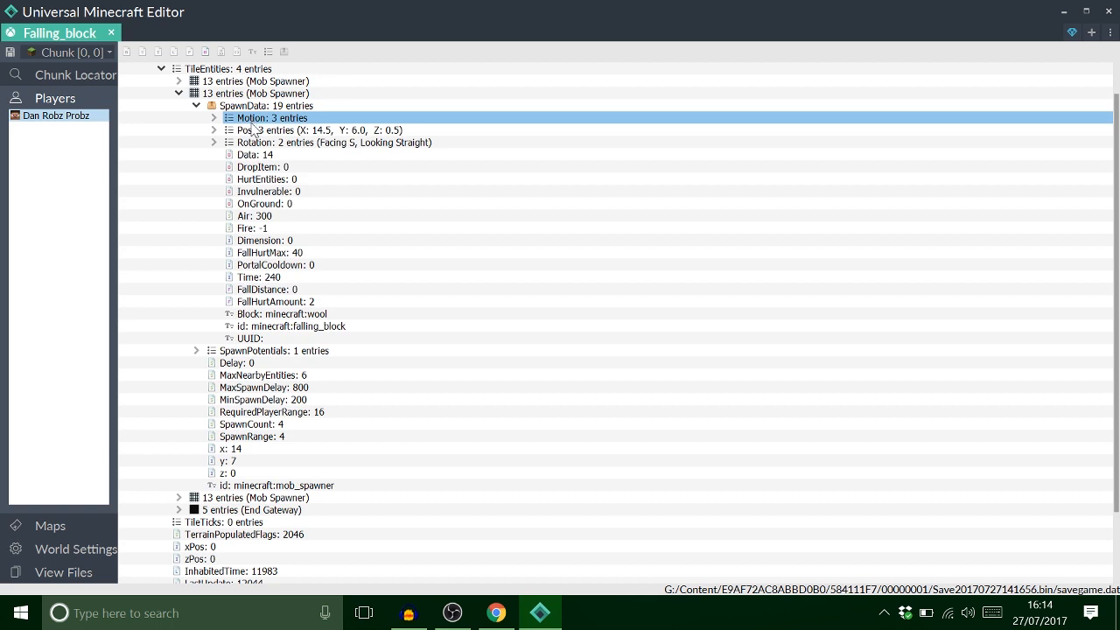
click(266, 105)
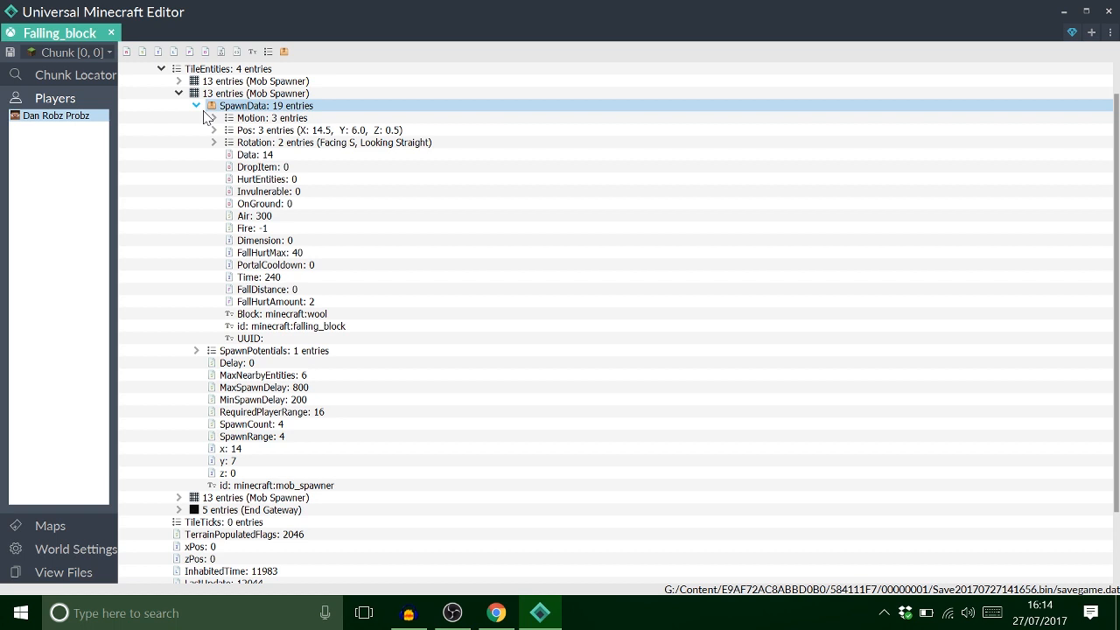
Step: Replace the first SpawnPotentials pig entity with the copied falling wool block
click(196, 105)
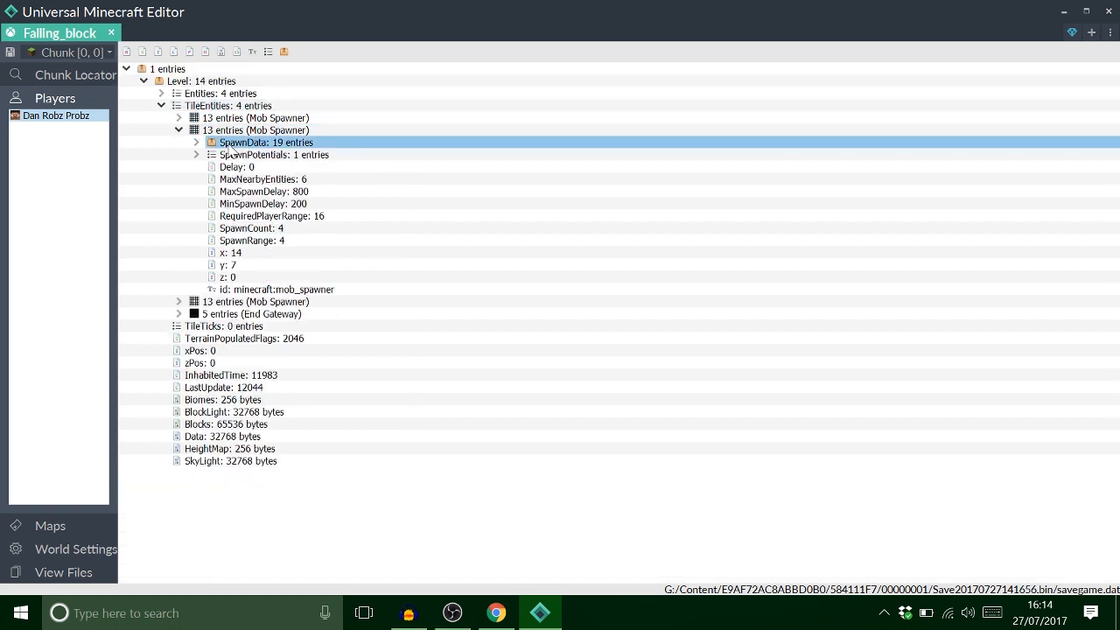
click(196, 154)
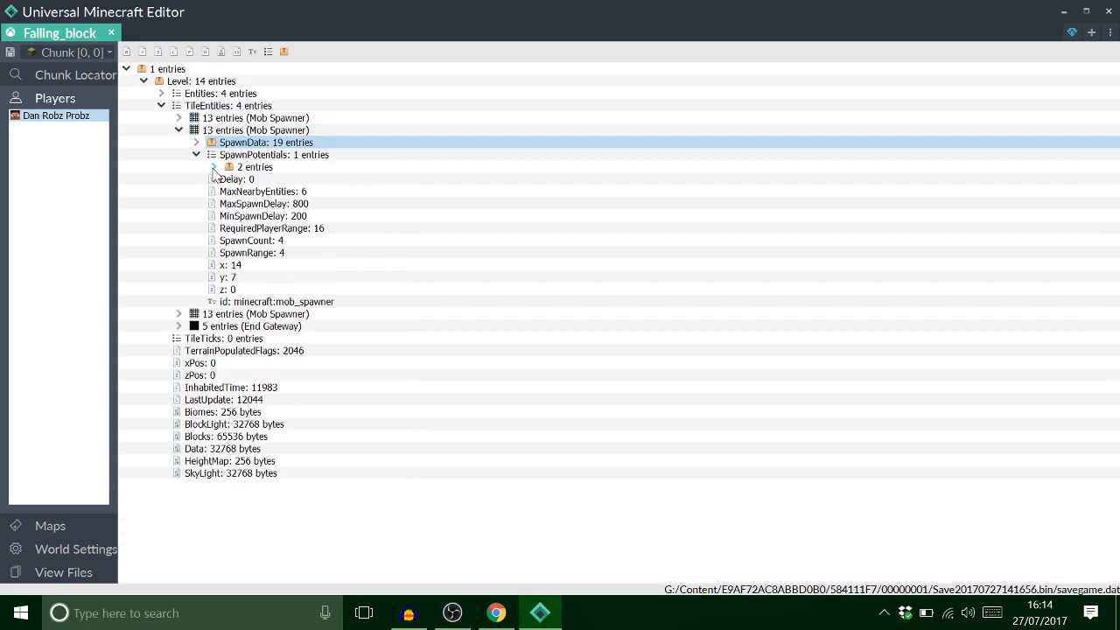
click(214, 168)
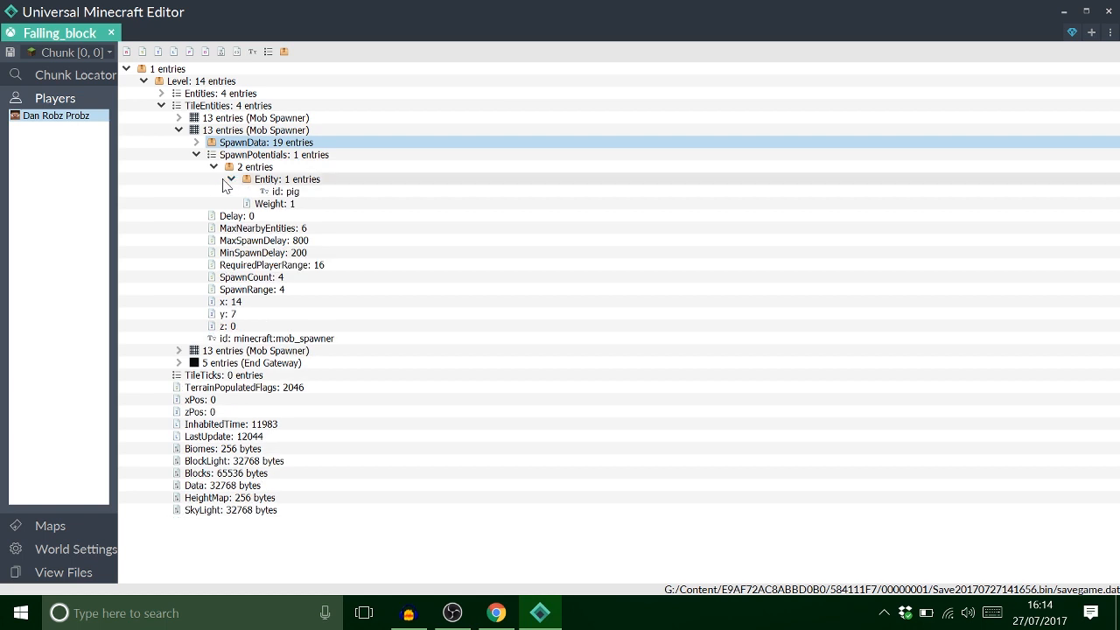
click(231, 178)
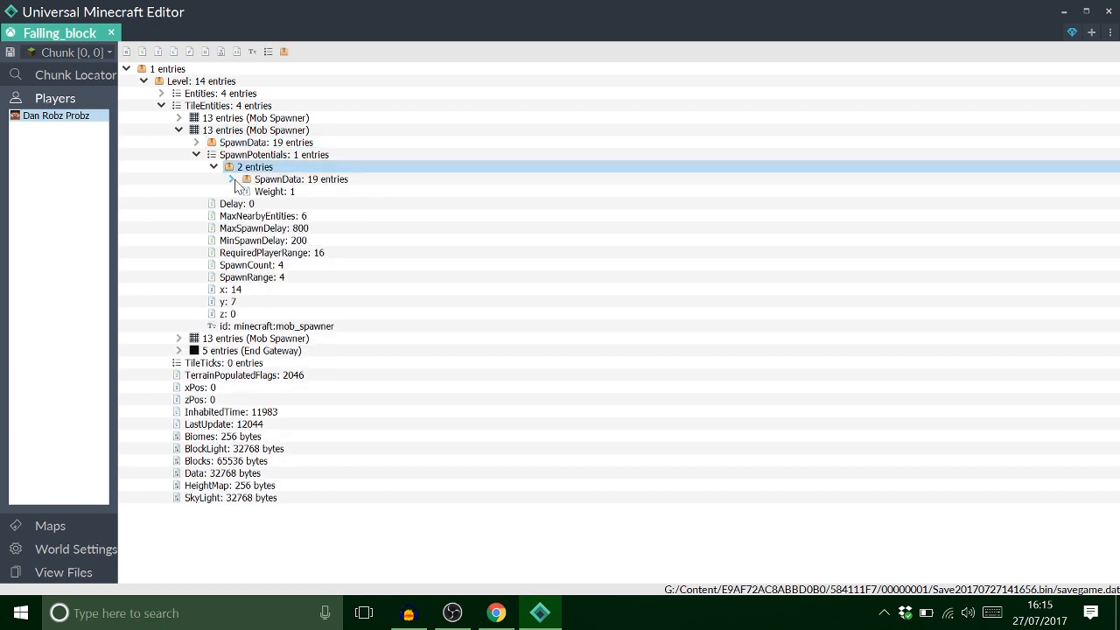
click(233, 179)
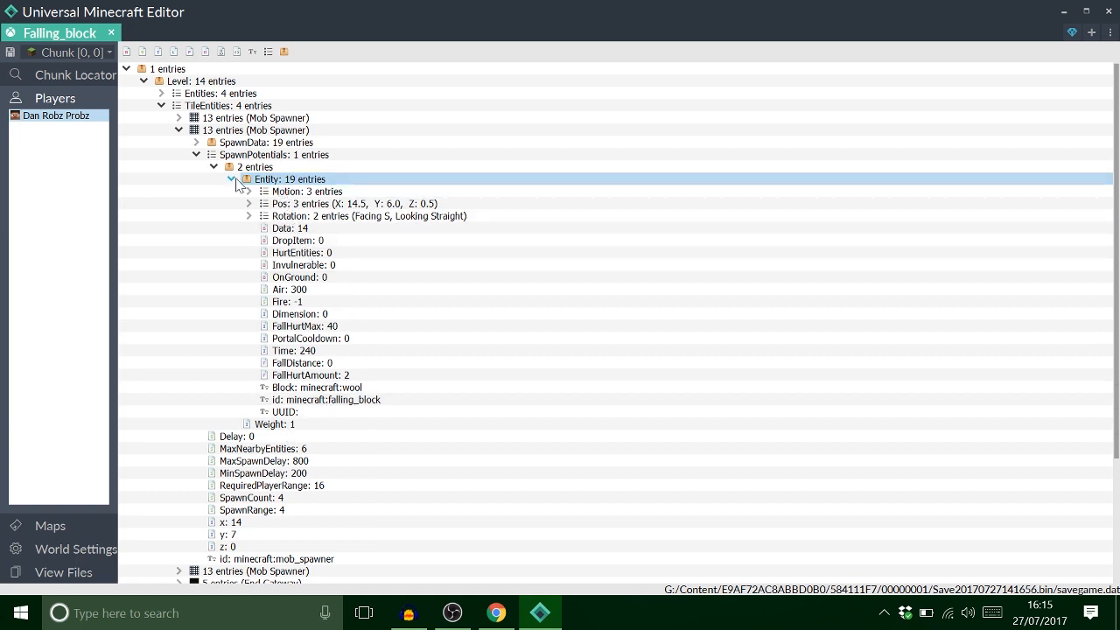
Step: Fill the remaining SpawnPotentials entries with wool blocks of Data 6, 3 and 8
click(231, 178)
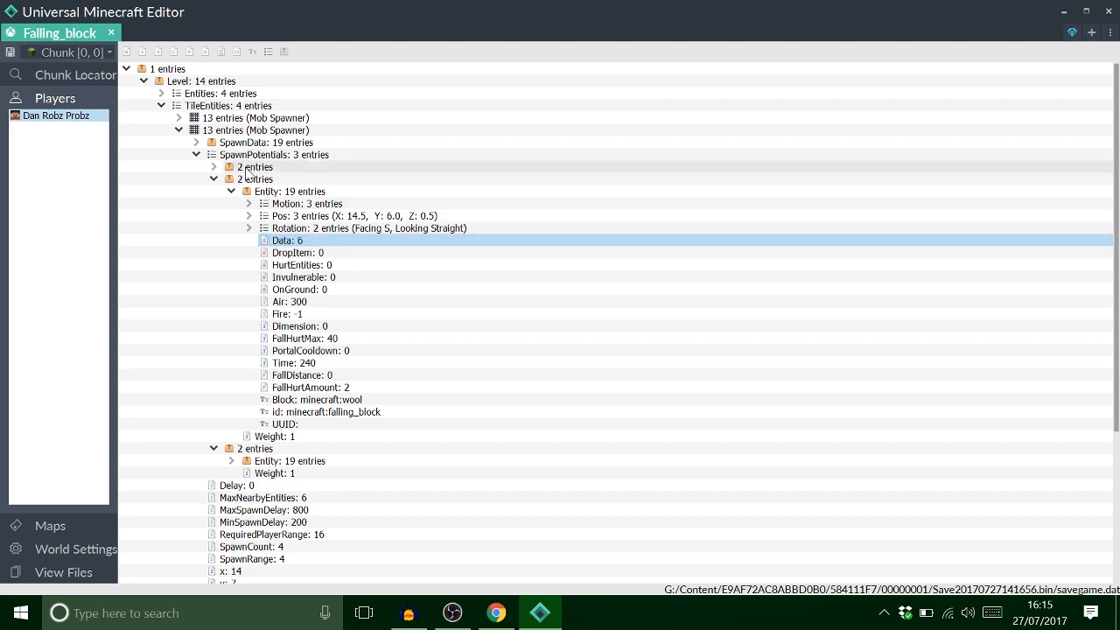
click(213, 190)
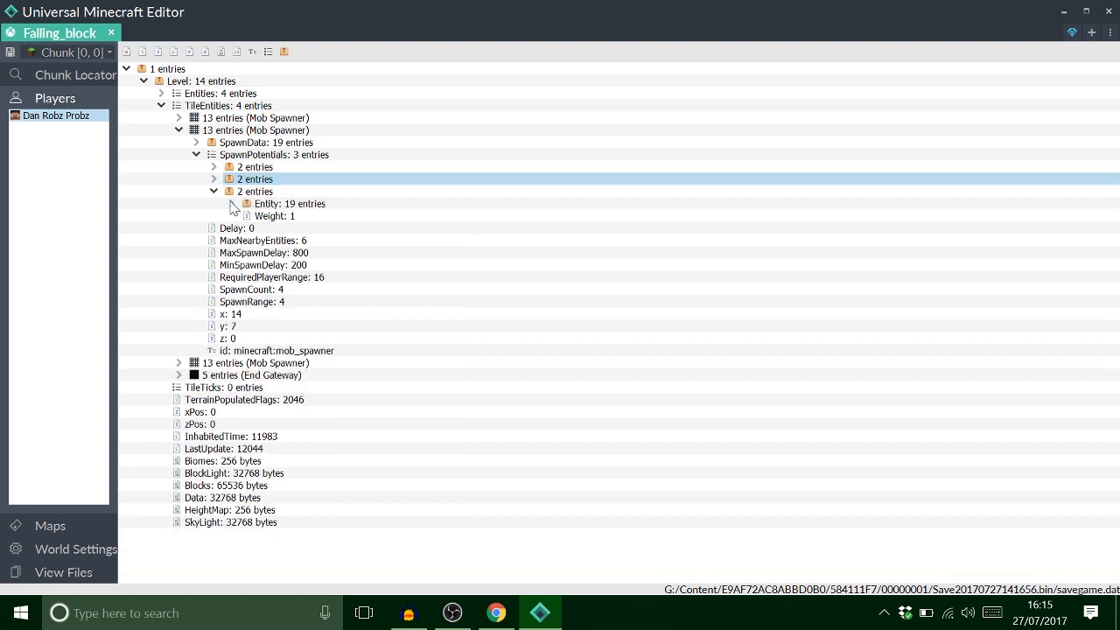
click(231, 203)
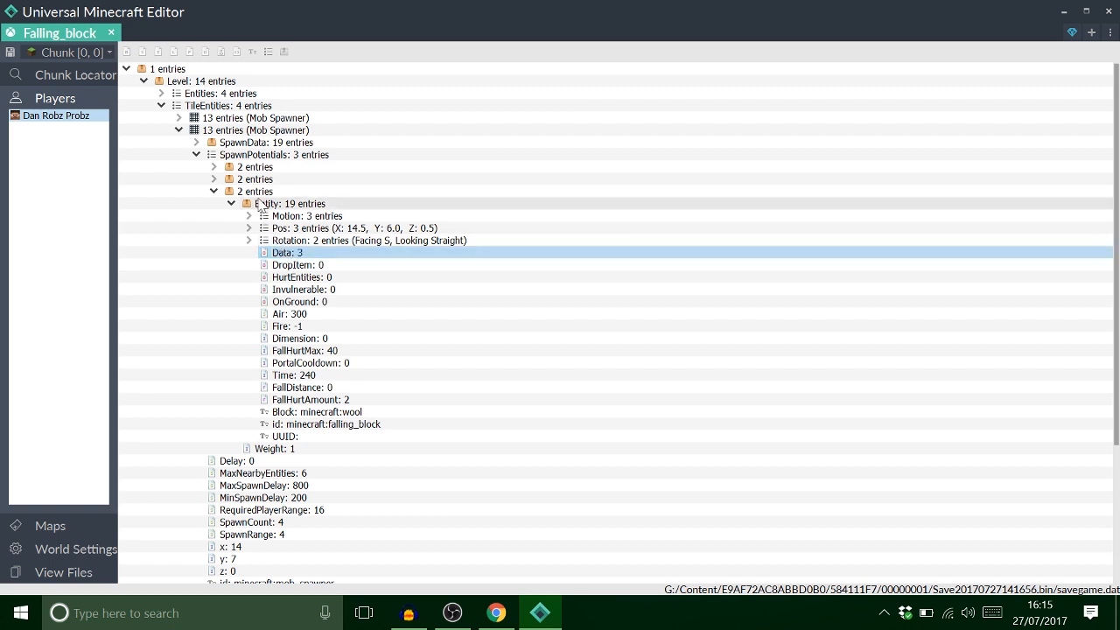
click(231, 203)
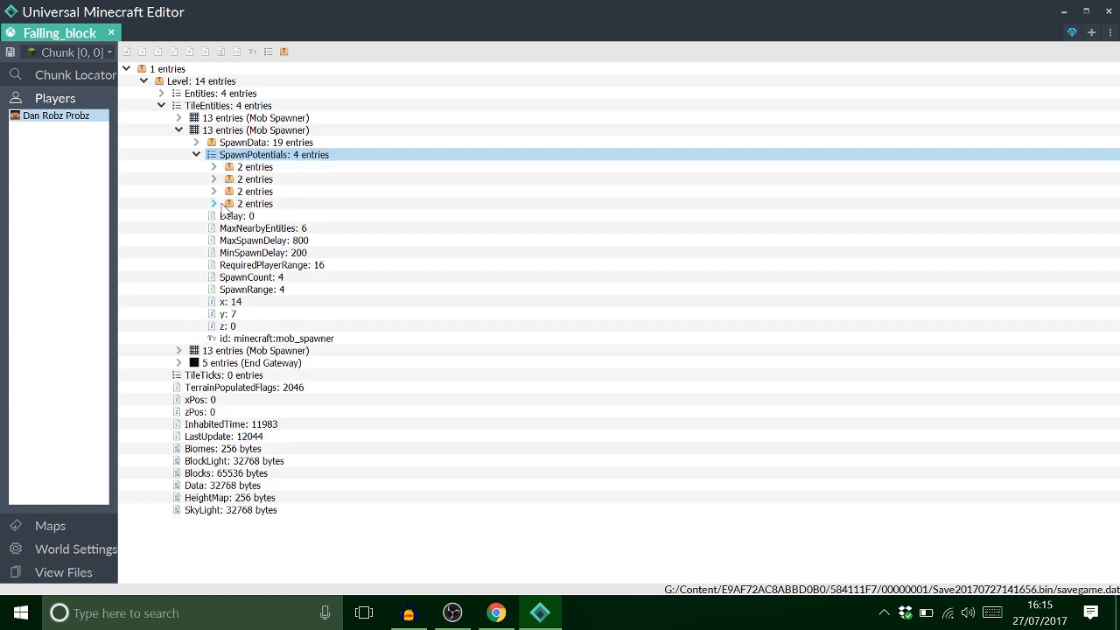
click(213, 203)
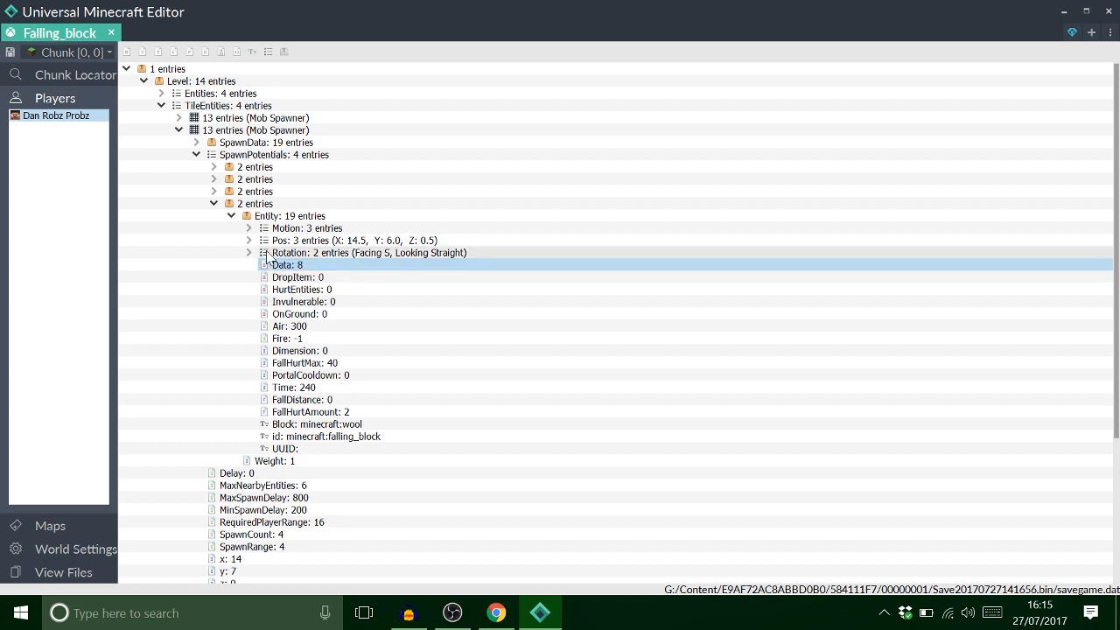
mouse_move(266, 313)
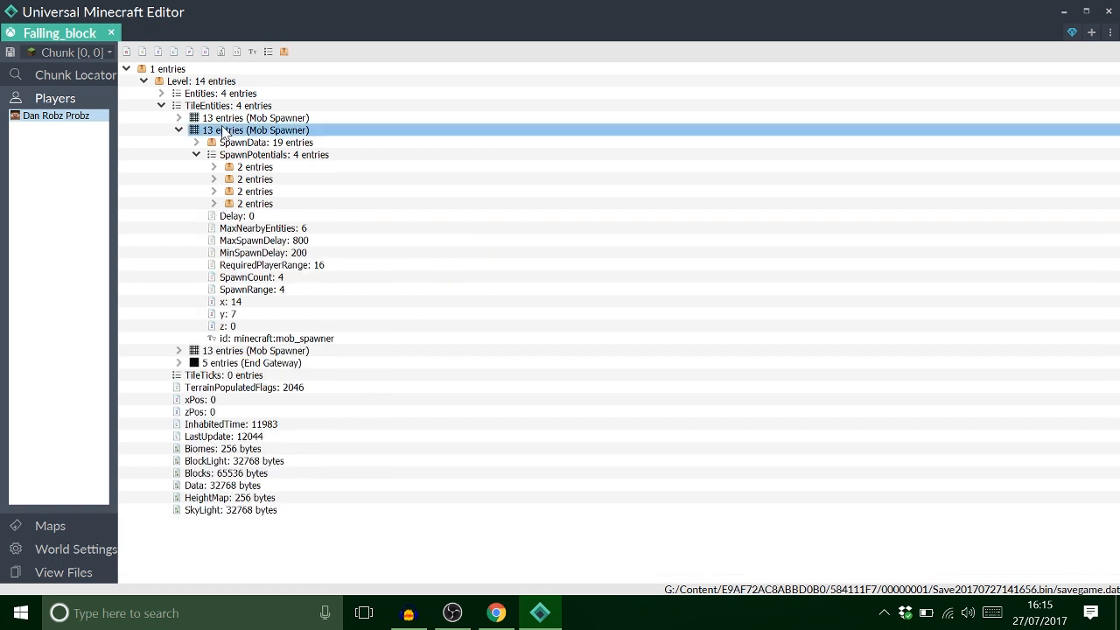
Step: Expand the End Gateway tile entity and switch to its wiki page
click(196, 129)
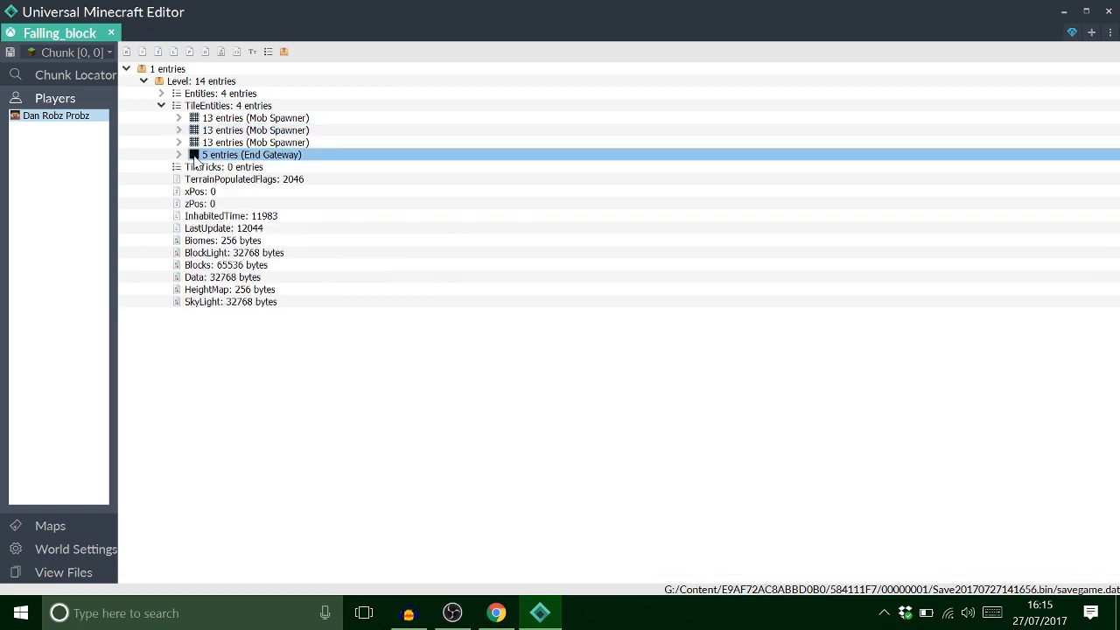
click(178, 154)
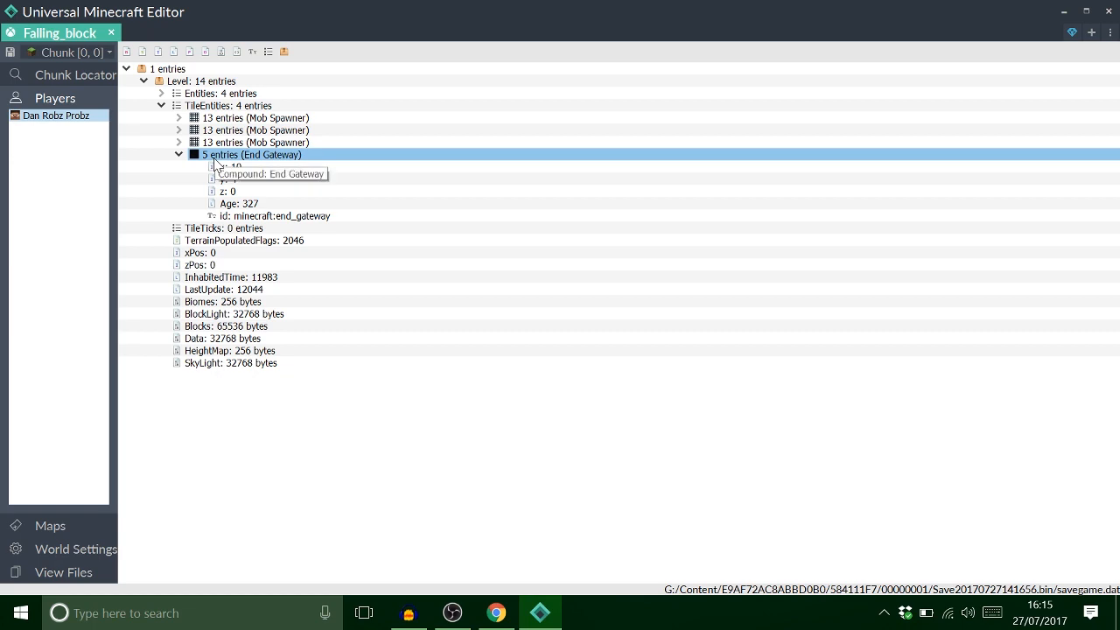
mouse_move(429, 473)
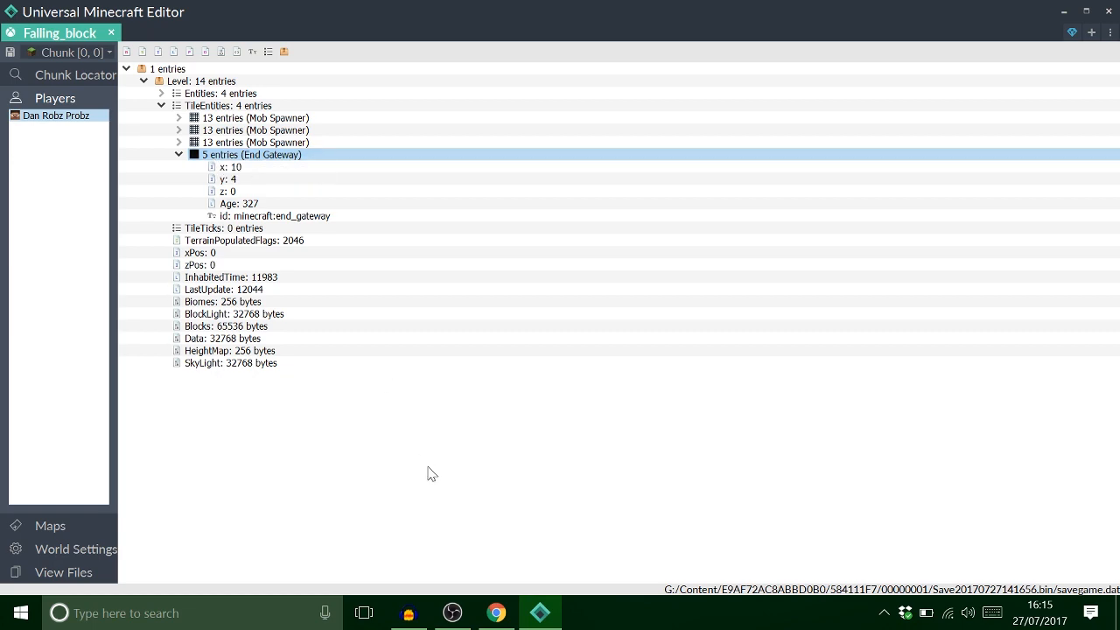
click(497, 613)
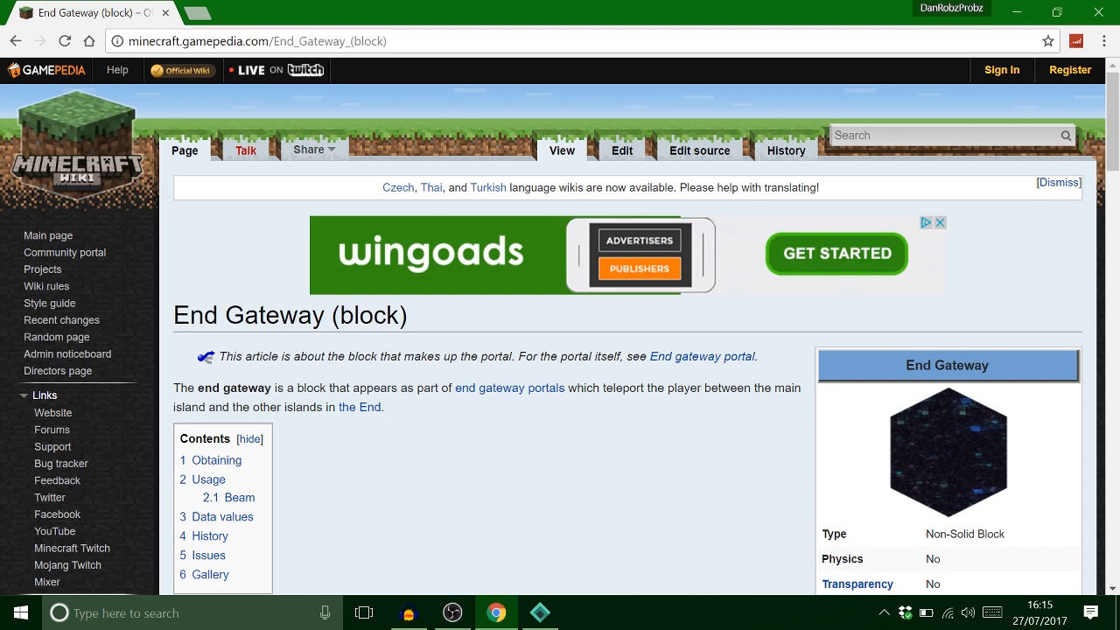
mouse_move(77, 184)
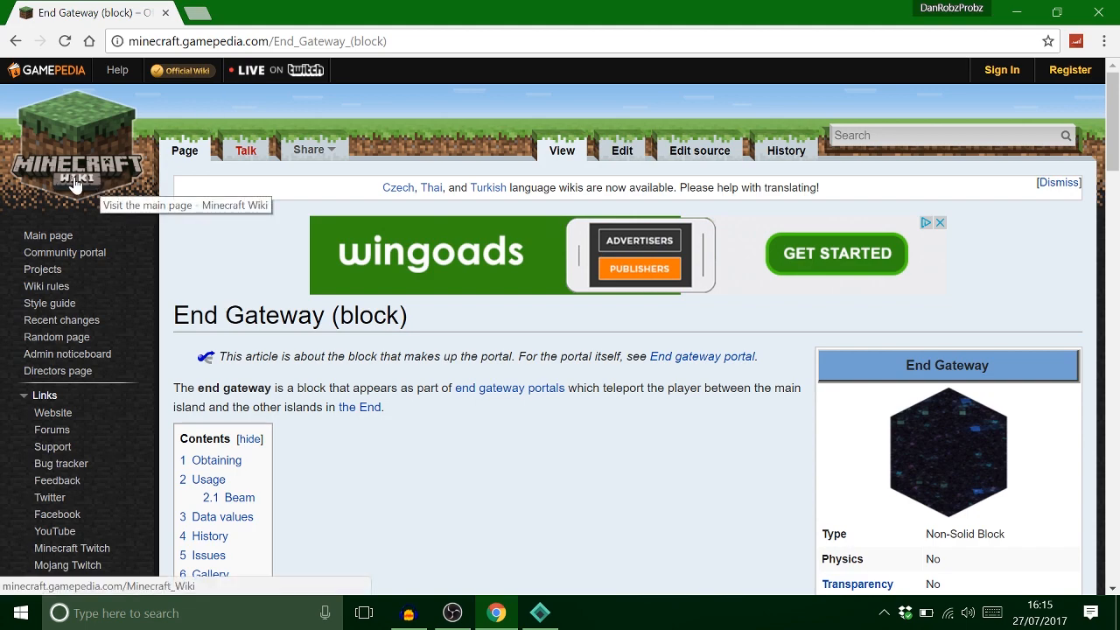
Step: Copy the ExactTeleport tag name from the wiki's data values and return to the editor
scroll(down, 3)
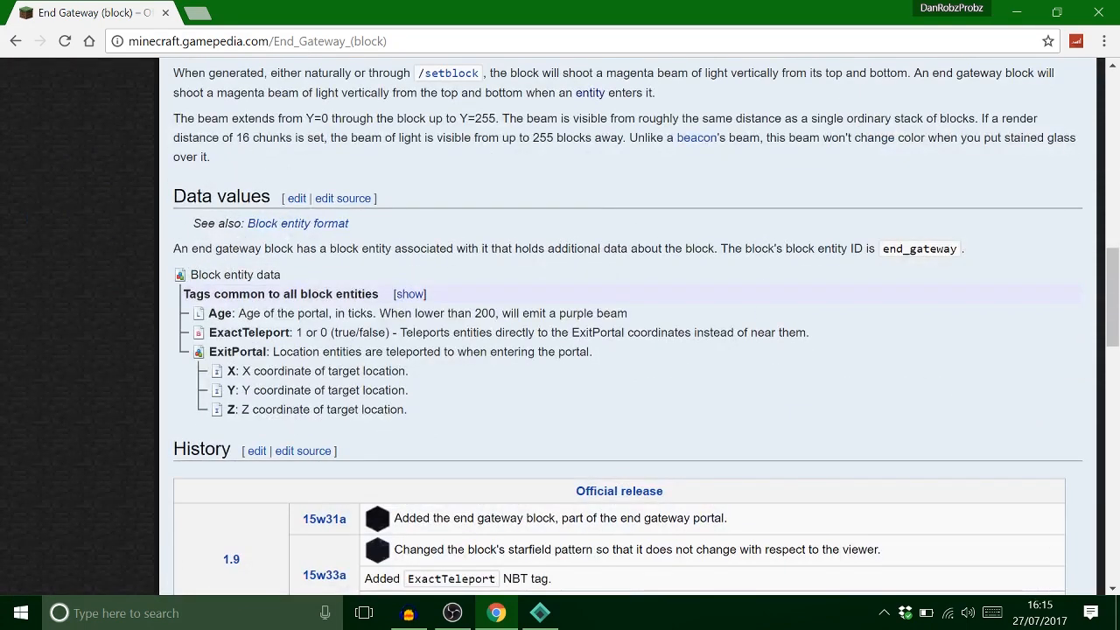
mouse_move(578, 445)
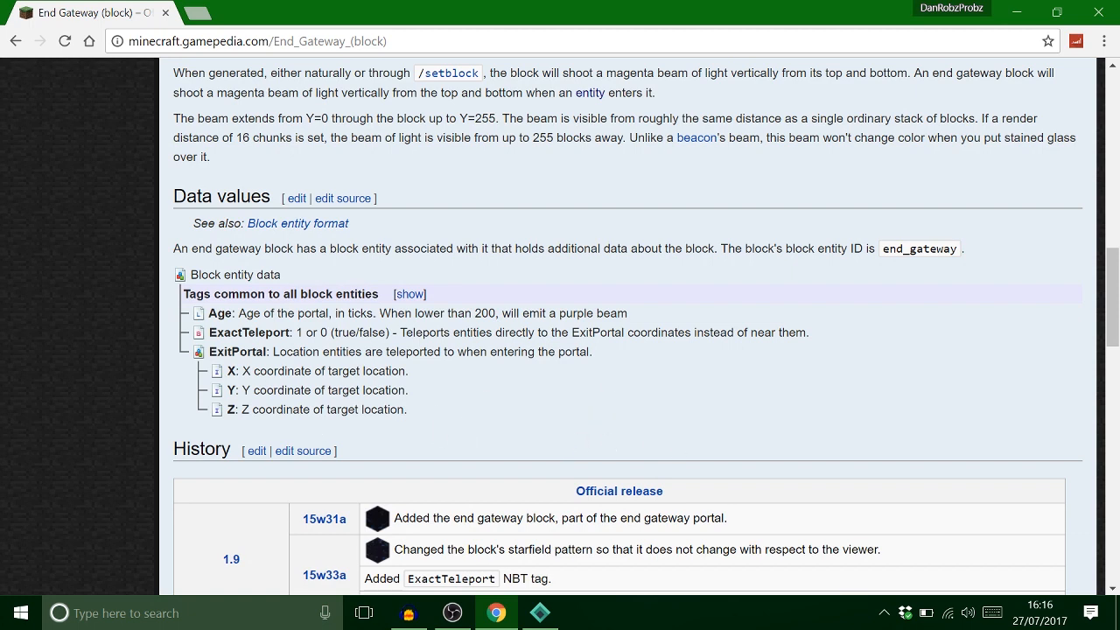
double_click(249, 332)
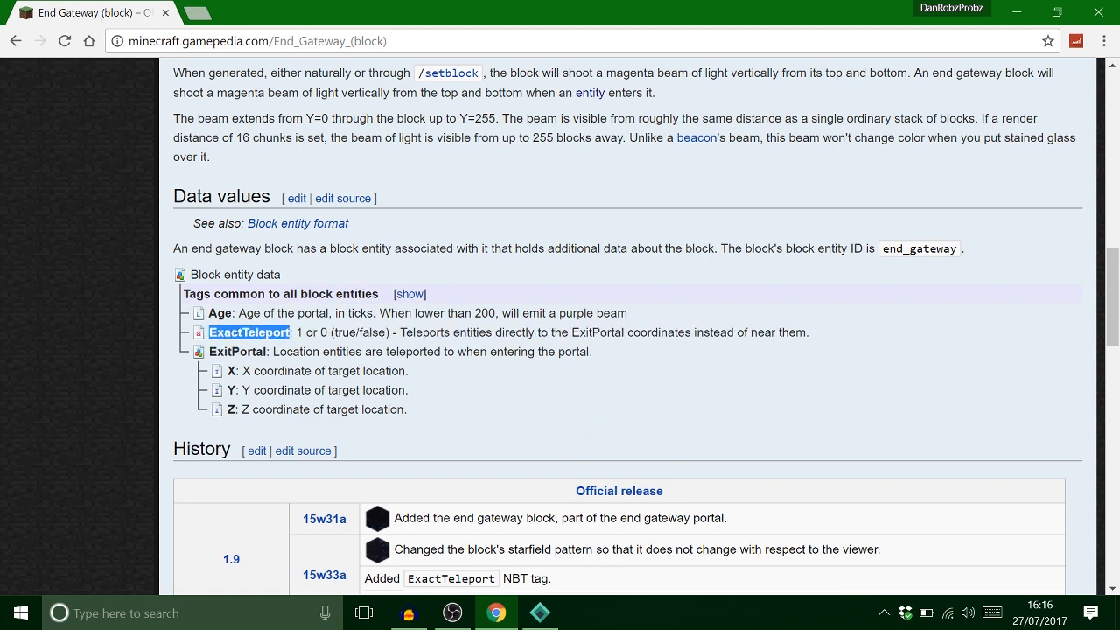
click(539, 613)
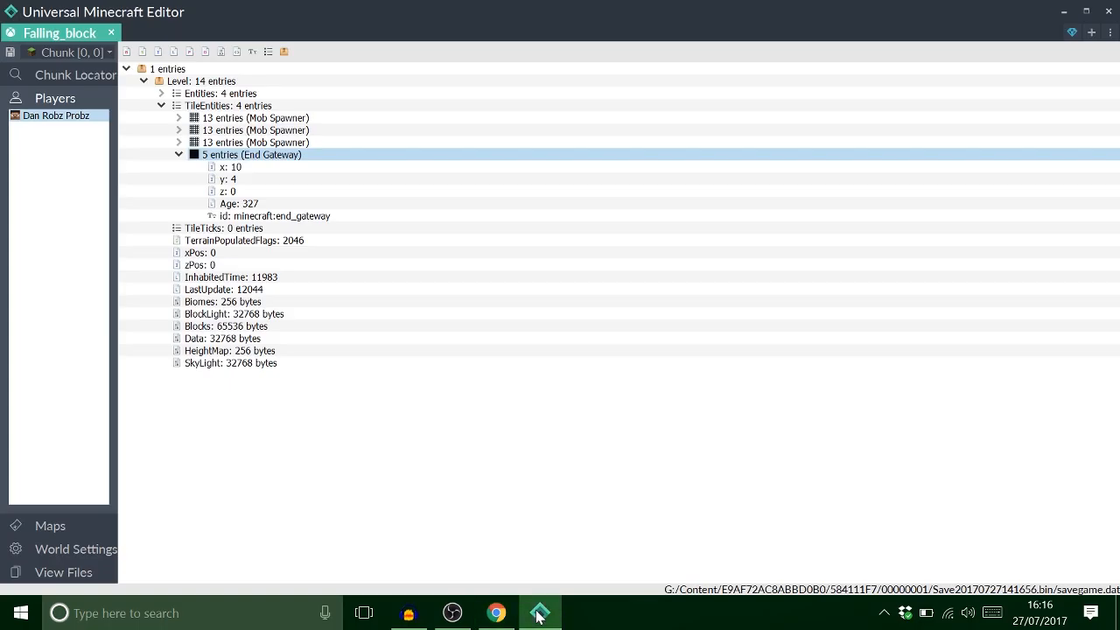
Step: Add ExactTeleport and an empty ExitPortal compound to the end gateway
right_click(254, 154)
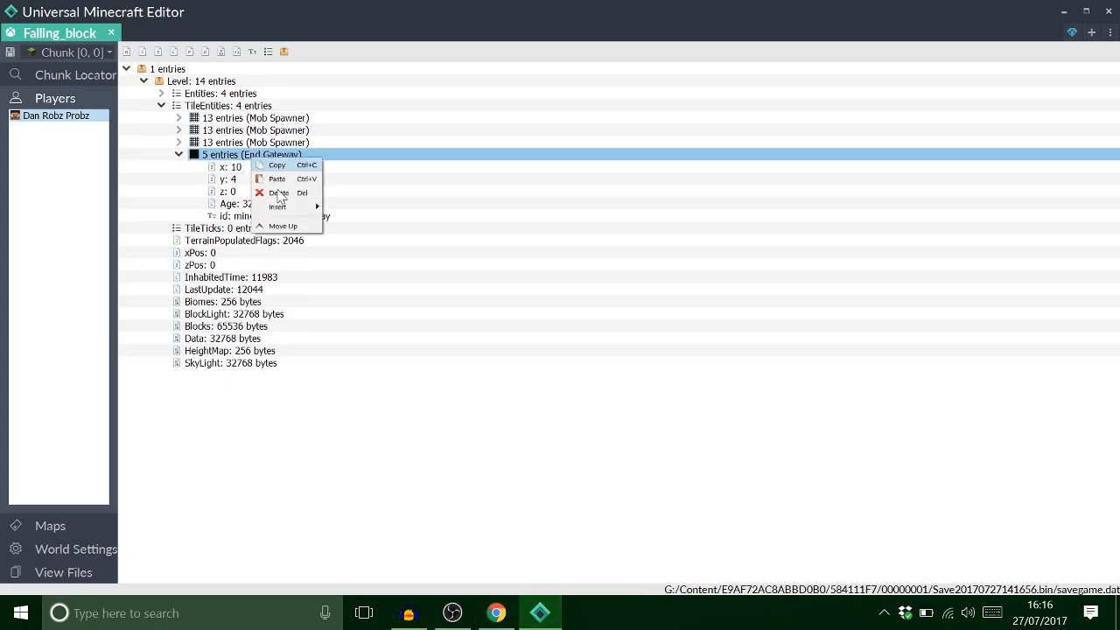
click(278, 206)
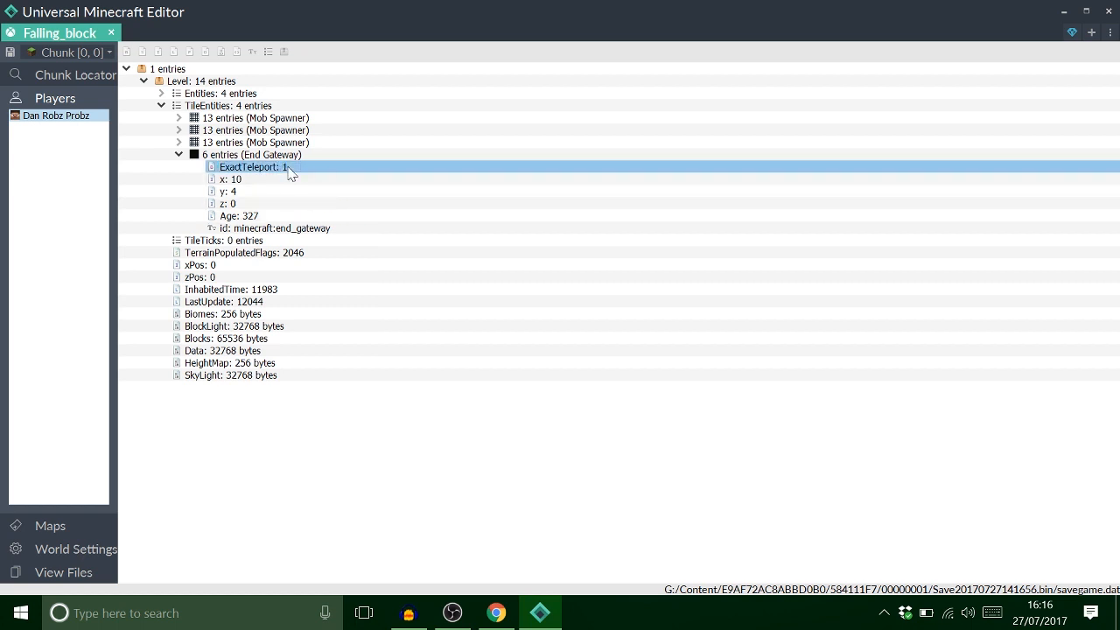
click(497, 613)
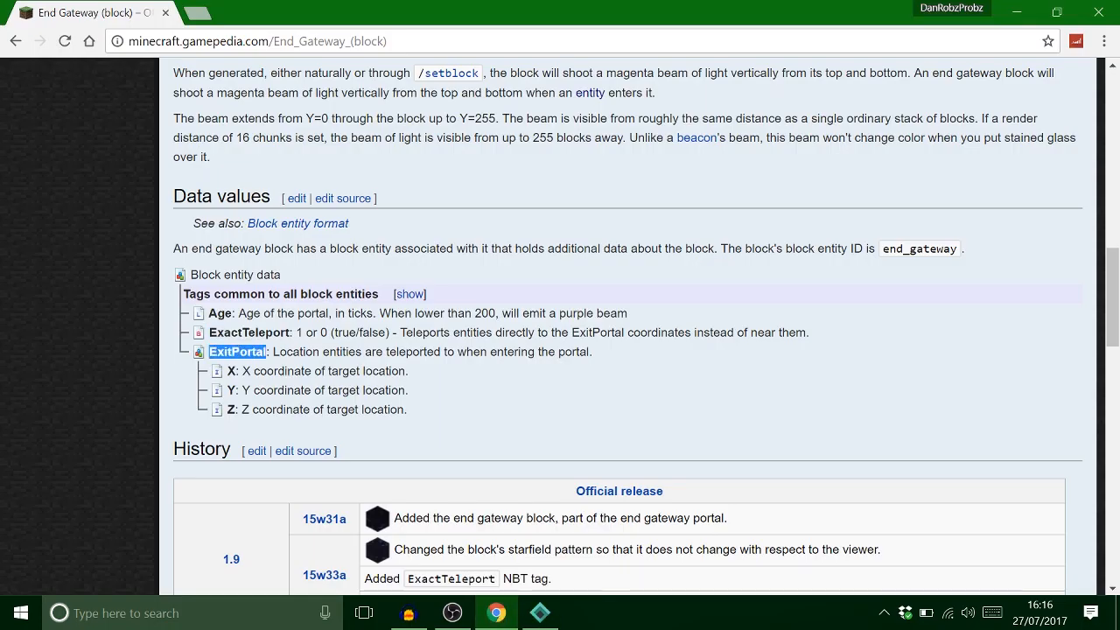
click(539, 613)
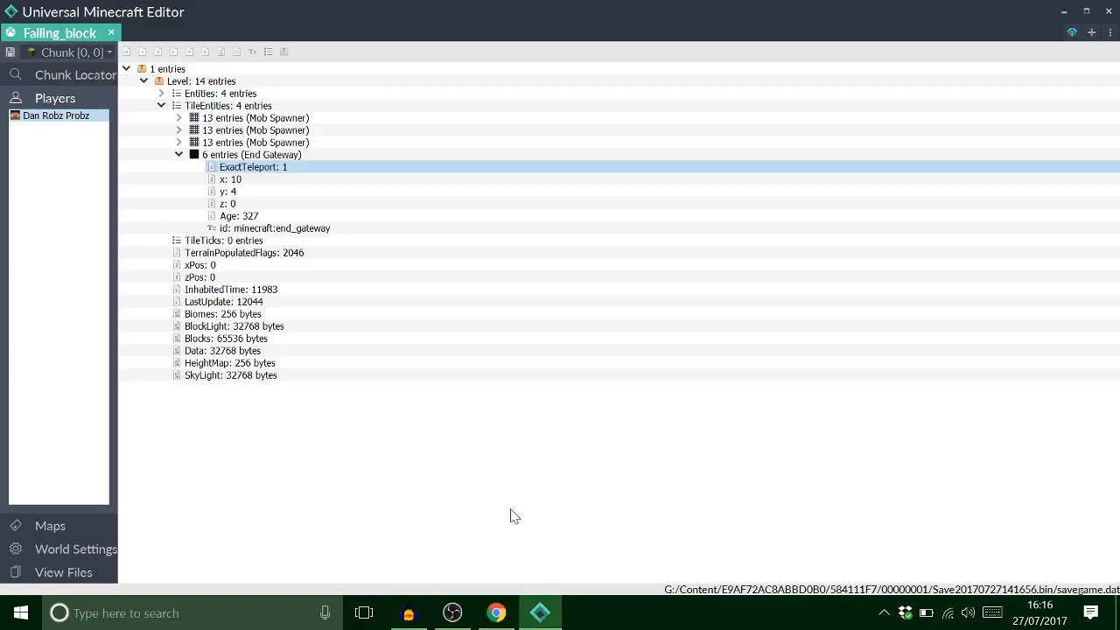
click(283, 52)
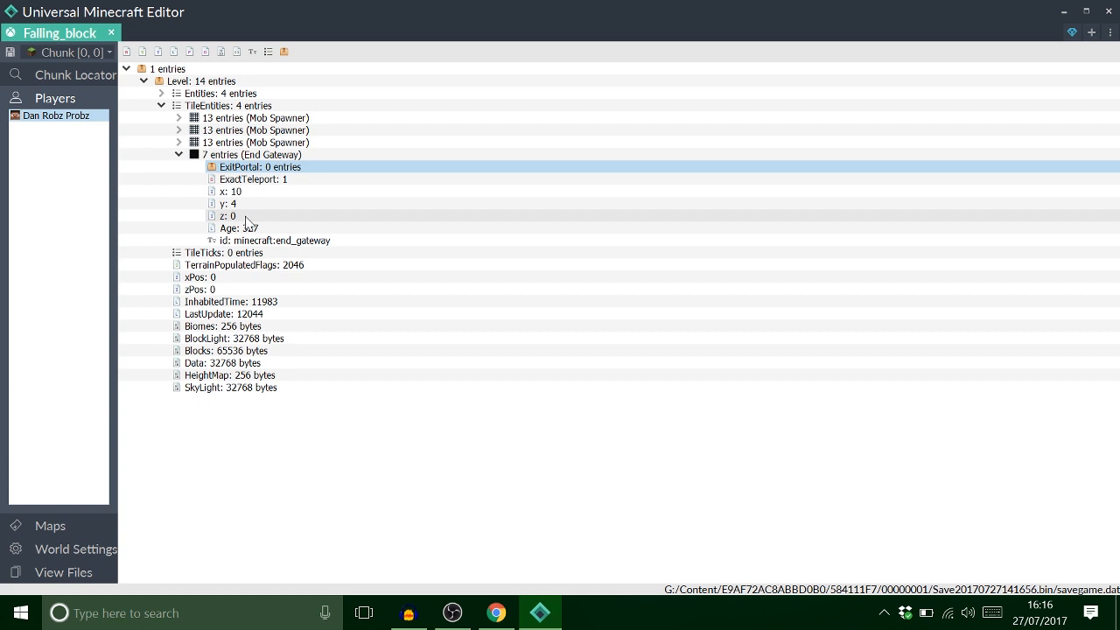
Step: Copy the gateway's x, y and z tags into the ExitPortal compound
click(231, 191)
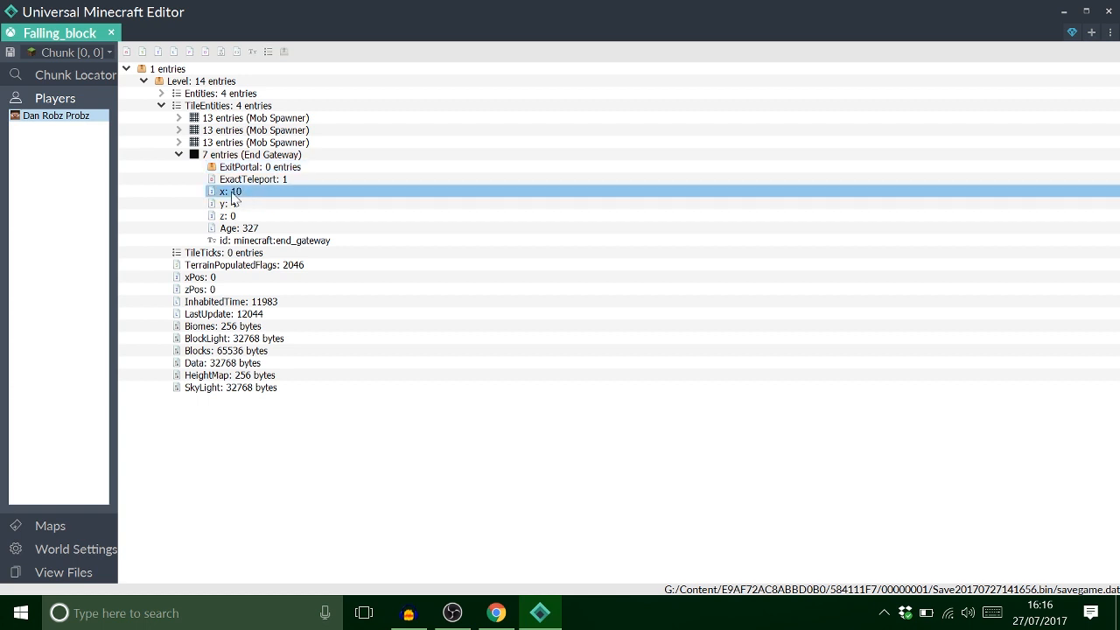
click(259, 166)
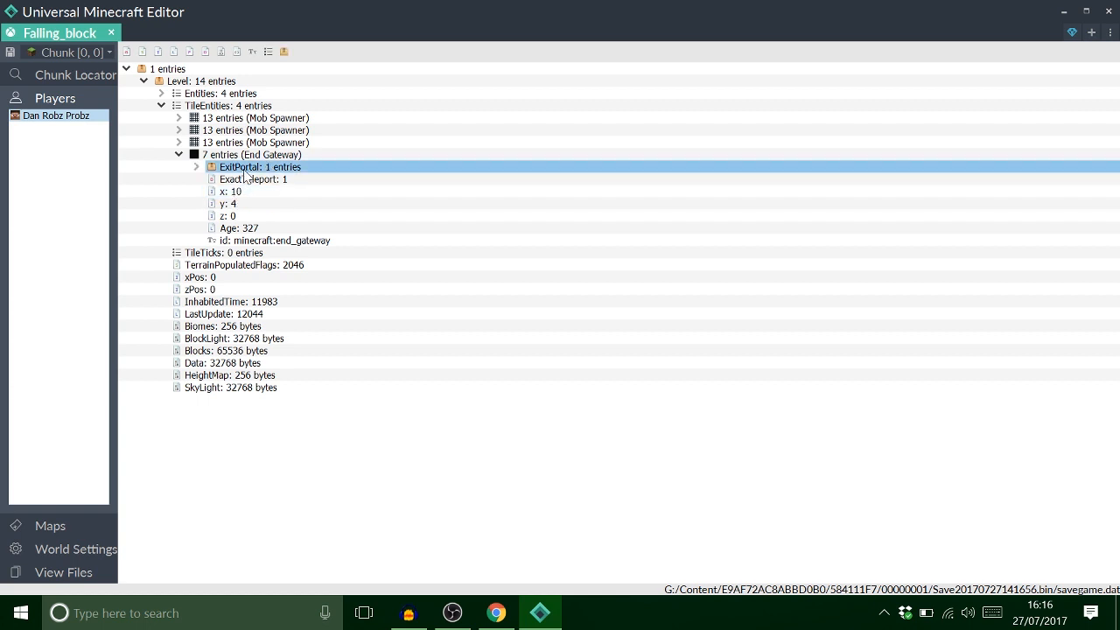
click(231, 203)
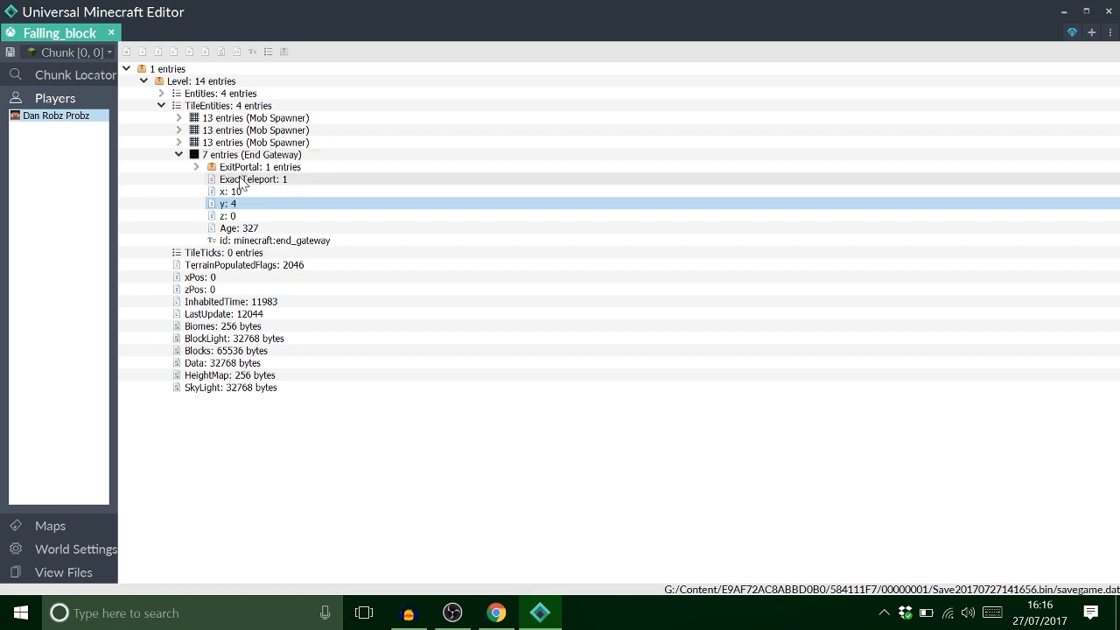
click(228, 216)
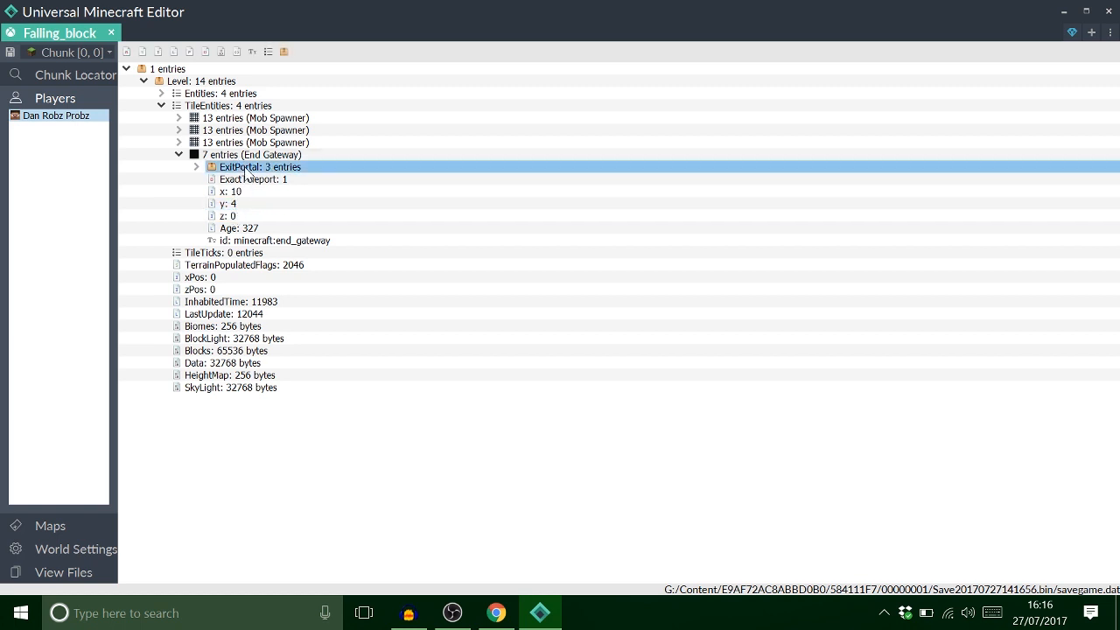
click(196, 166)
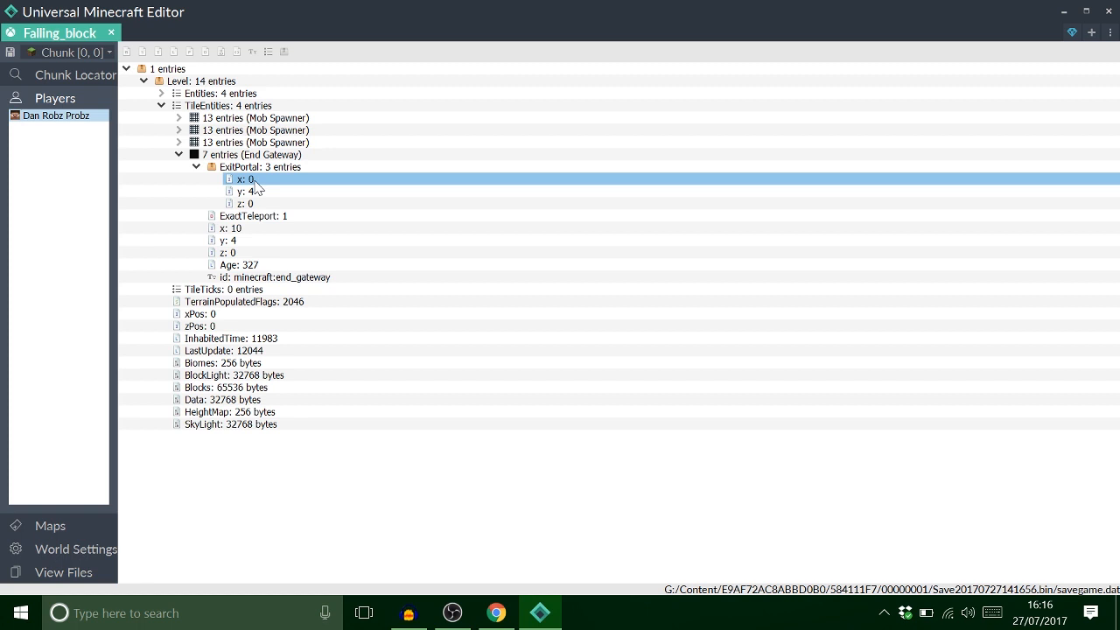
Step: Set the ExitPortal y value to 10
click(248, 191)
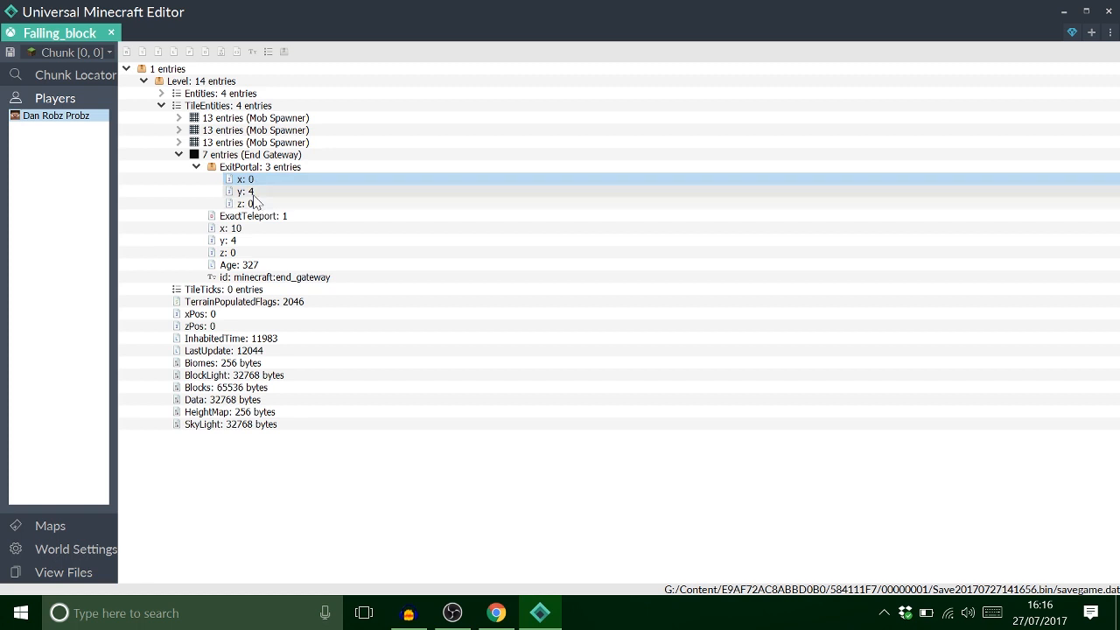
click(259, 167)
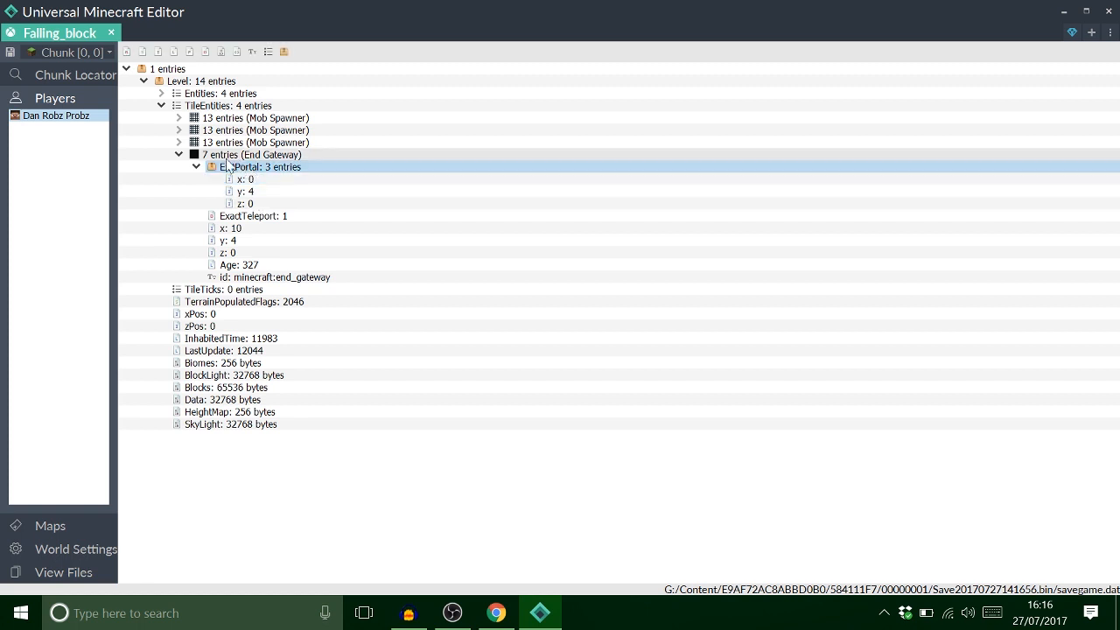
click(243, 191)
text(10)
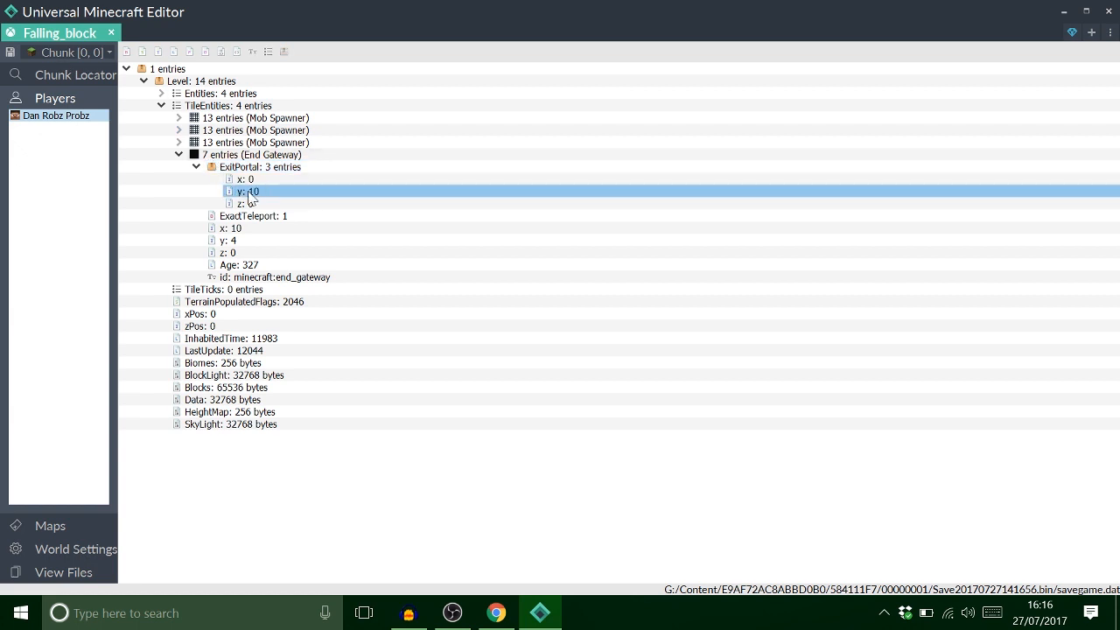
click(259, 167)
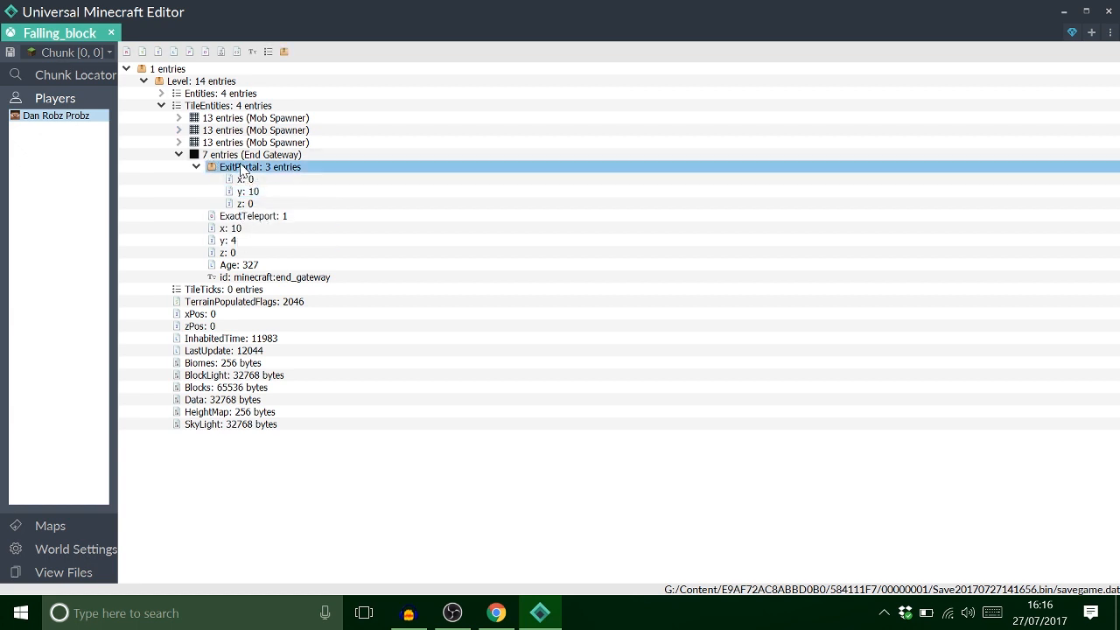
click(196, 166)
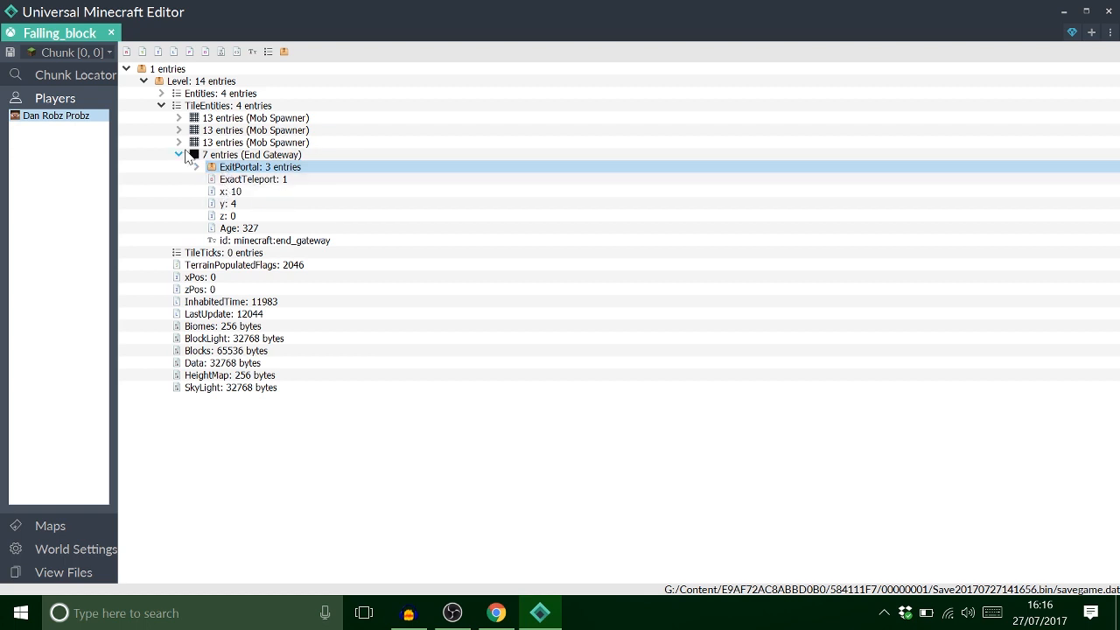
Step: Expand the second mob spawner, check the wool block in SpawnData, then collapse SpawnData and SpawnPotentials
click(178, 130)
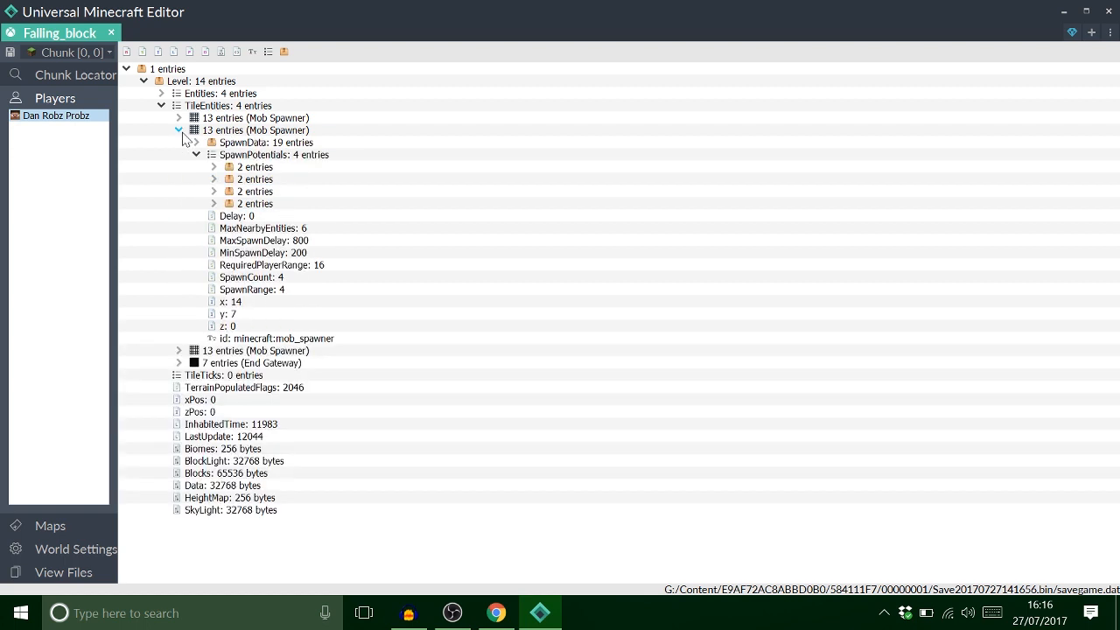
click(196, 142)
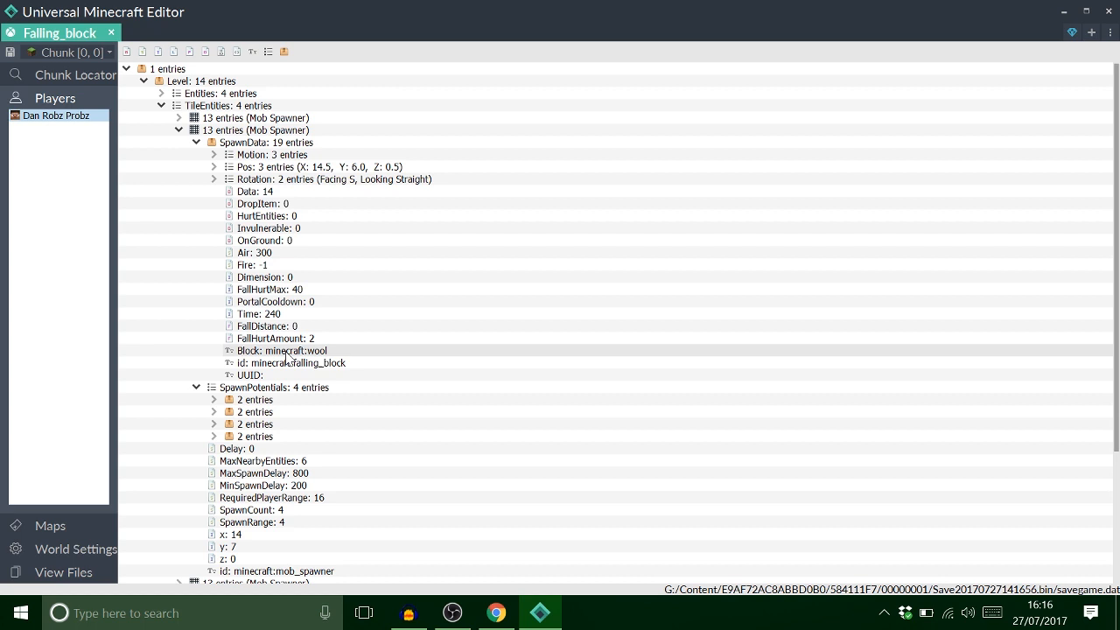
mouse_move(333, 340)
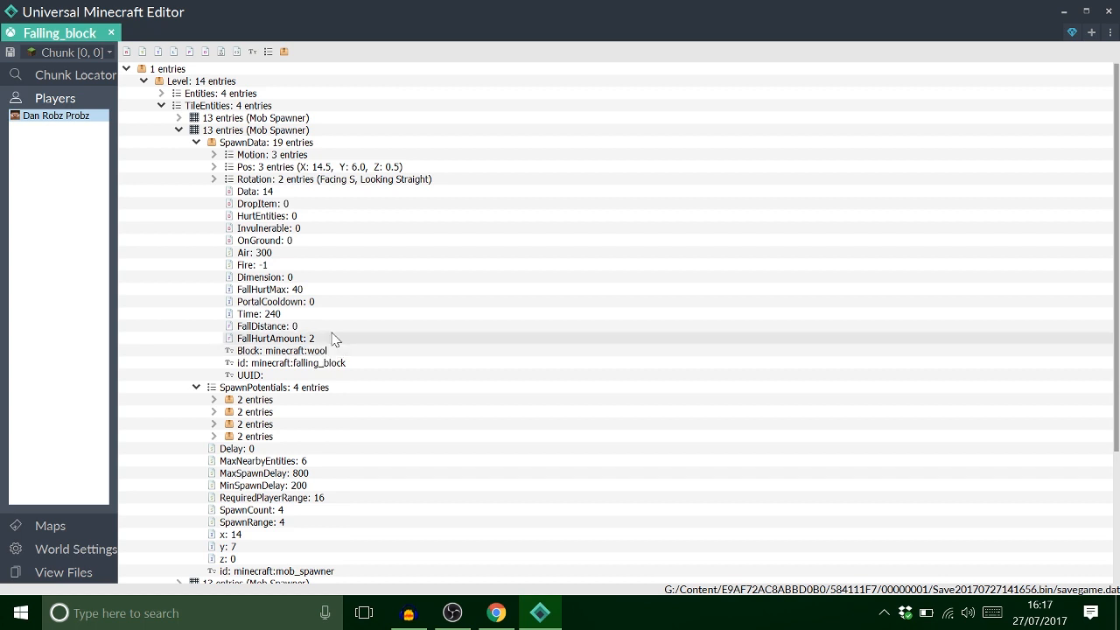
click(196, 142)
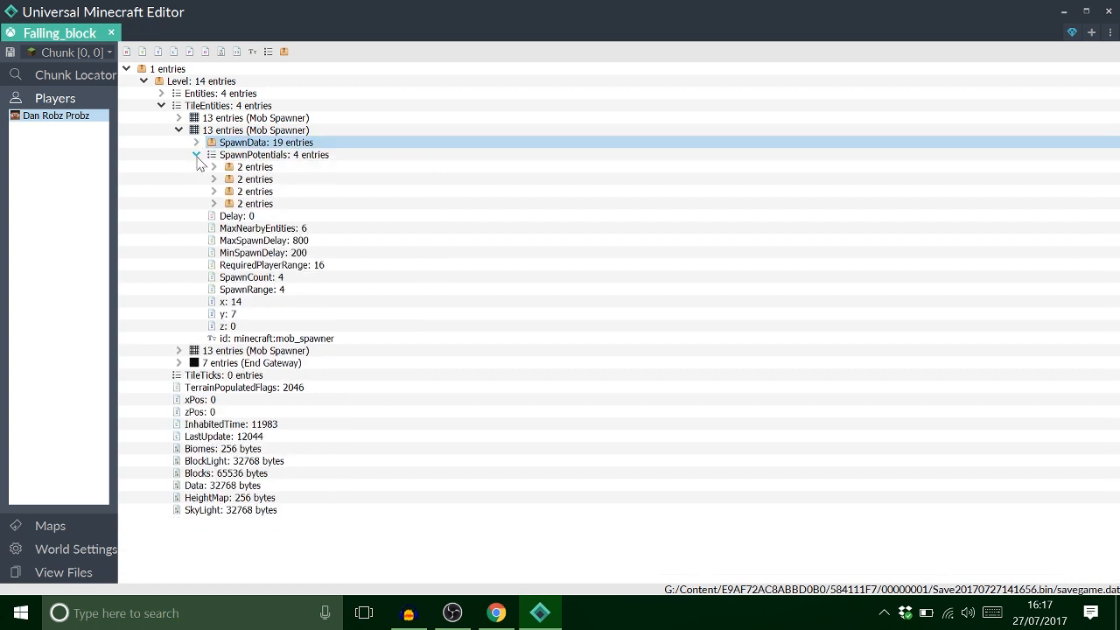
click(197, 154)
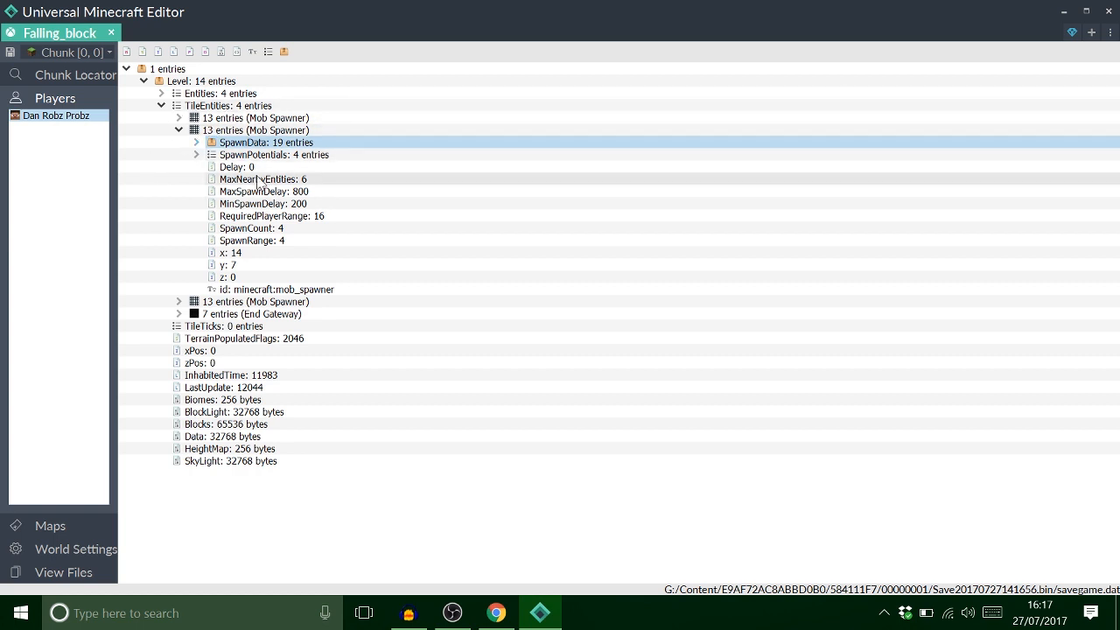
Step: Set the spawner's MaxSpawnDelay to 80 and MinSpawnDelay to 20
click(254, 130)
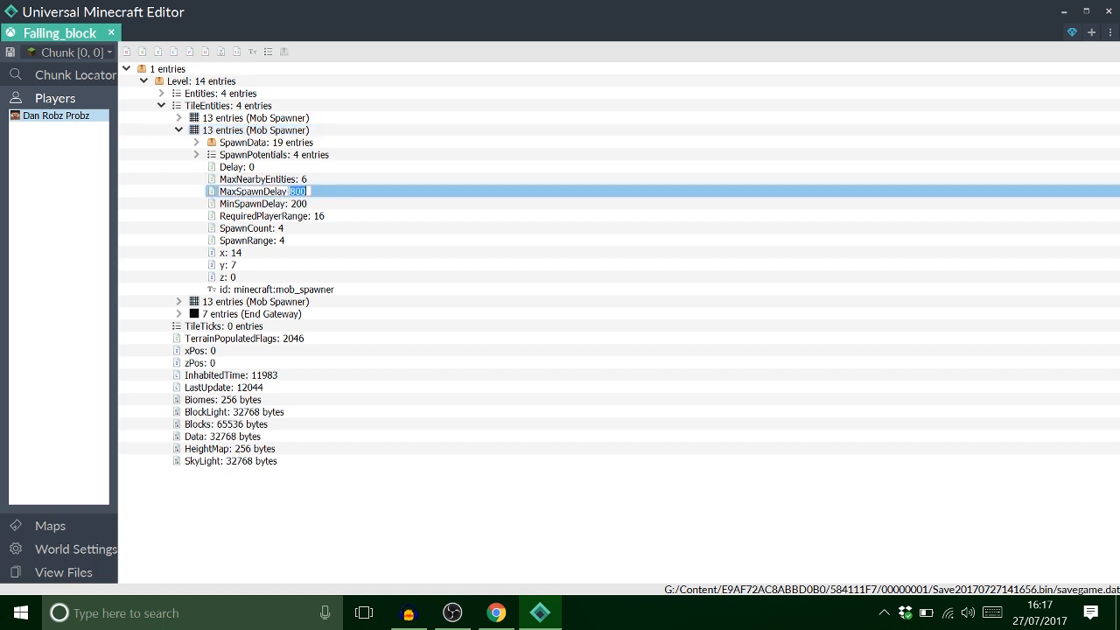
click(254, 203)
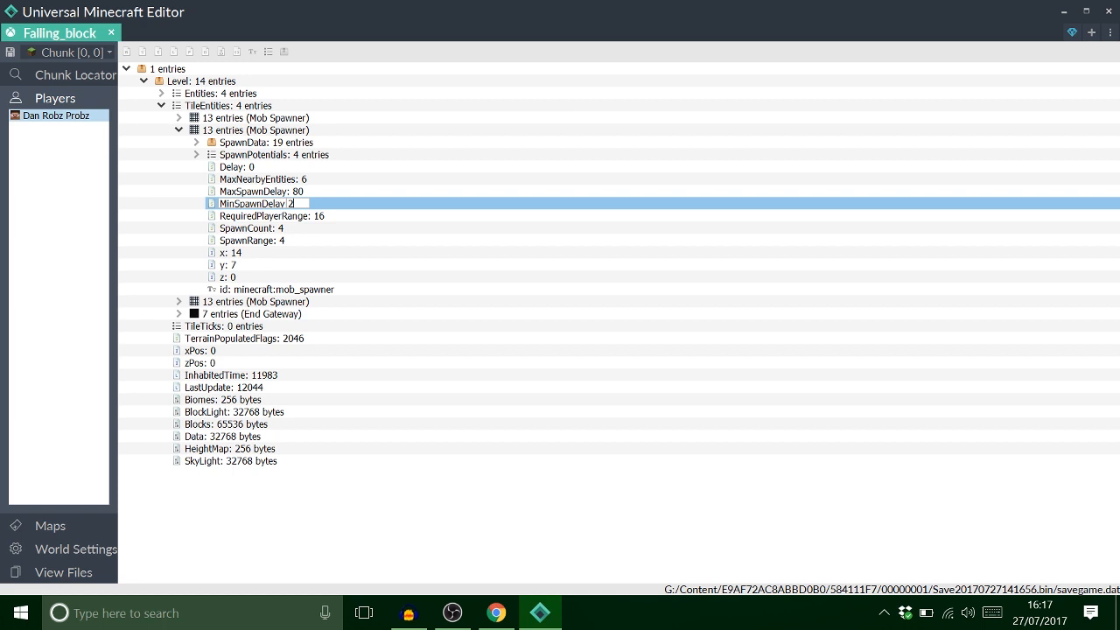
text(0)
click(252, 227)
text(1)
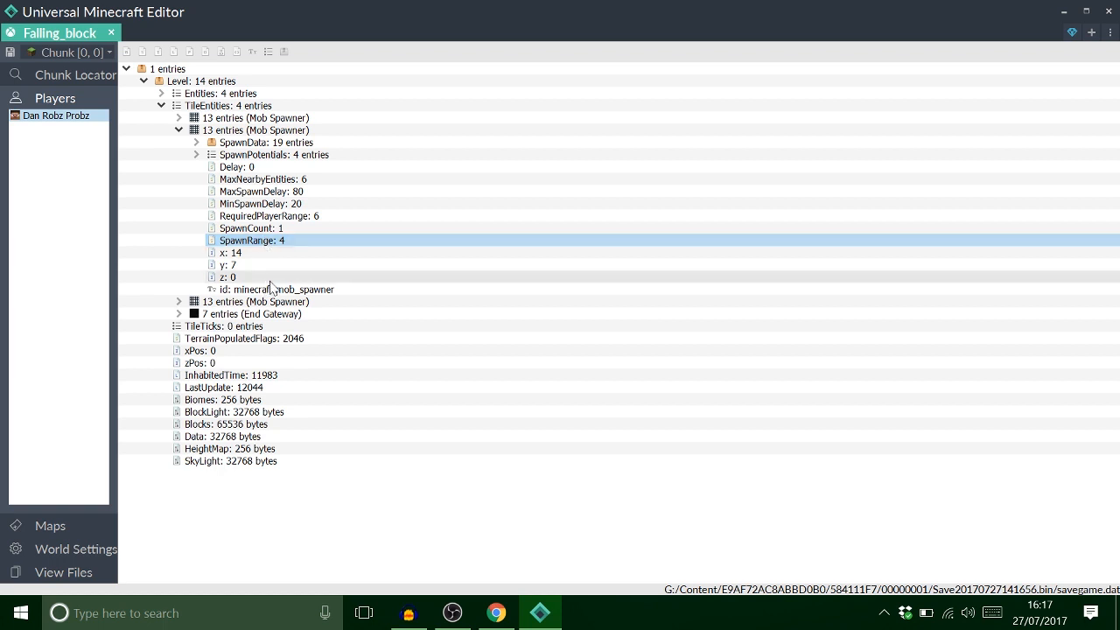
mouse_move(271, 301)
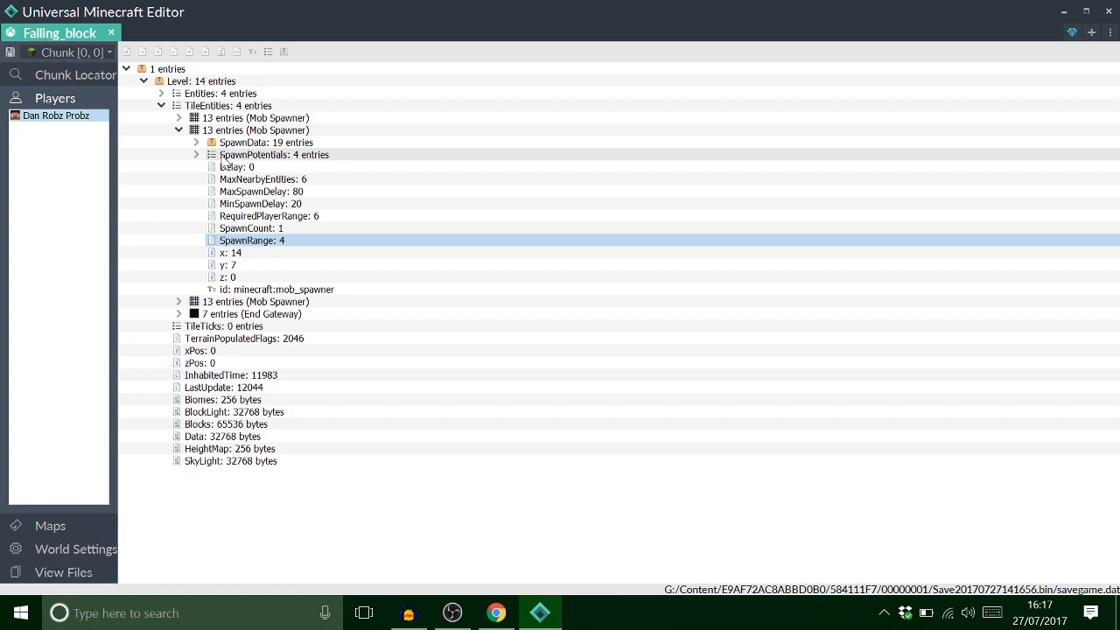
click(254, 129)
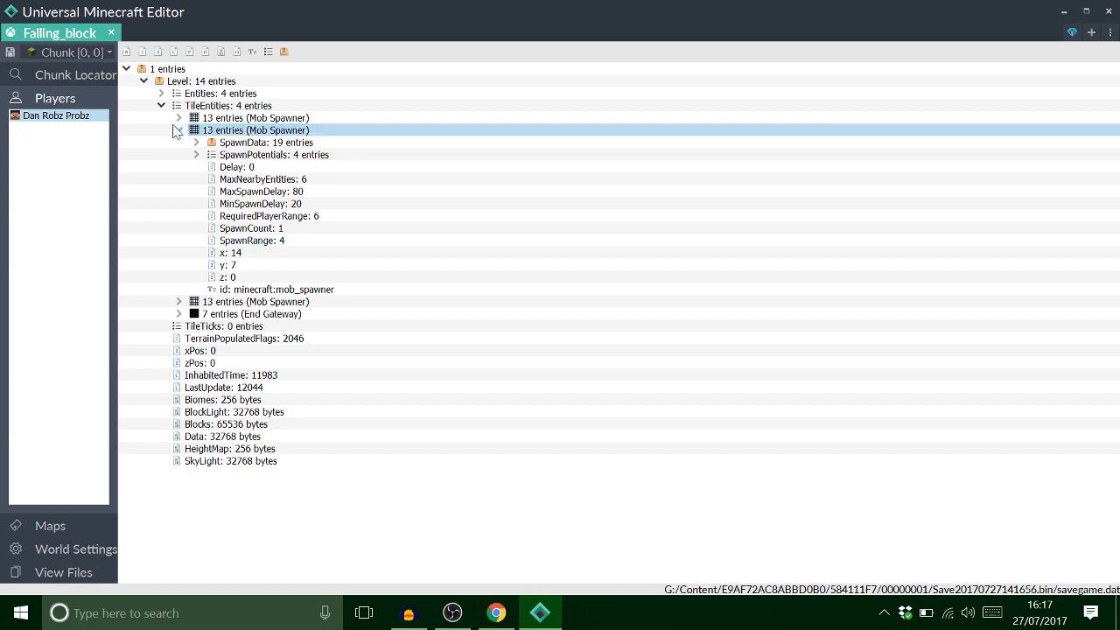
click(178, 130)
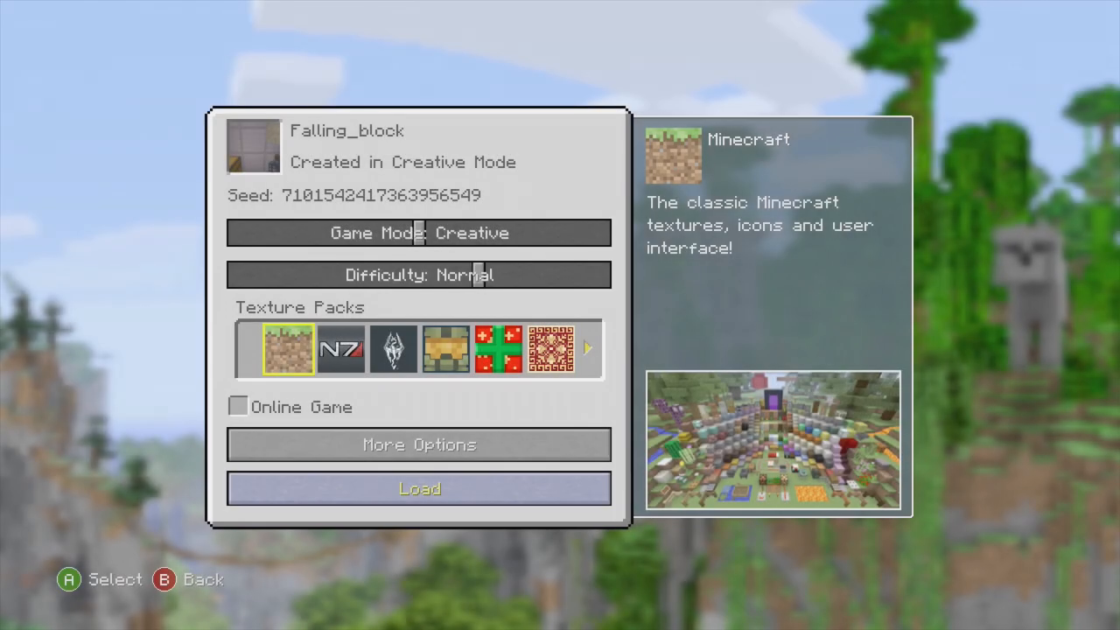
Step: Load the Falling_block world and watch red and pink wool blocks drop from the spawner
click(420, 489)
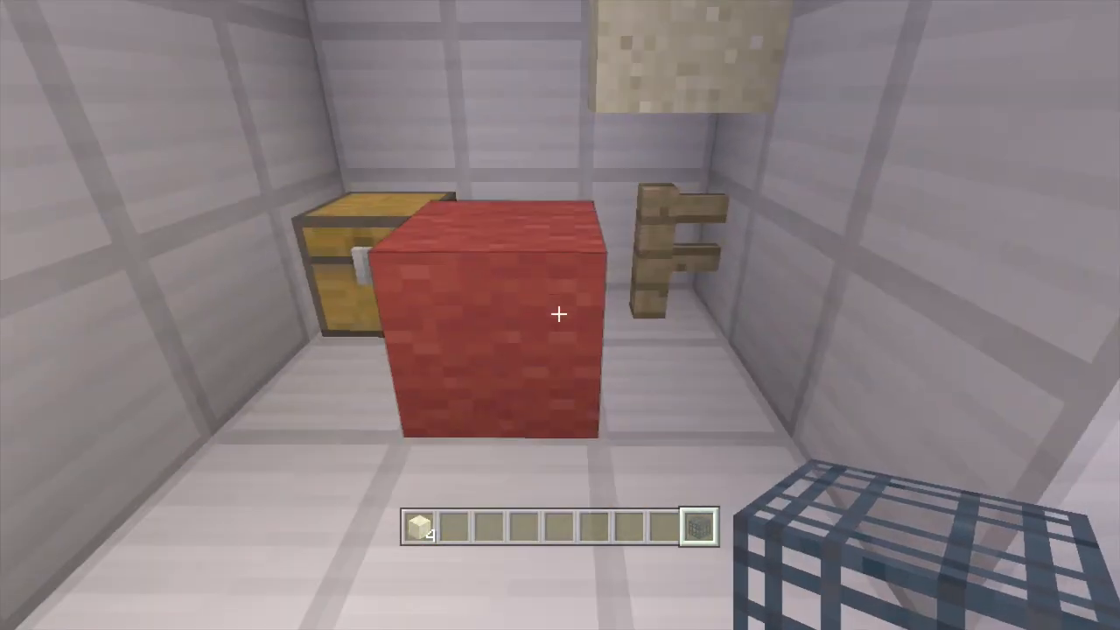
mouse_move(560, 315)
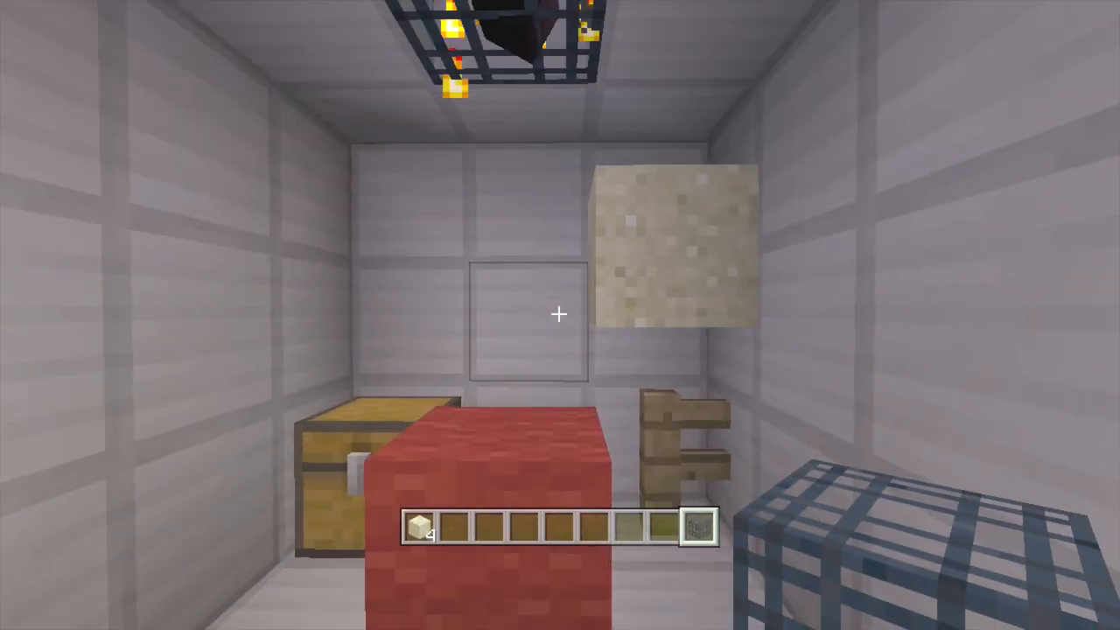
click(560, 315)
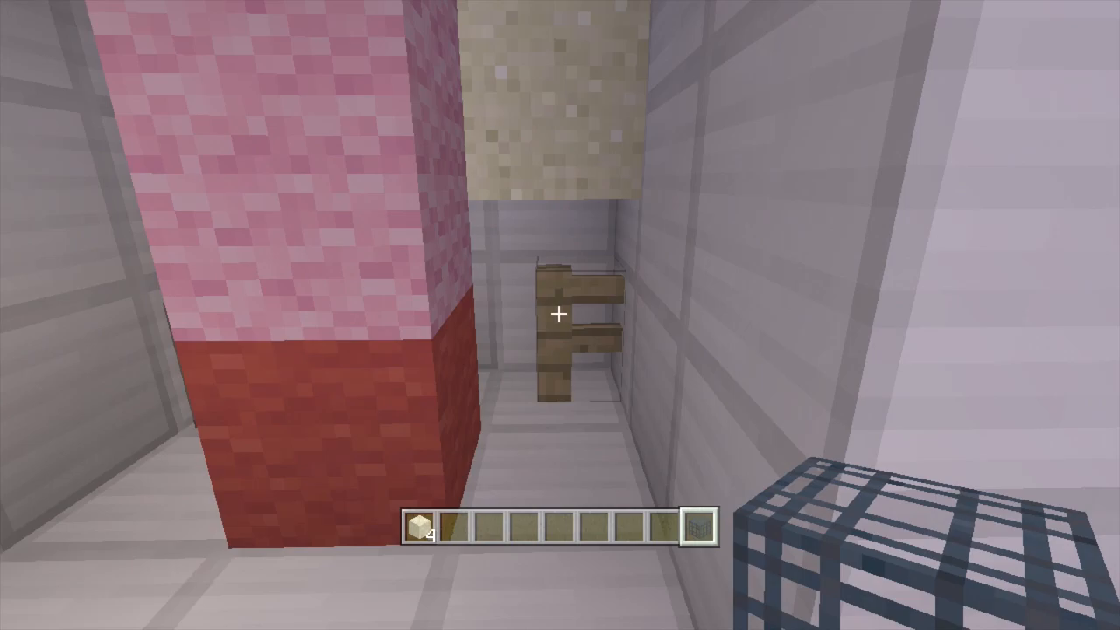
mouse_move(560, 315)
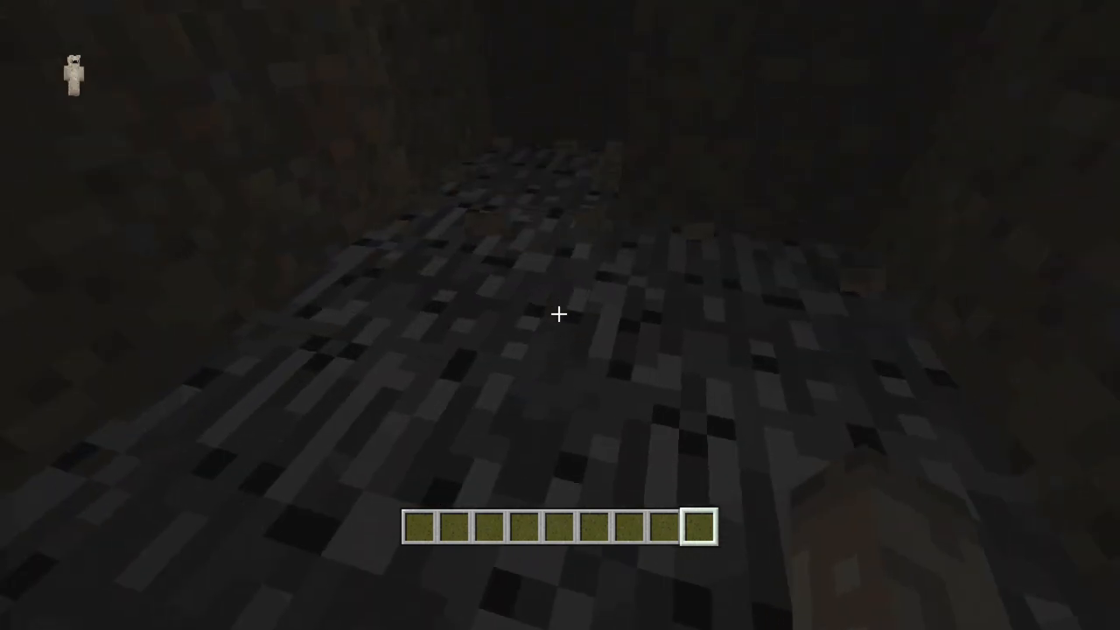
mouse_move(560, 315)
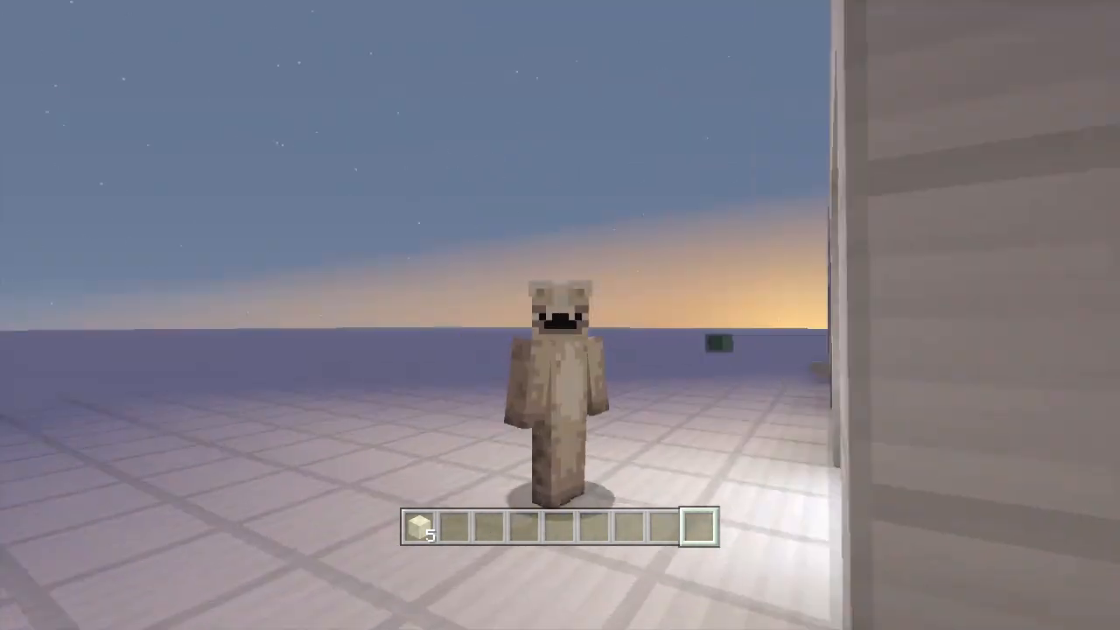
mouse_move(560, 315)
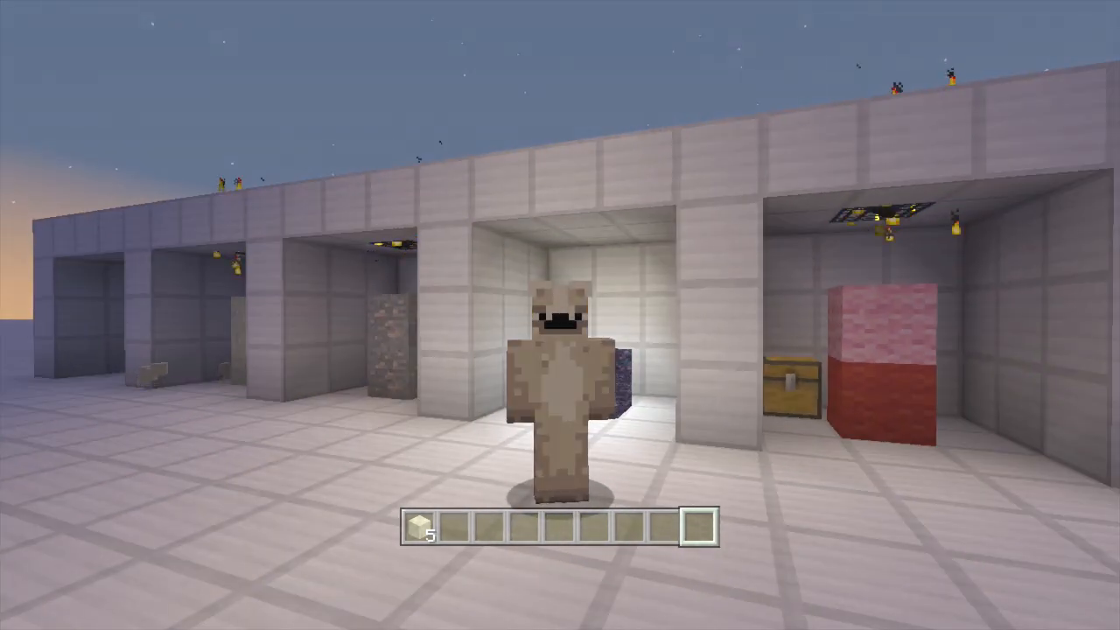